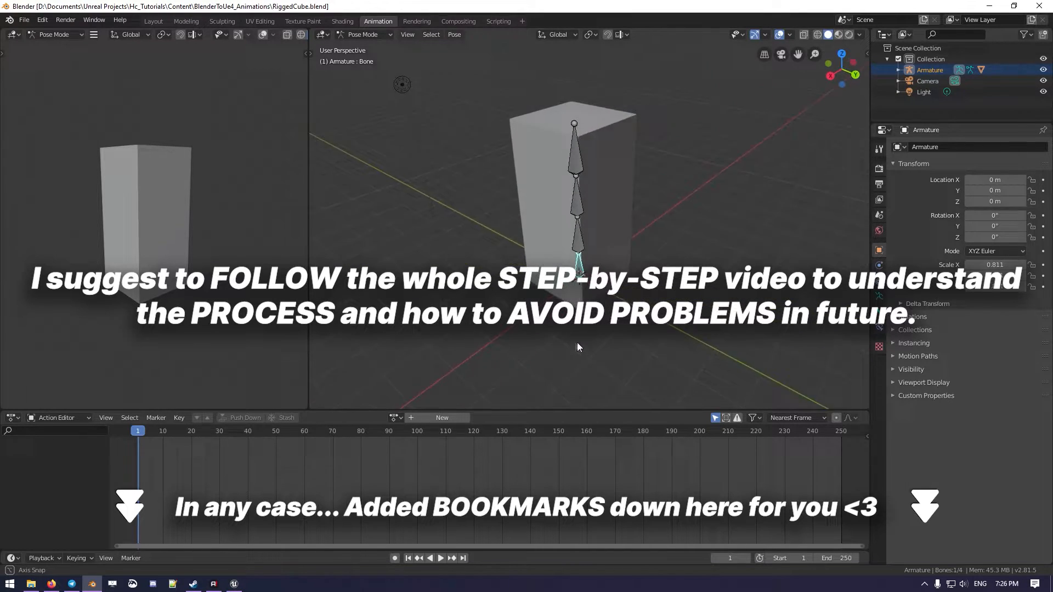
- Keep the Dope Sheet in Action Editor mode and add a new action named Jump for the armature
click(15, 417)
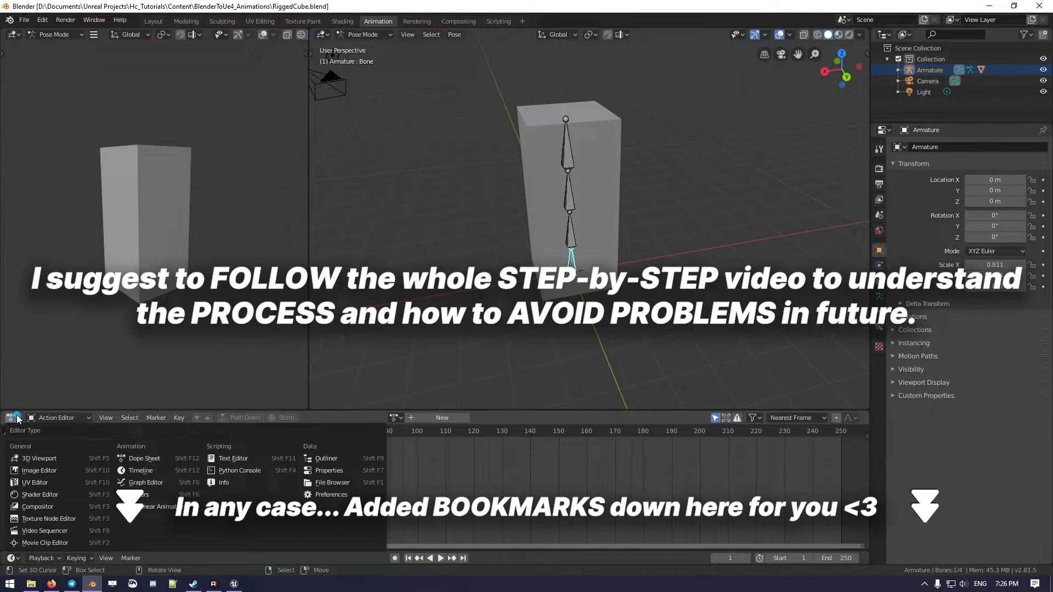
mouse_move(143, 458)
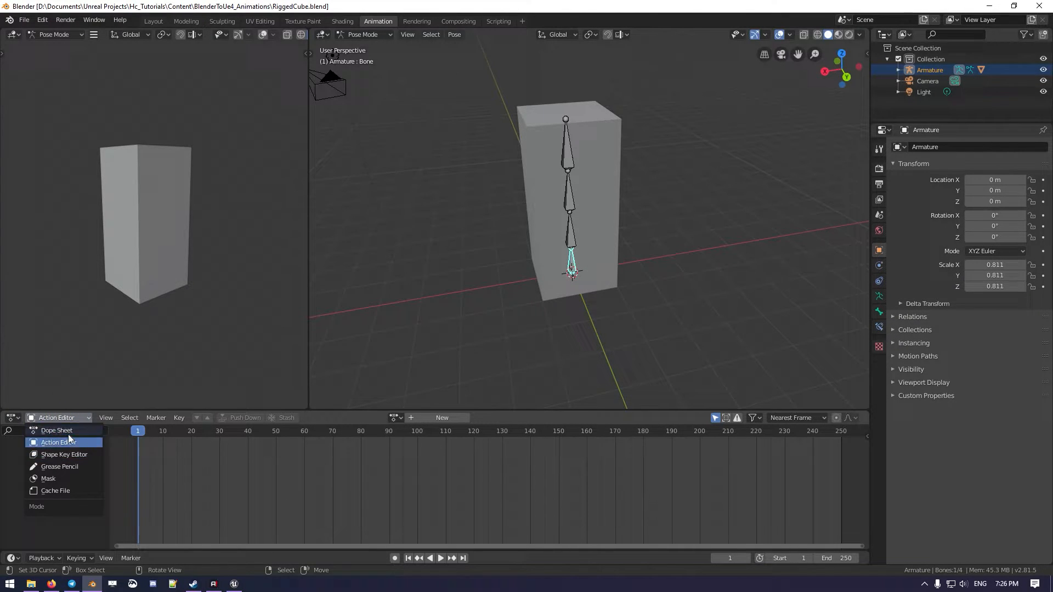
click(57, 442)
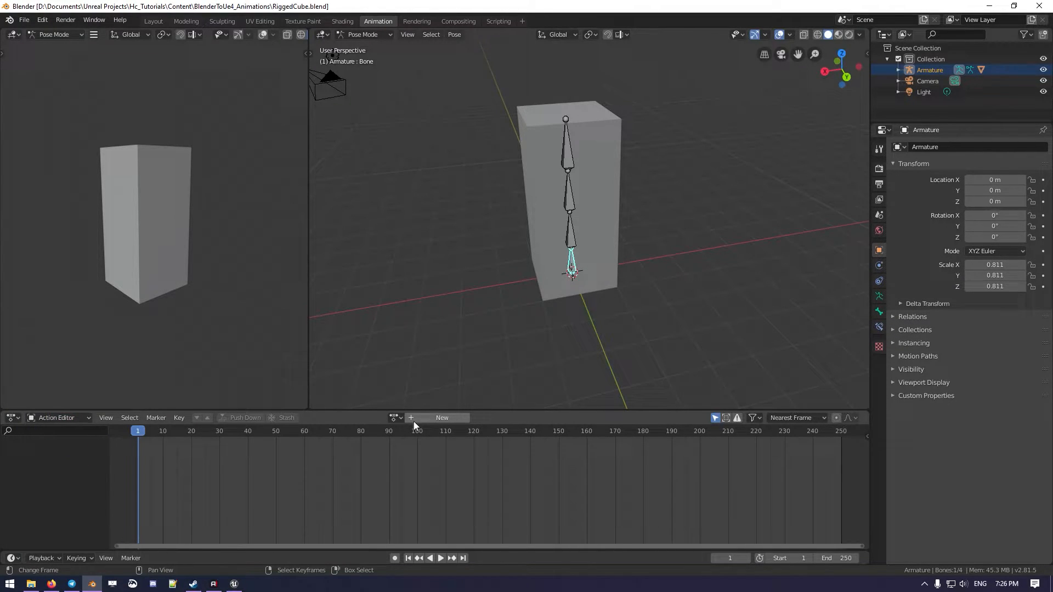
click(441, 418)
text(Jump)
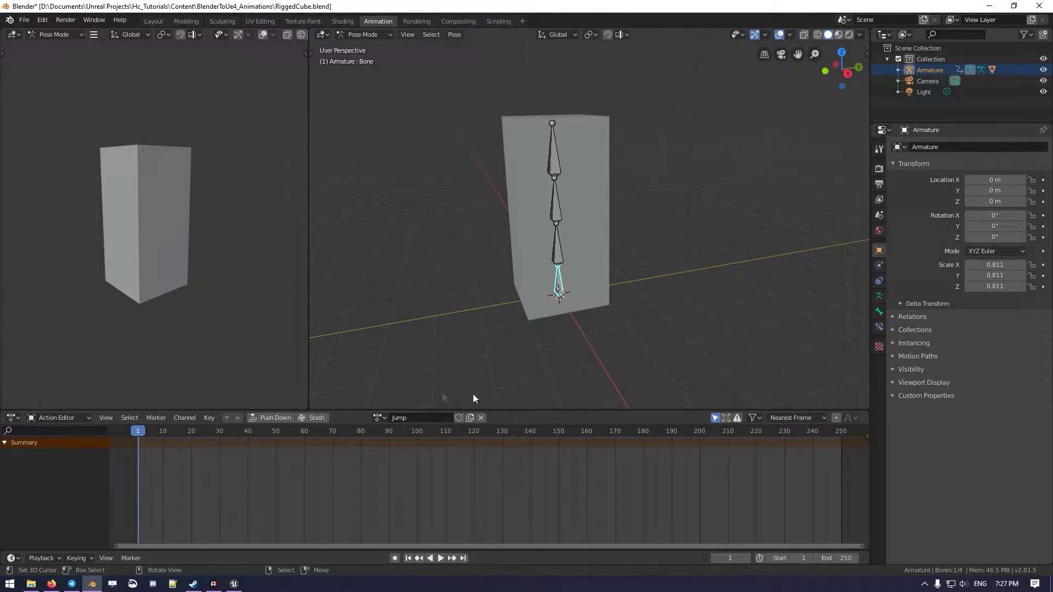
mouse_move(549, 322)
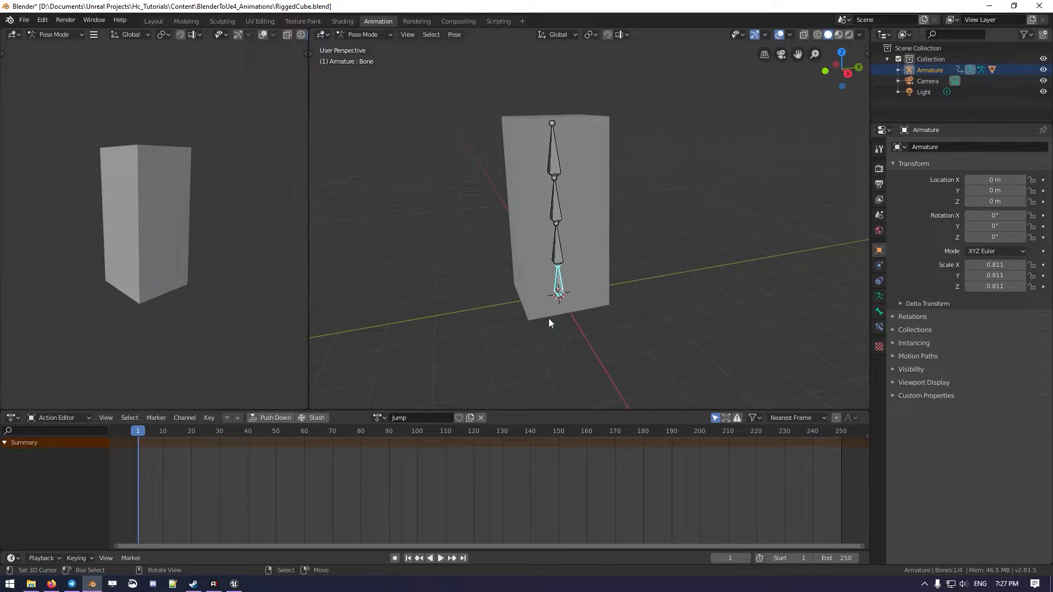
mouse_move(627, 339)
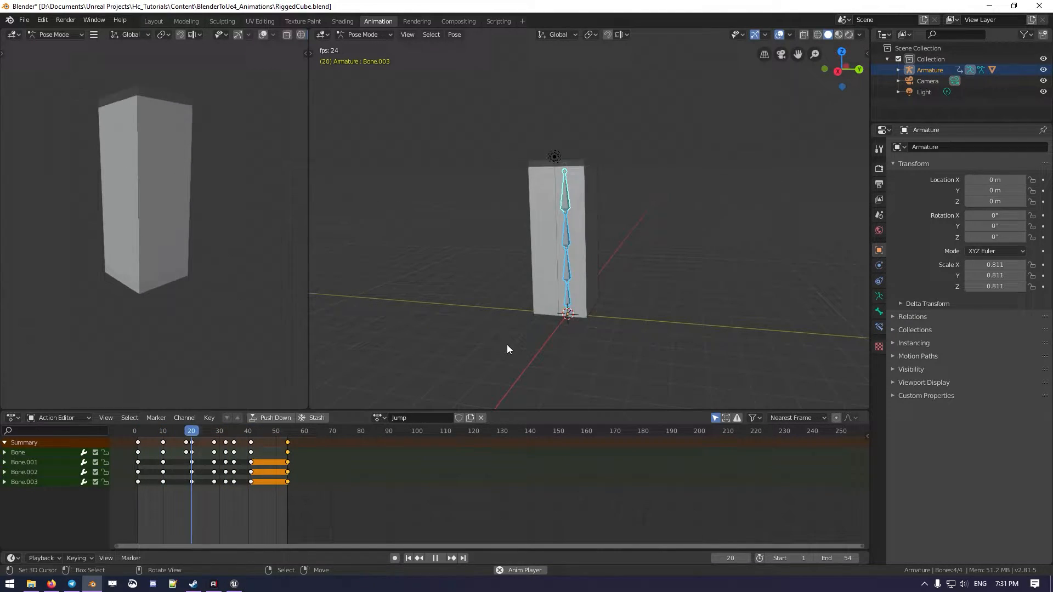
- Play the keyframed Jump action through frame 54 and stop playback partway
click(177, 430)
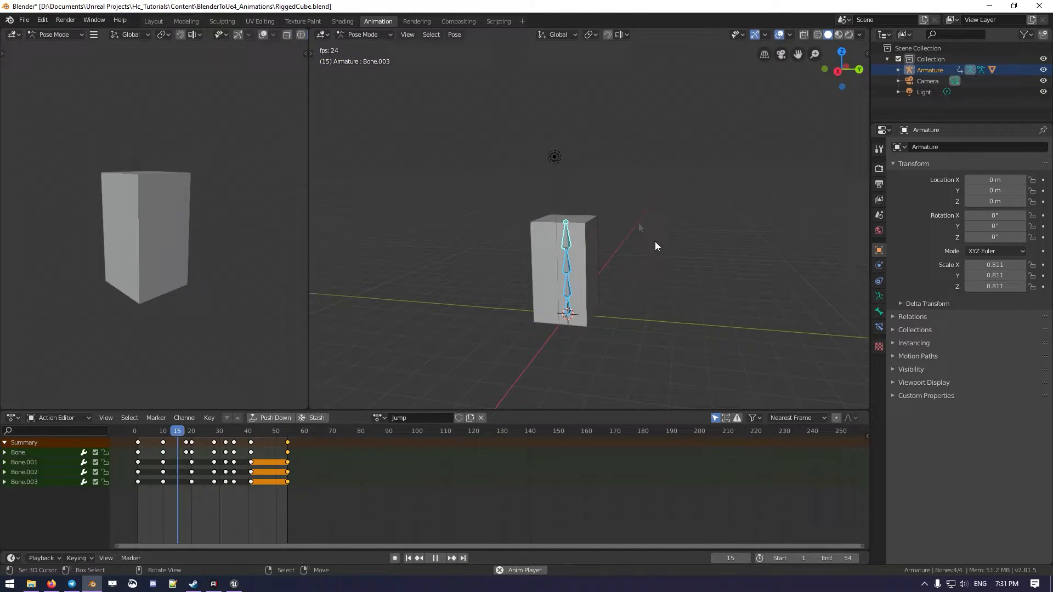
click(158, 430)
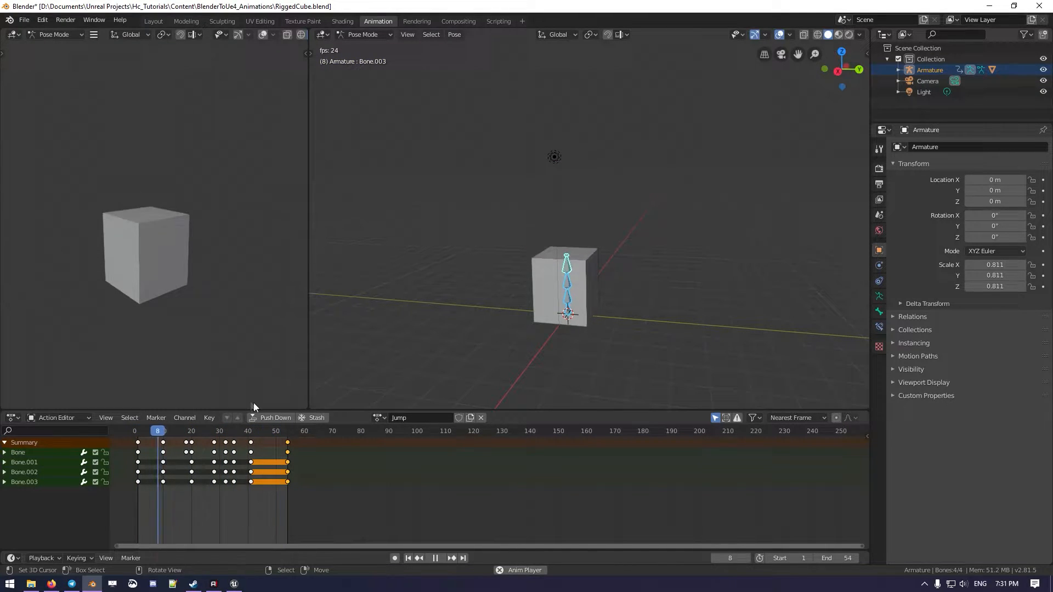
click(211, 430)
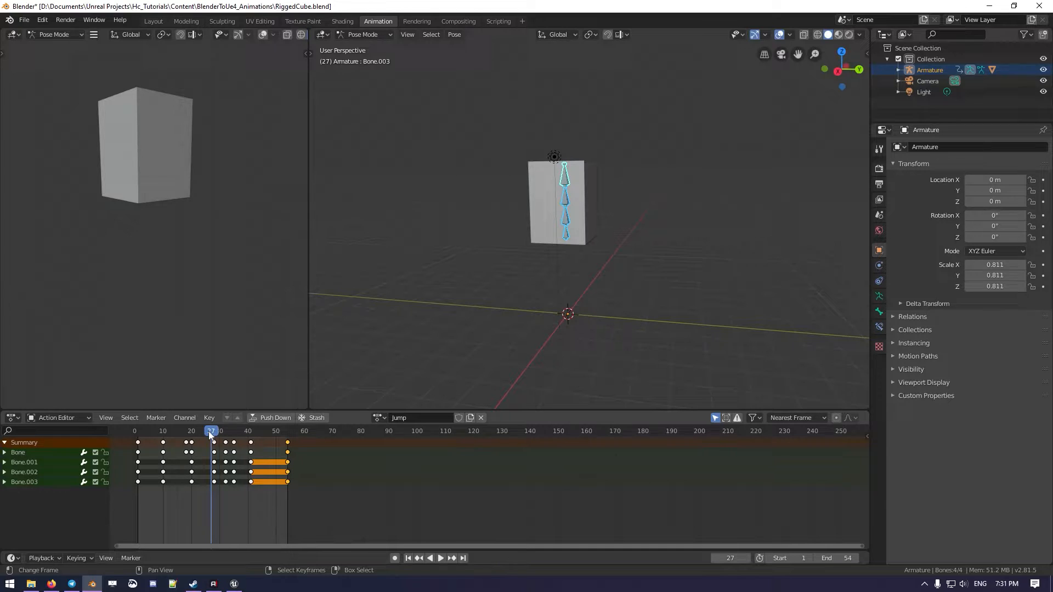
- In Object Mode select the cube with the armature and start File > Export > FBX
click(23, 19)
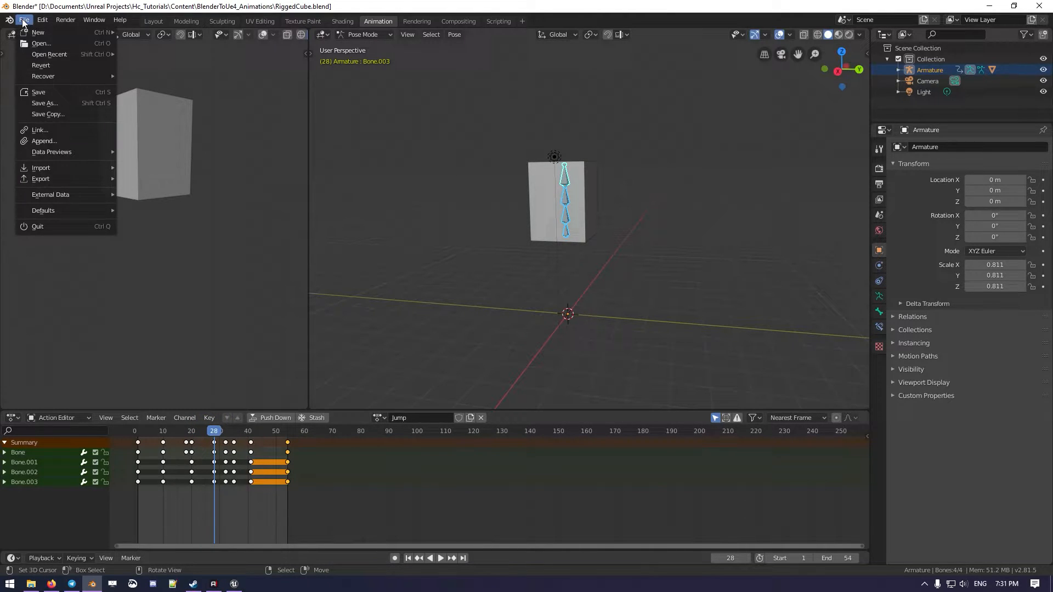
click(349, 43)
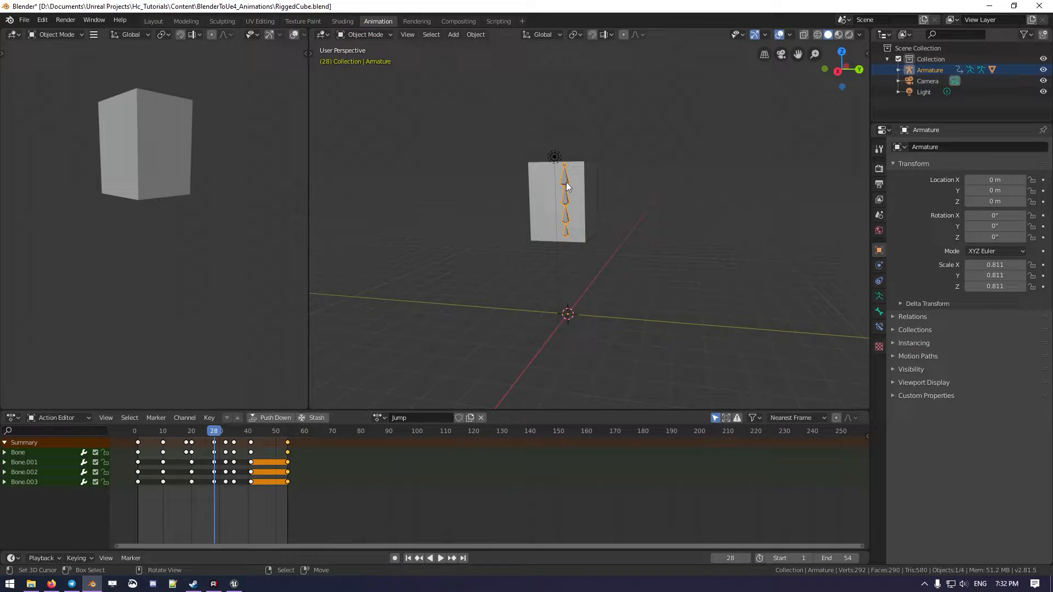
click(584, 202)
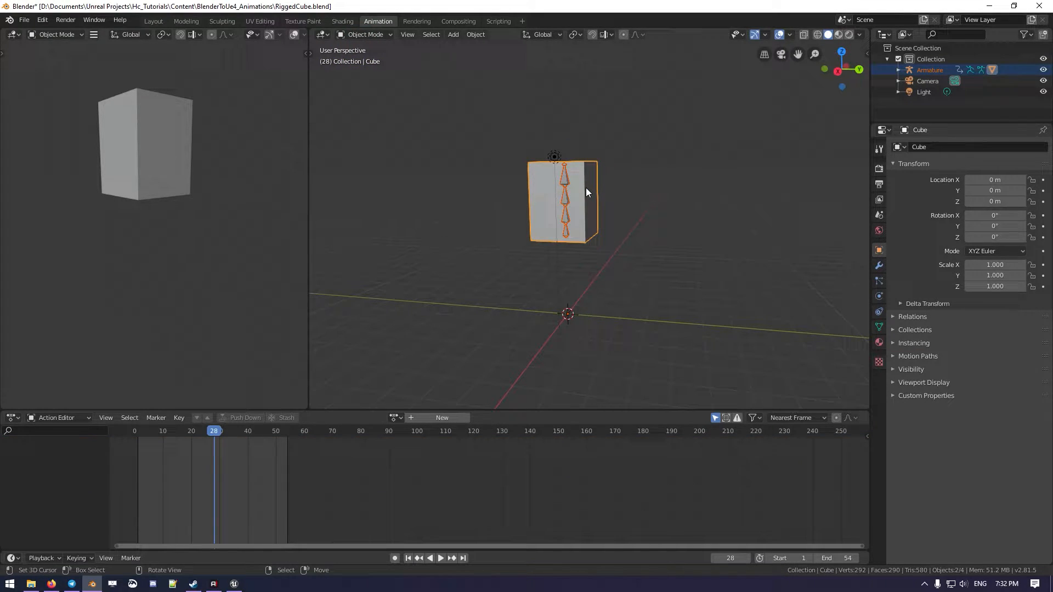
click(23, 20)
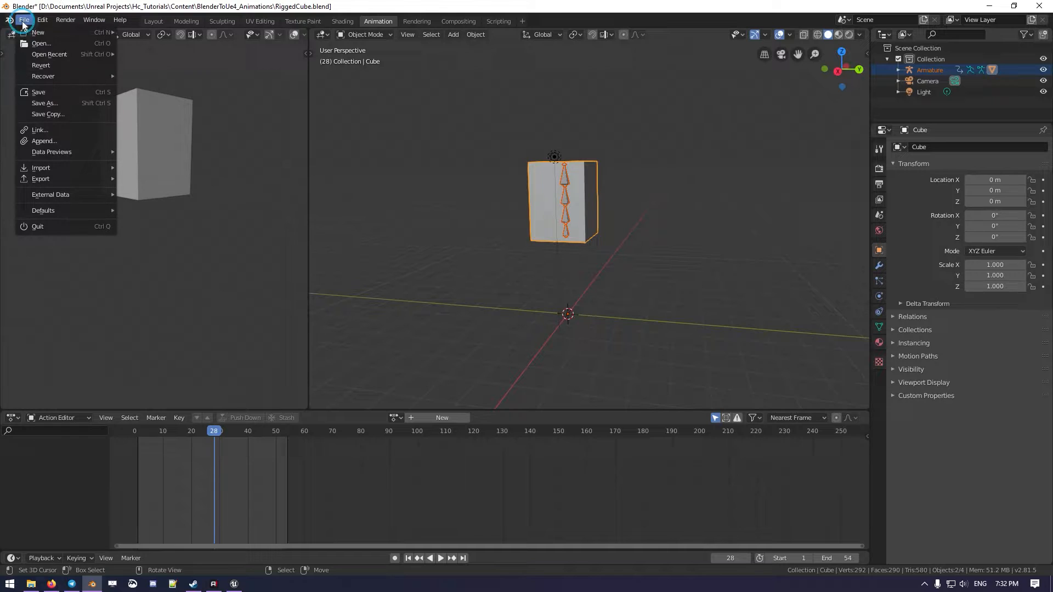
click(40, 178)
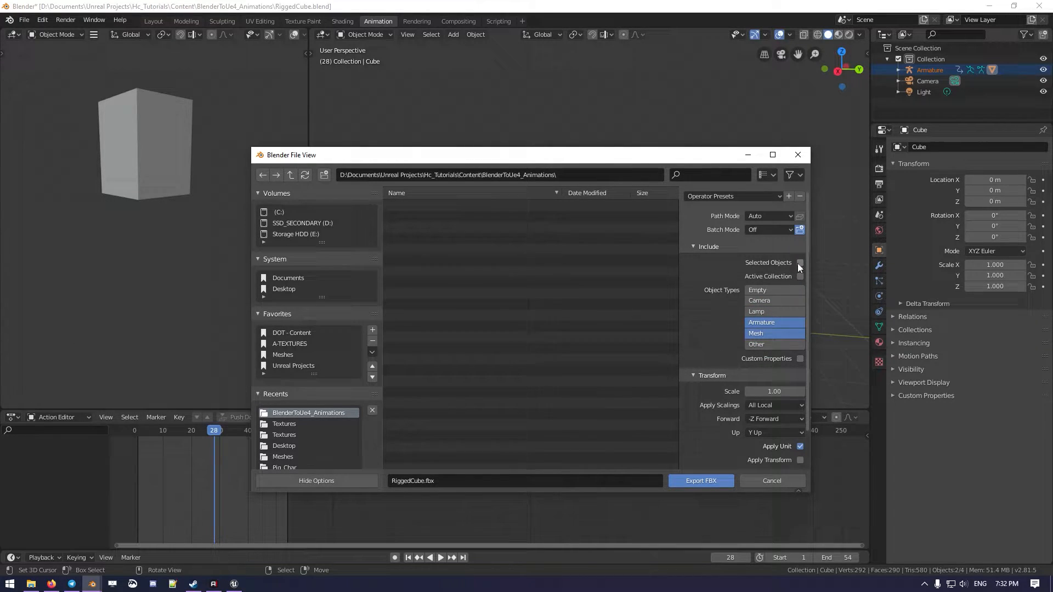
- Limit export to Selected Objects, apply transforms, review Bake Animation settings, export RiggedCube.fbx
click(800, 262)
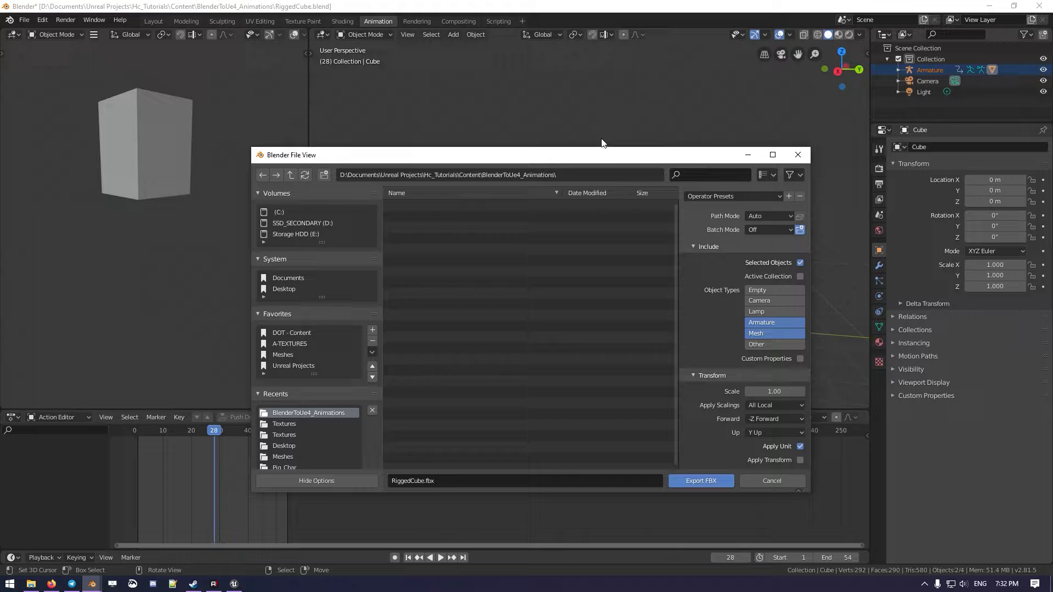
click(772, 155)
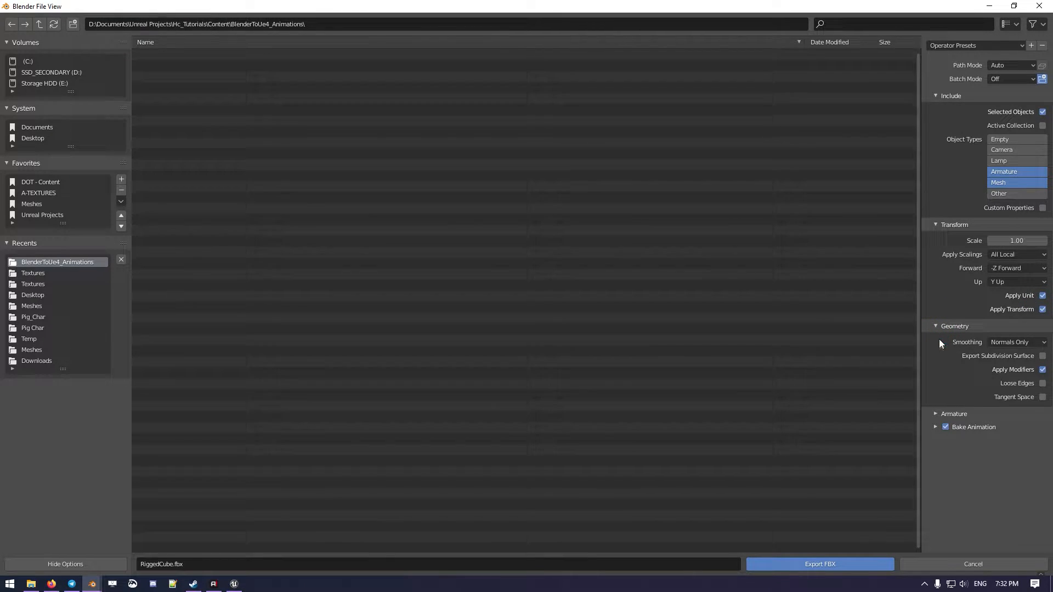
click(953, 413)
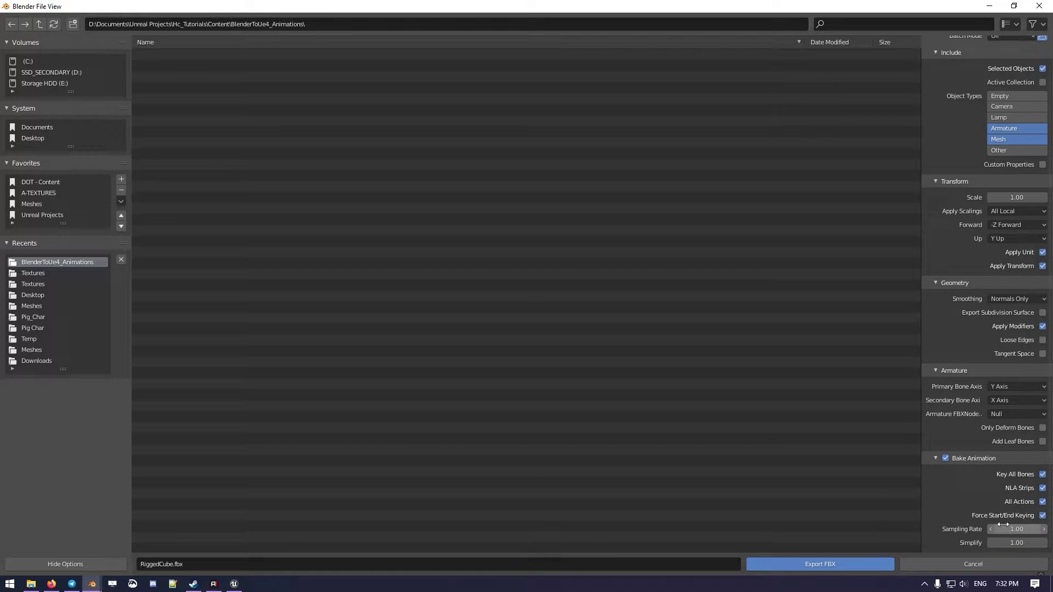
scroll(up, 3)
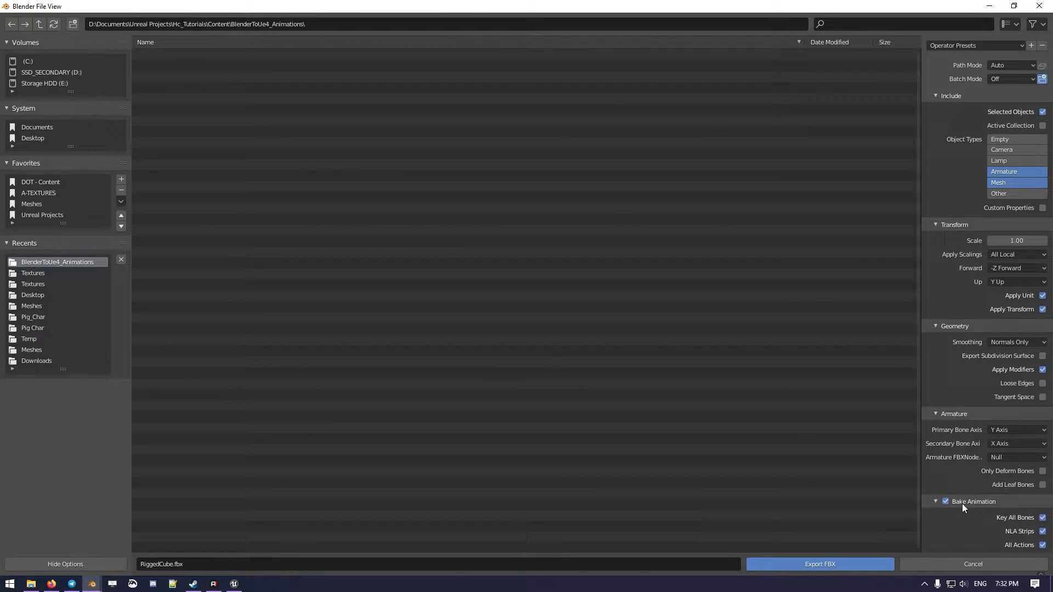
mouse_move(958, 199)
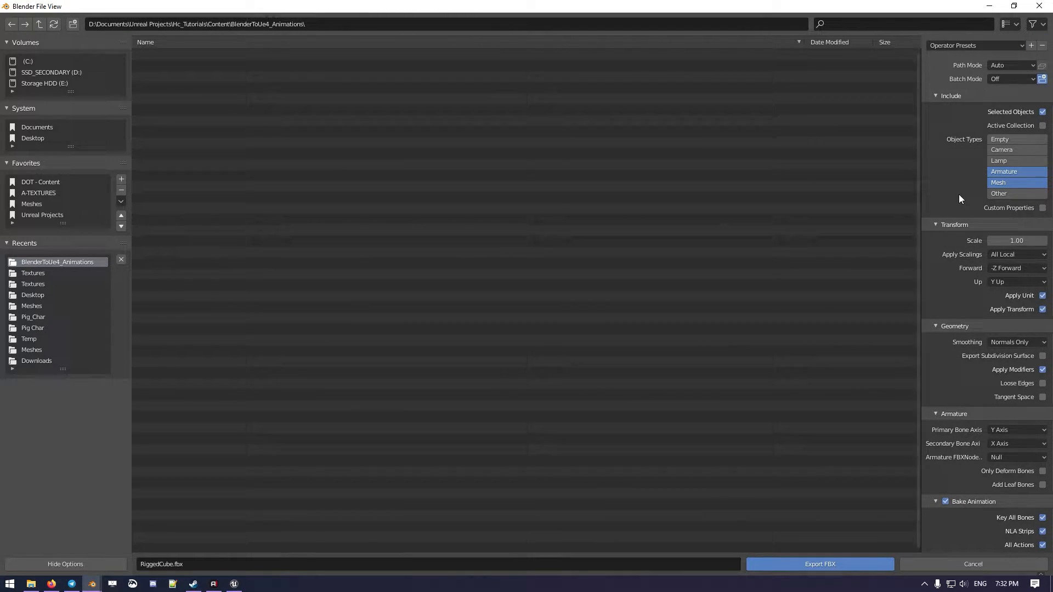
scroll(down, 3)
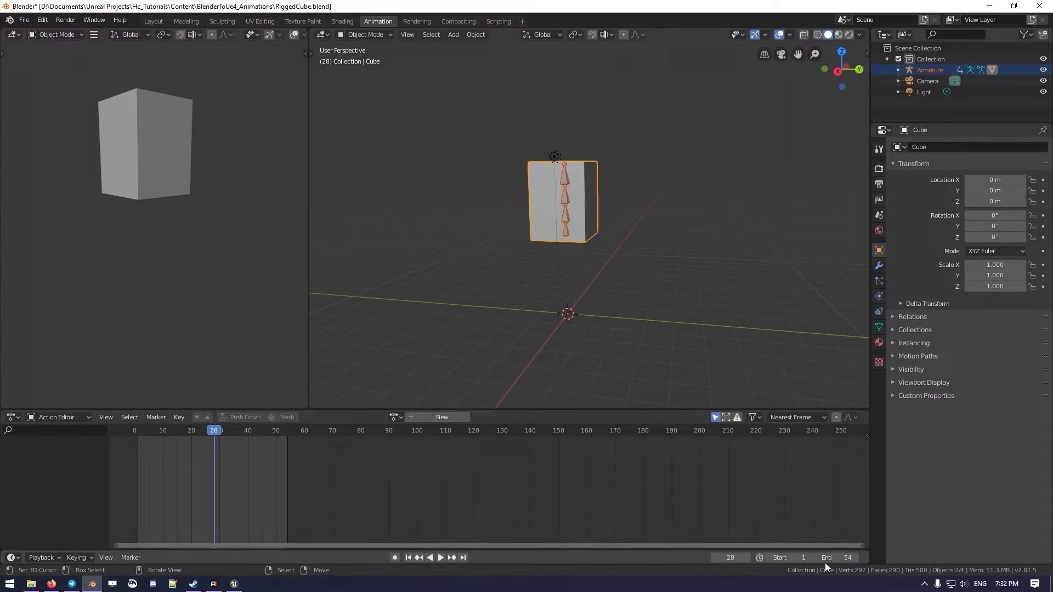
mouse_move(368, 458)
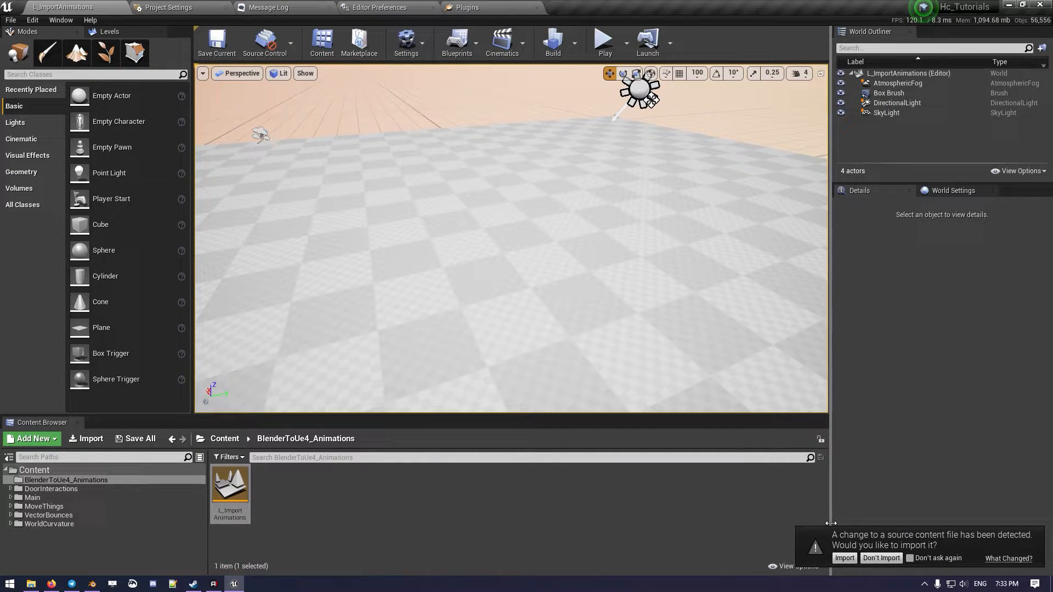
- Accept the 'source content file detected' prompt to import RiggedCube.fbx
click(844, 558)
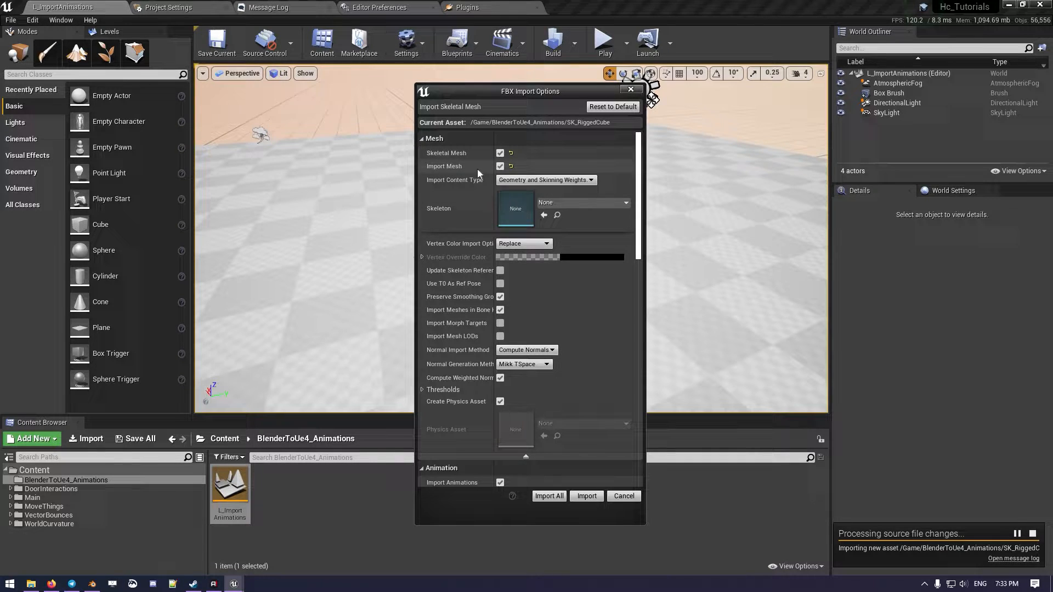
- Keep Animation Length on Animated Time, no materials or textures, and import the skeletal mesh
scroll(down, 3)
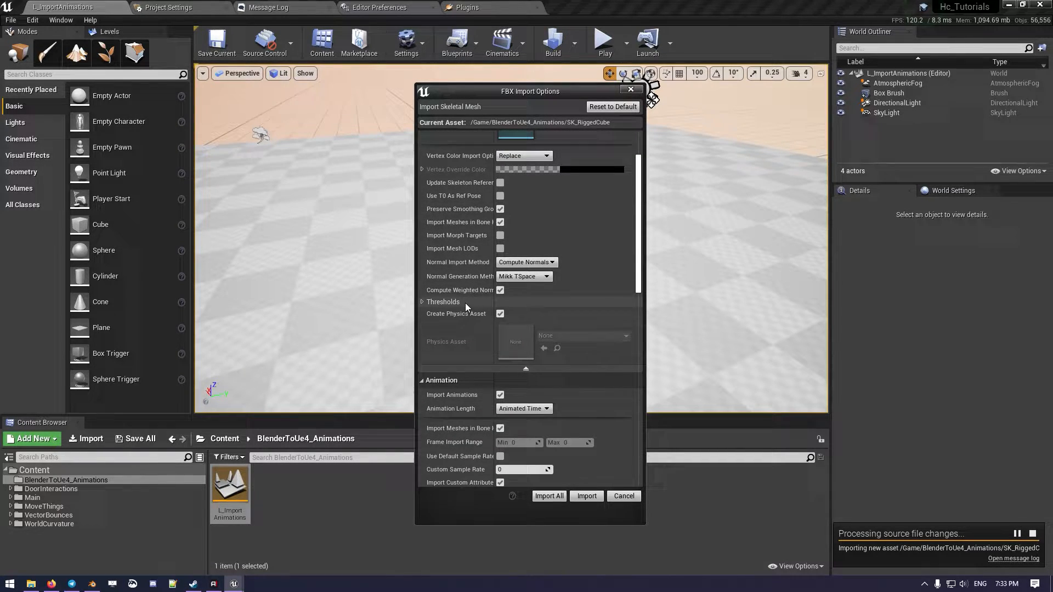
scroll(down, 3)
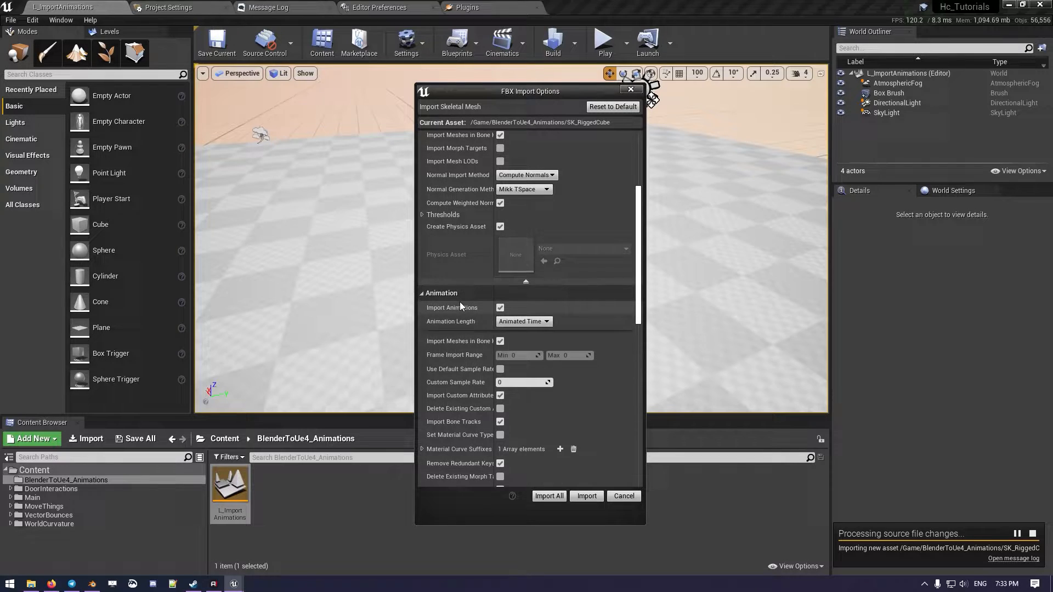
click(523, 304)
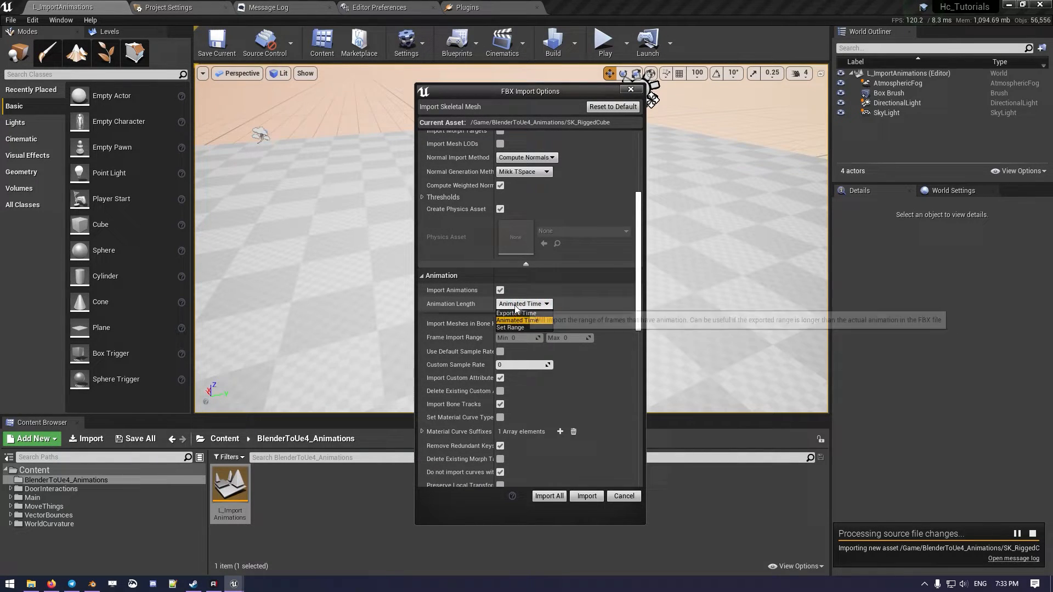
click(523, 304)
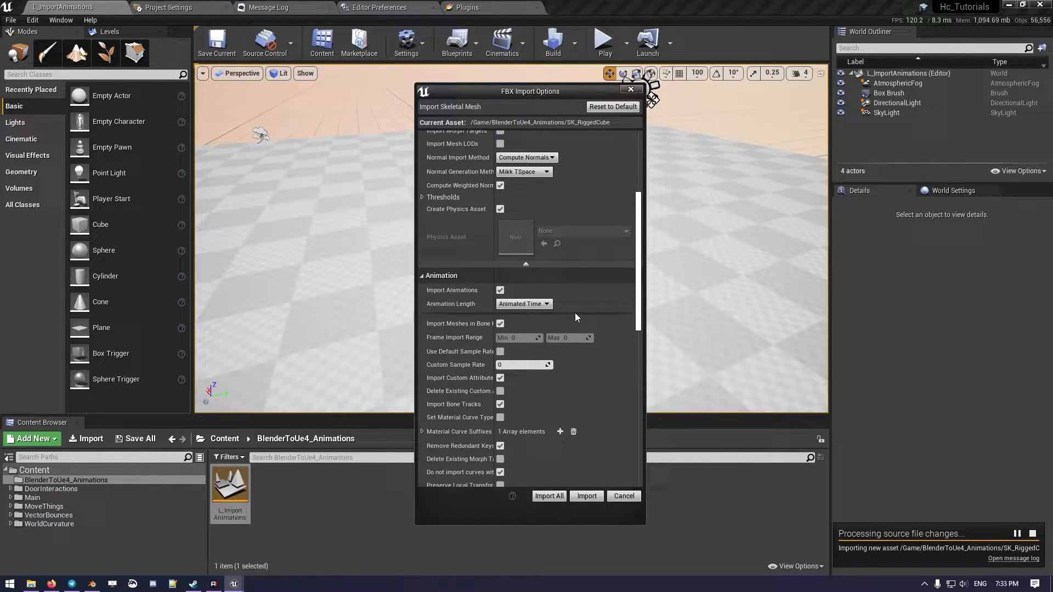
scroll(down, 3)
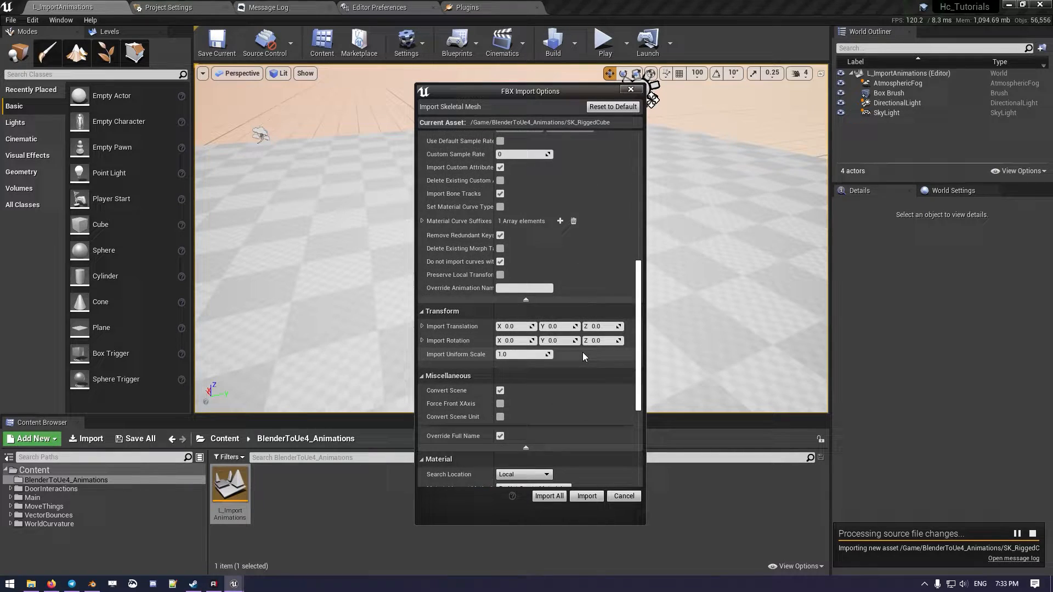
scroll(down, 3)
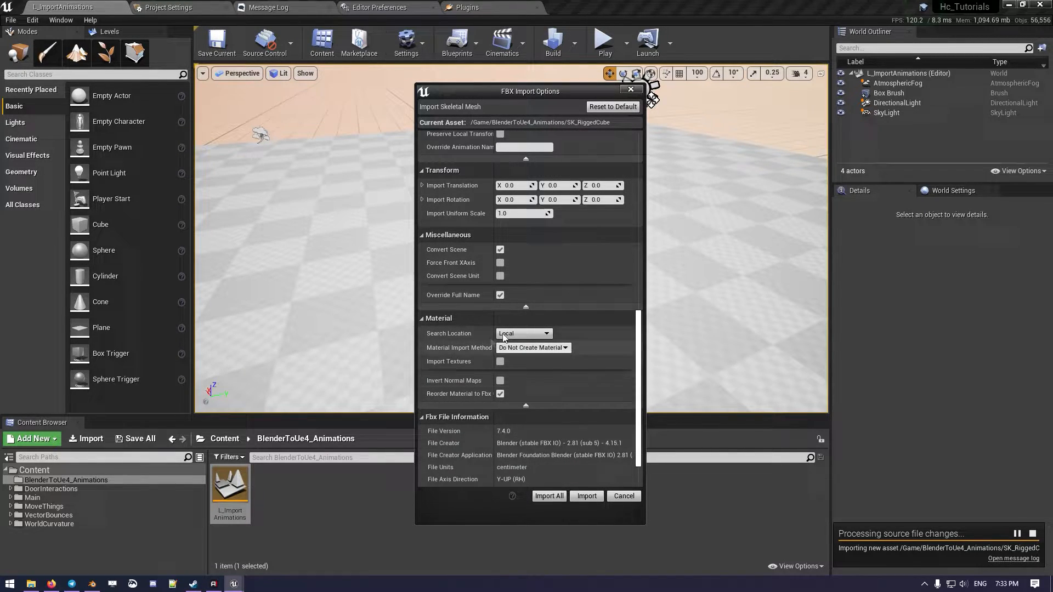
mouse_move(571, 367)
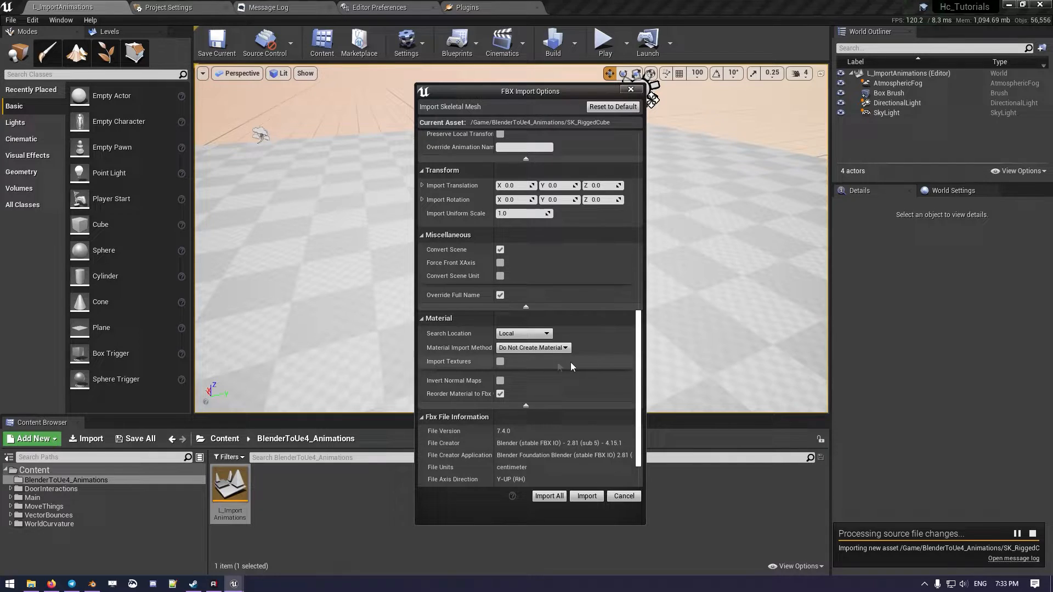
mouse_move(487, 351)
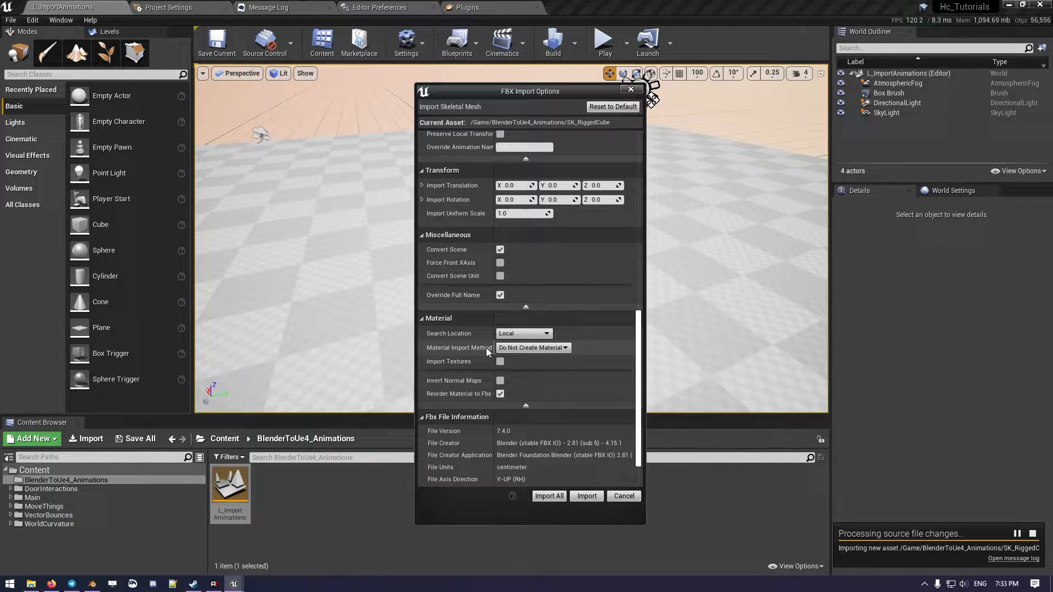
click(585, 496)
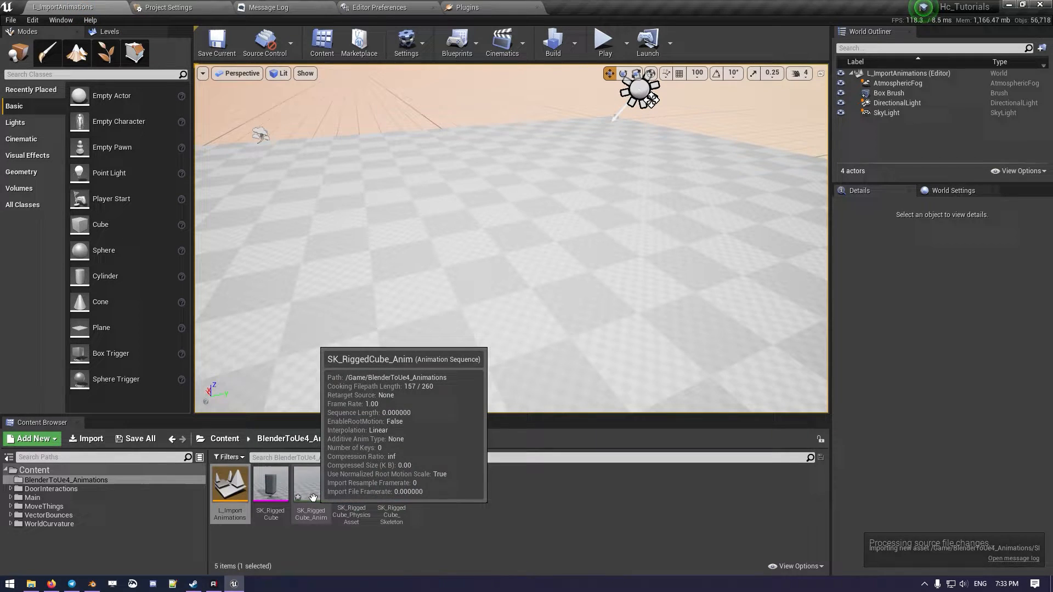
mouse_move(311, 487)
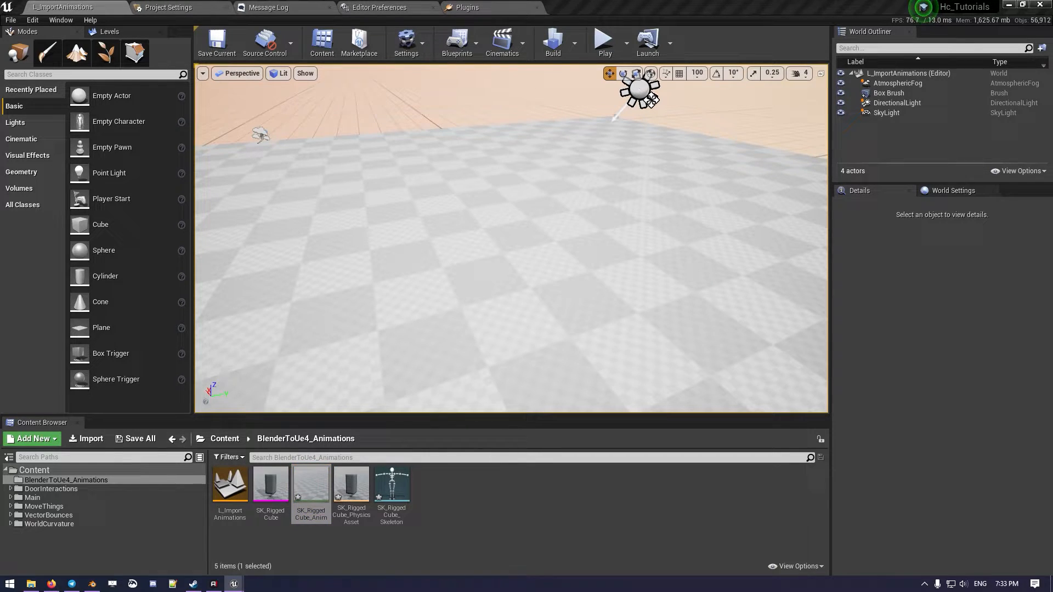
- Preview SK_RiggedCube_Anim in the animation editor, return to the level and select SK_RiggedCube
double_click(311, 483)
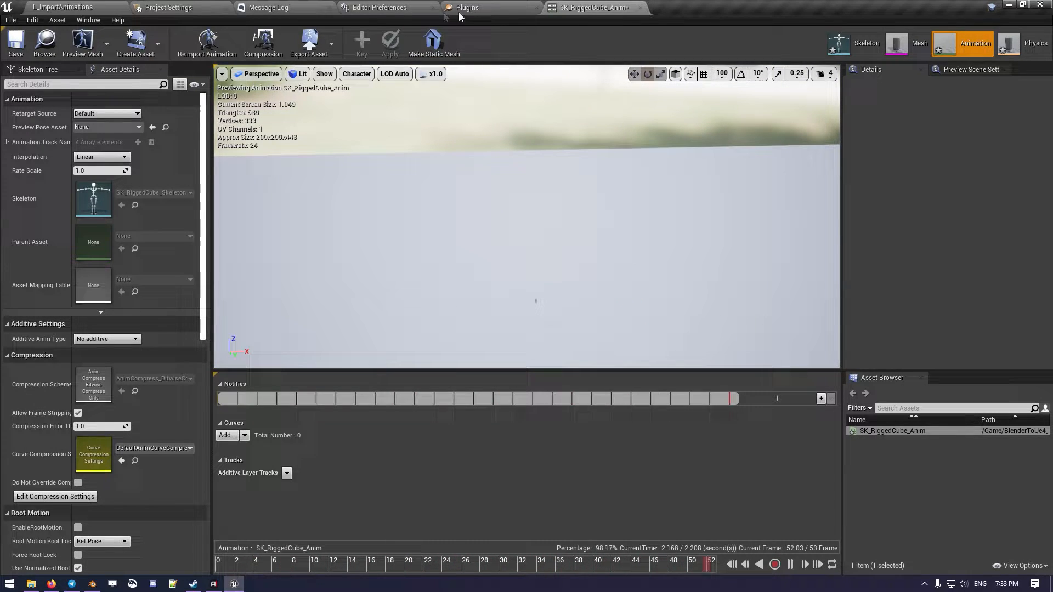
click(62, 7)
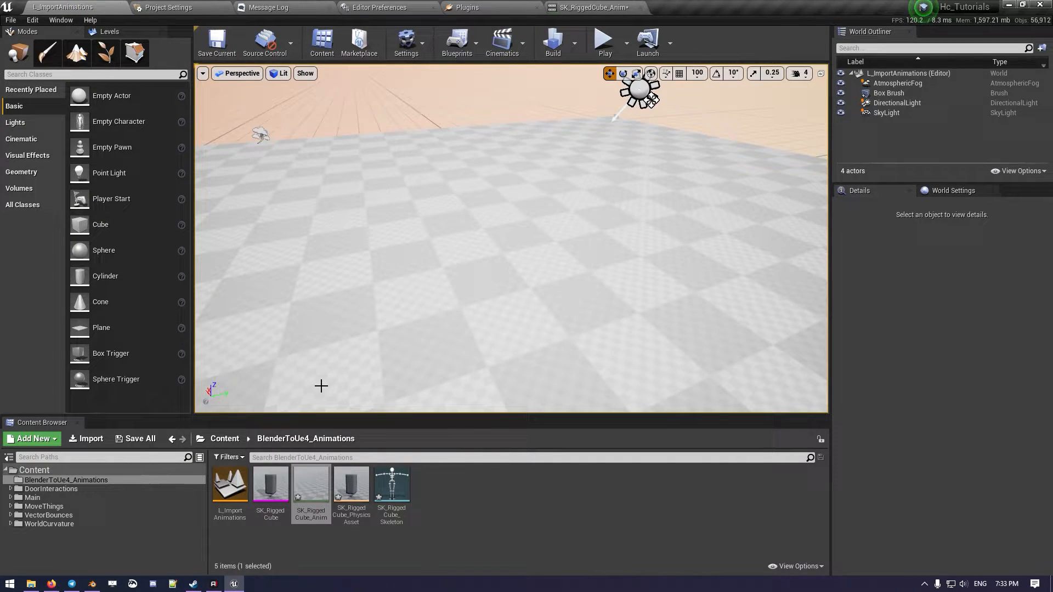
click(270, 482)
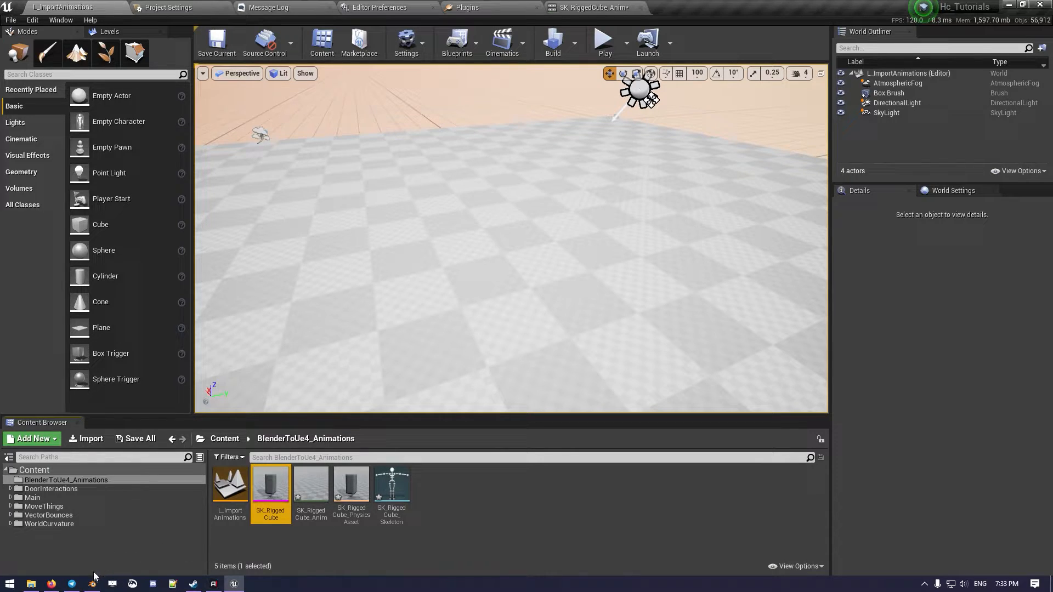
mouse_move(340, 517)
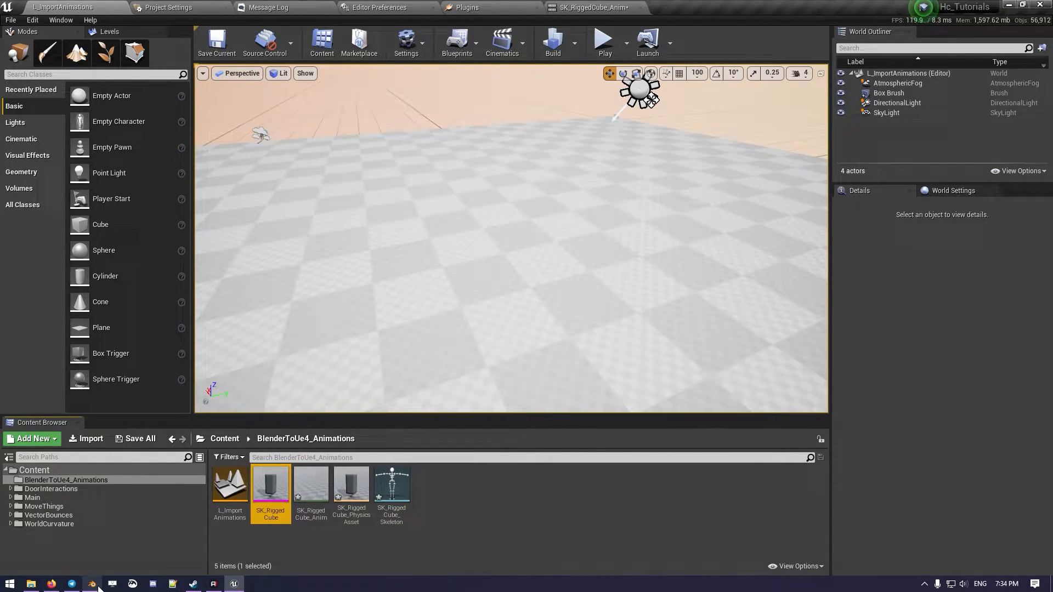
- Back in Blender, apply All Transforms to Deltas so the armature's scale reads 1
click(91, 584)
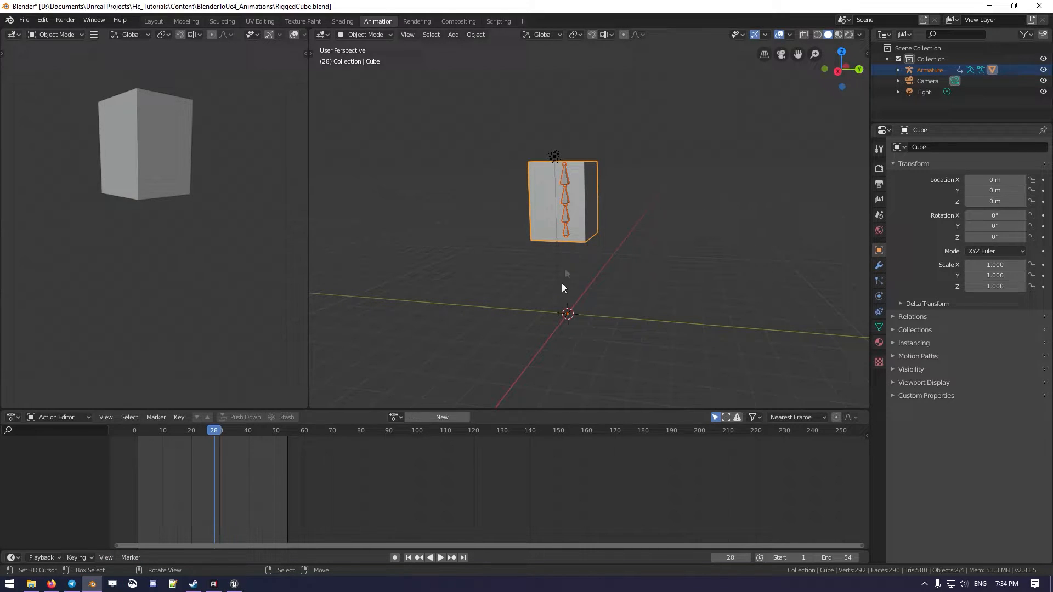
mouse_move(567, 222)
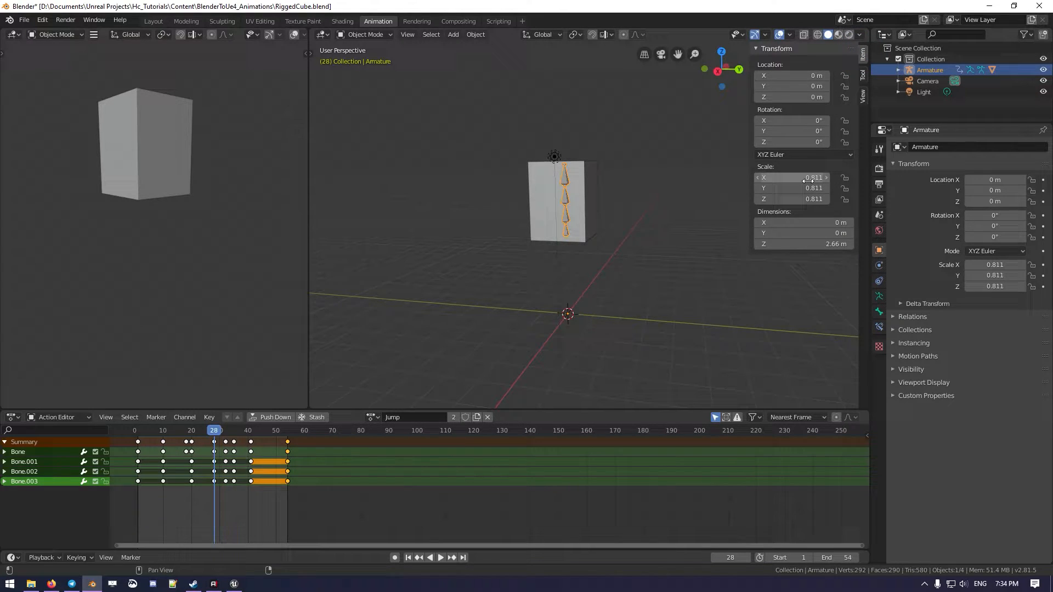
mouse_move(792, 188)
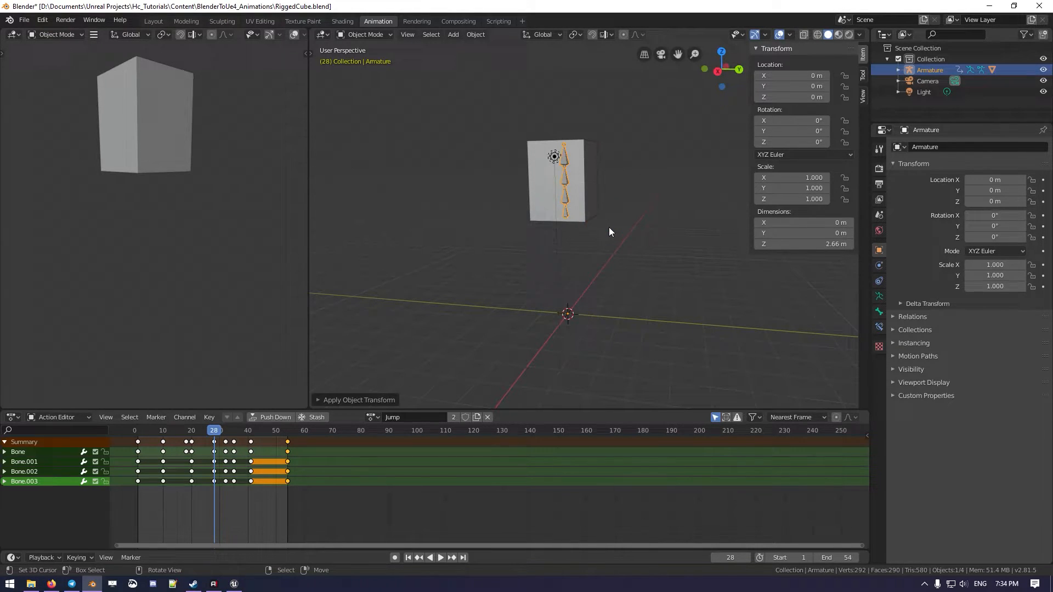
mouse_move(570, 195)
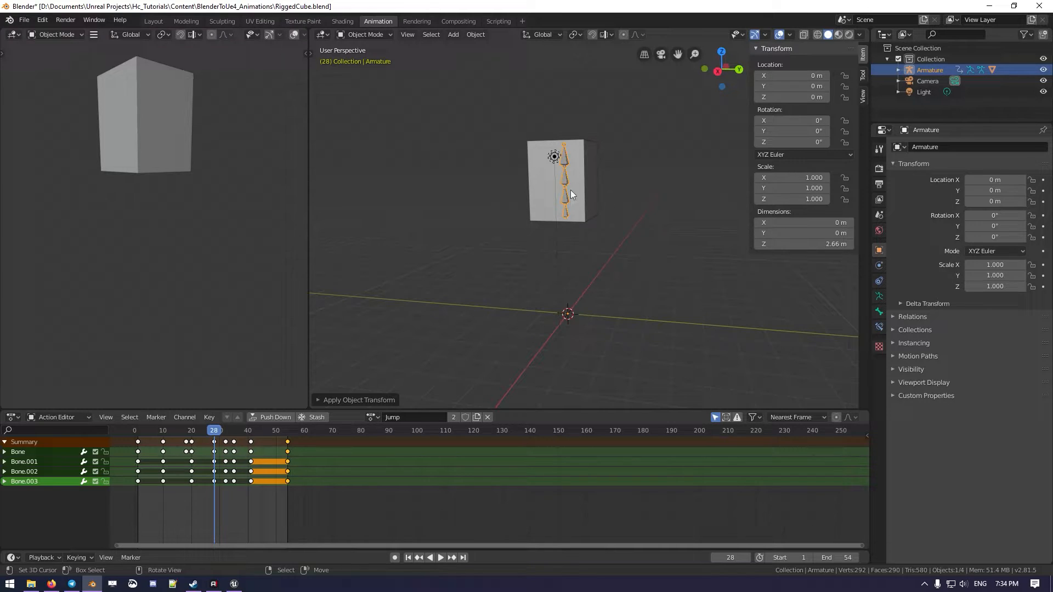
mouse_move(579, 208)
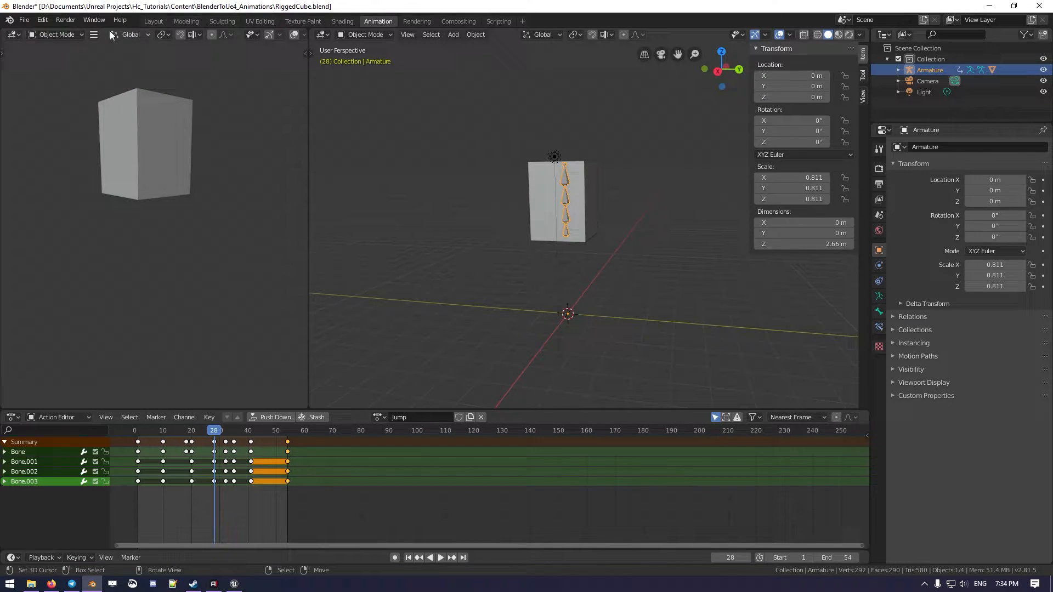
click(475, 34)
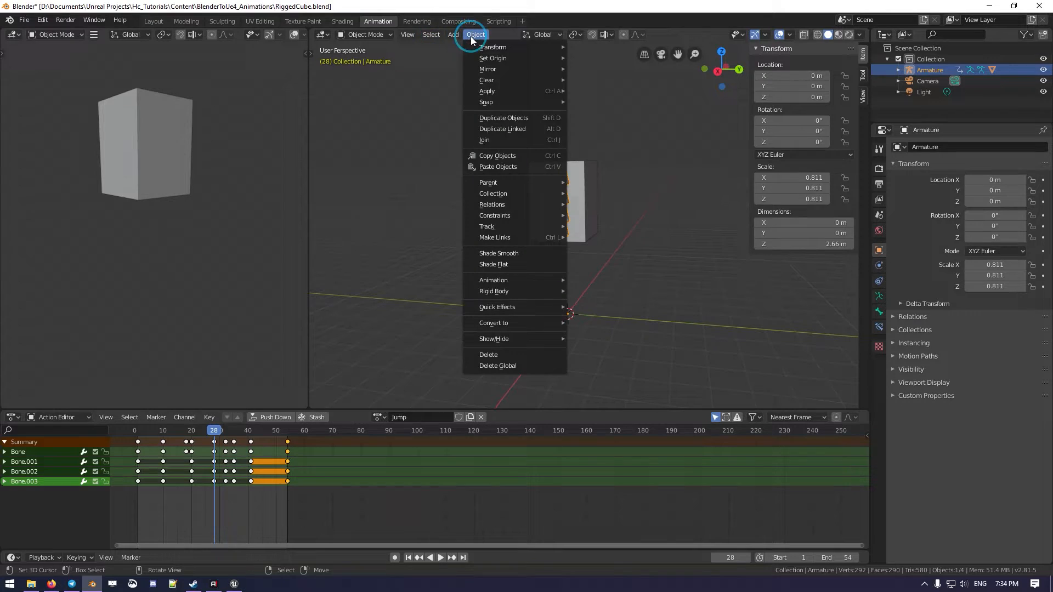
mouse_move(486, 91)
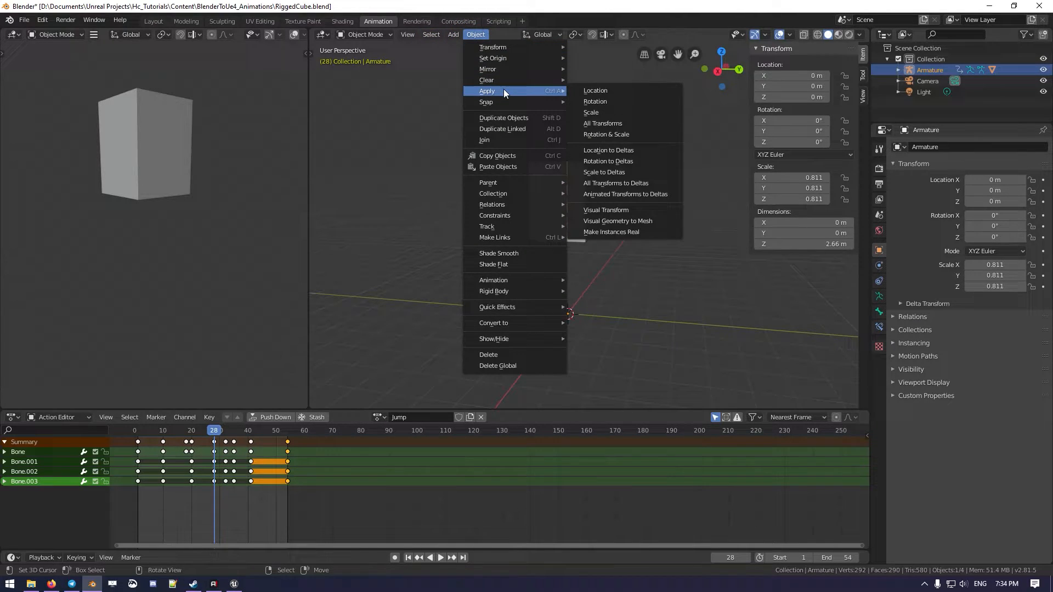
mouse_move(623, 134)
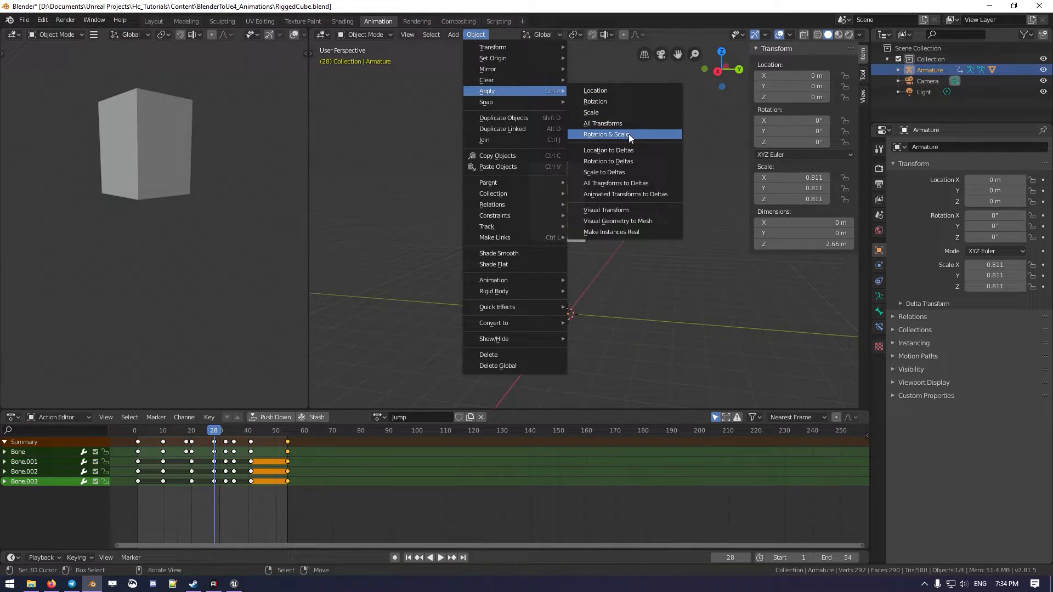
mouse_move(644, 162)
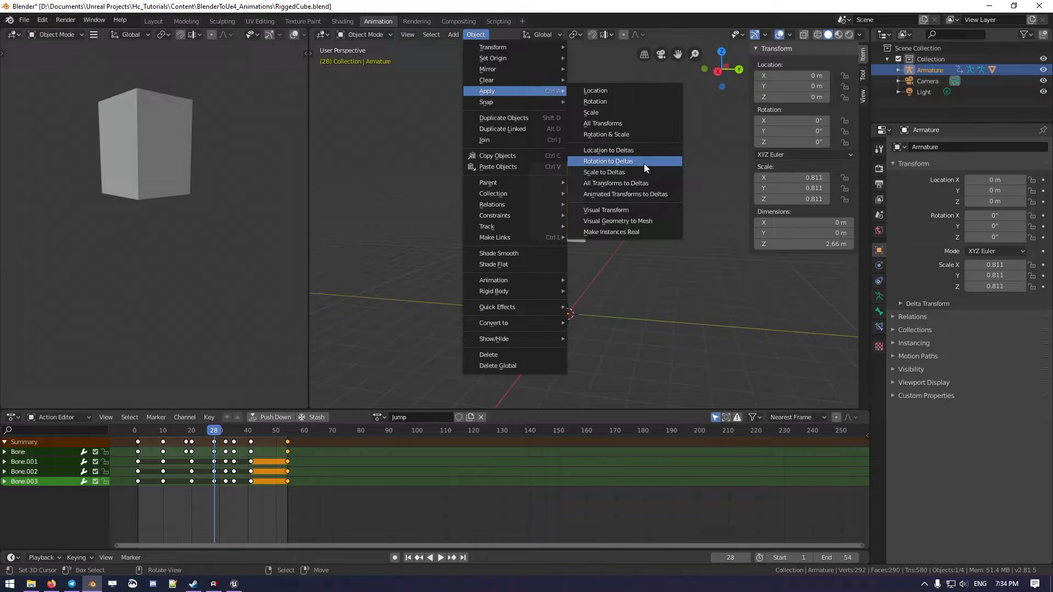
click(616, 183)
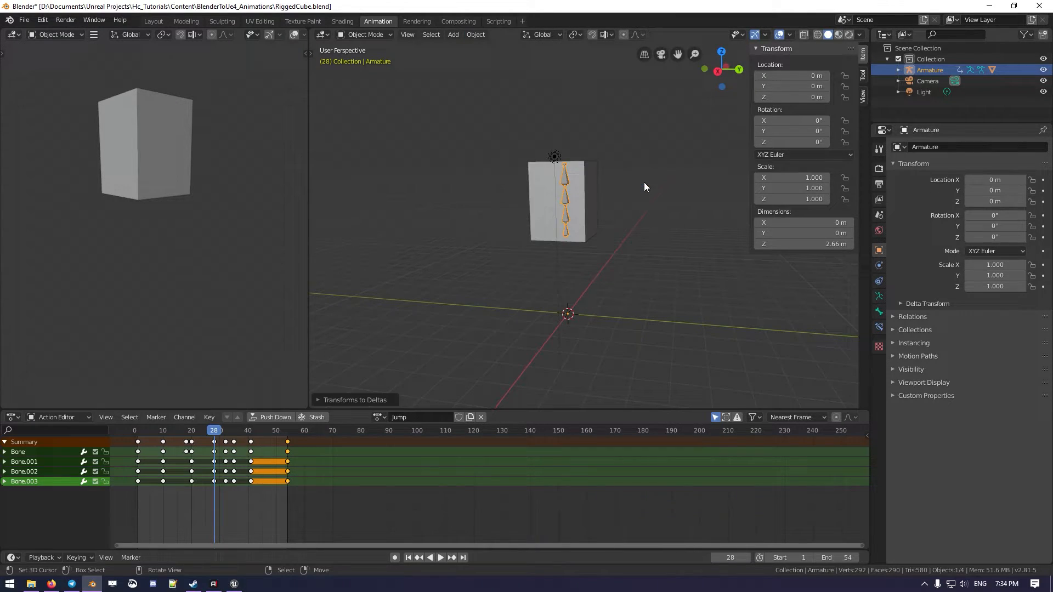
mouse_move(544, 278)
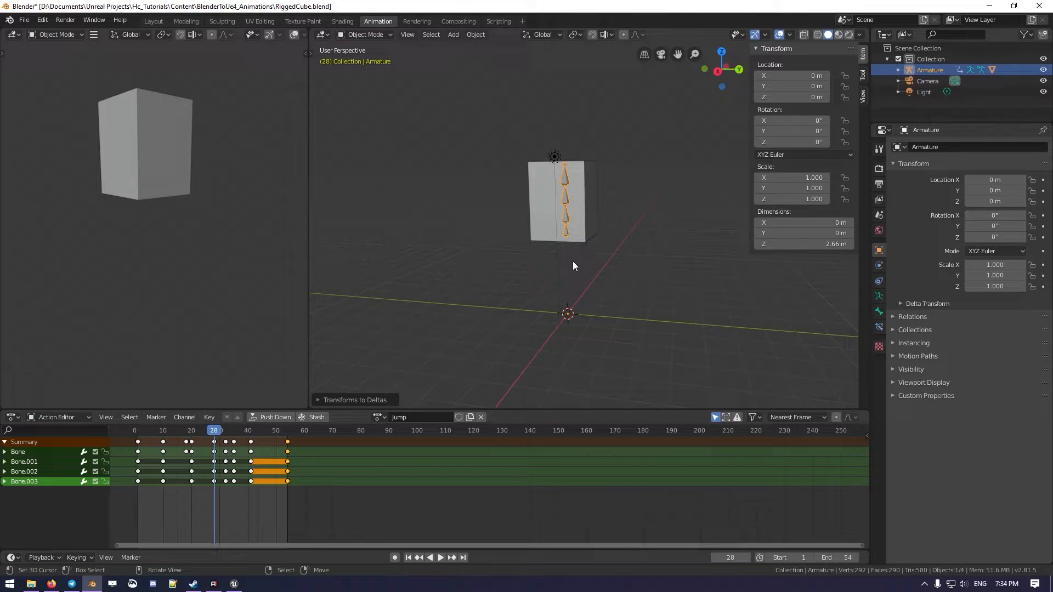
- Scrub the Jump action at frames 15, 2 and 1 to confirm the animation still plays
click(176, 430)
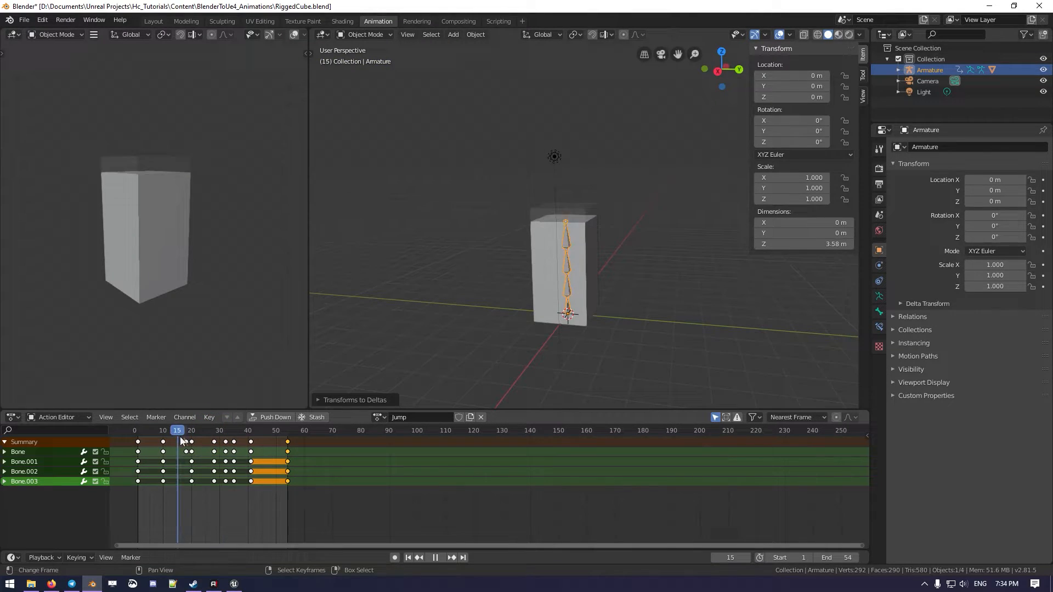
click(140, 430)
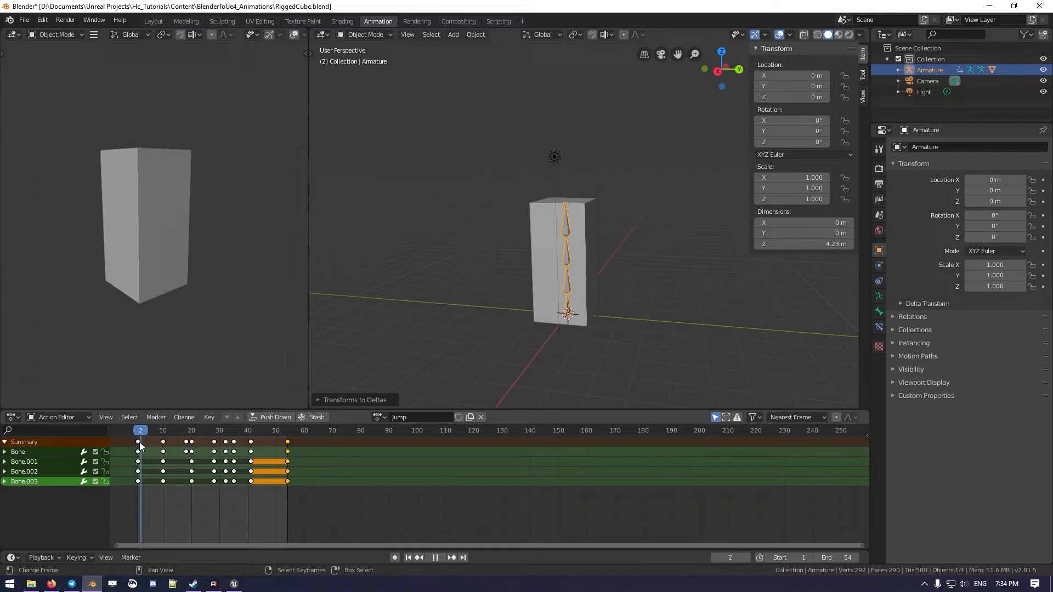
click(138, 430)
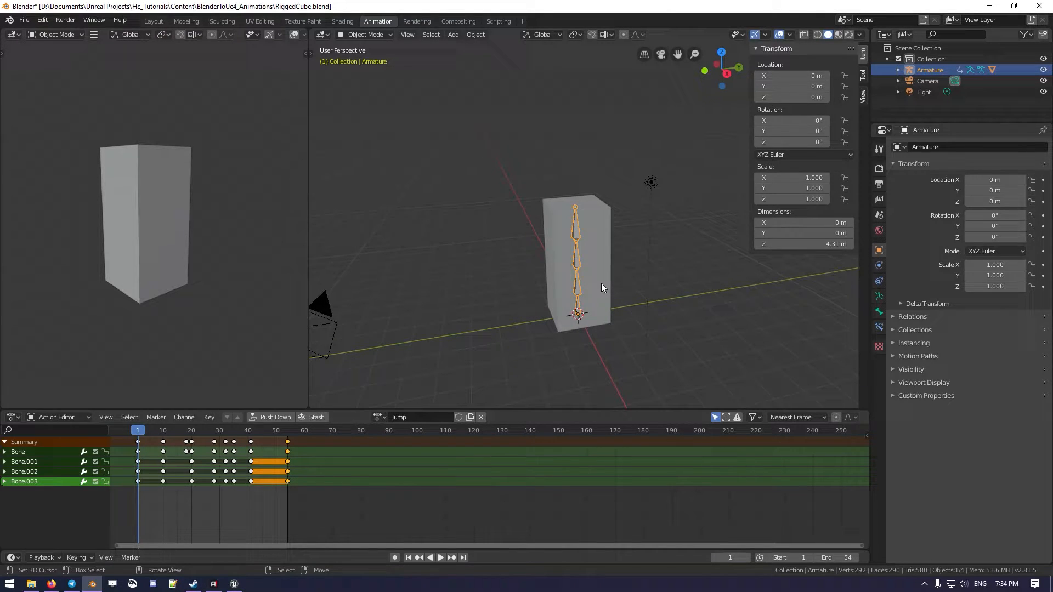
mouse_move(785, 263)
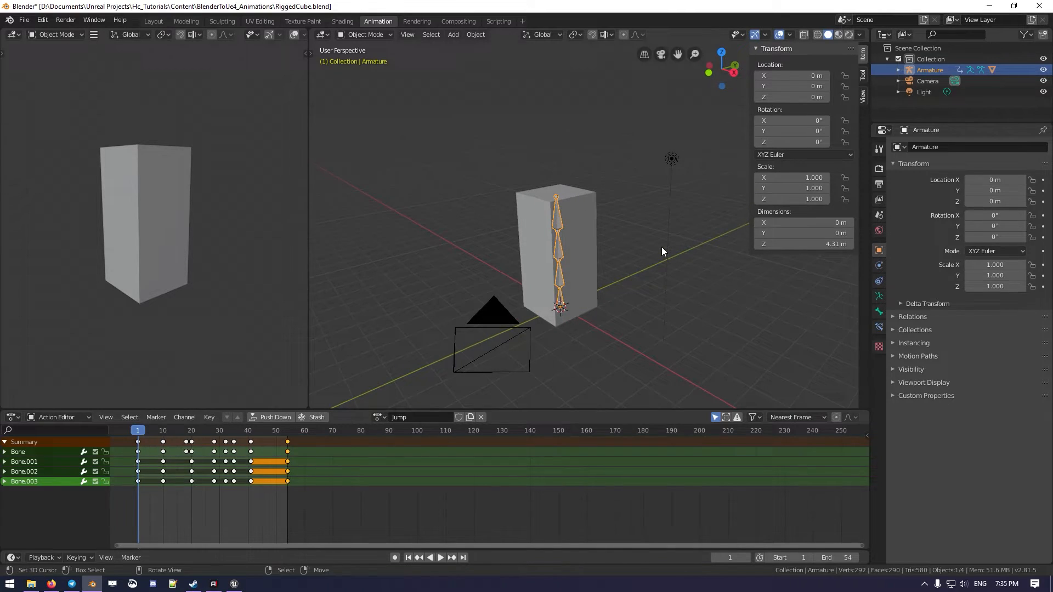
- Rename the armature to ArmatureCube, select it with the cube and reopen FBX export as SK_RiggedCube.fbx
click(930, 71)
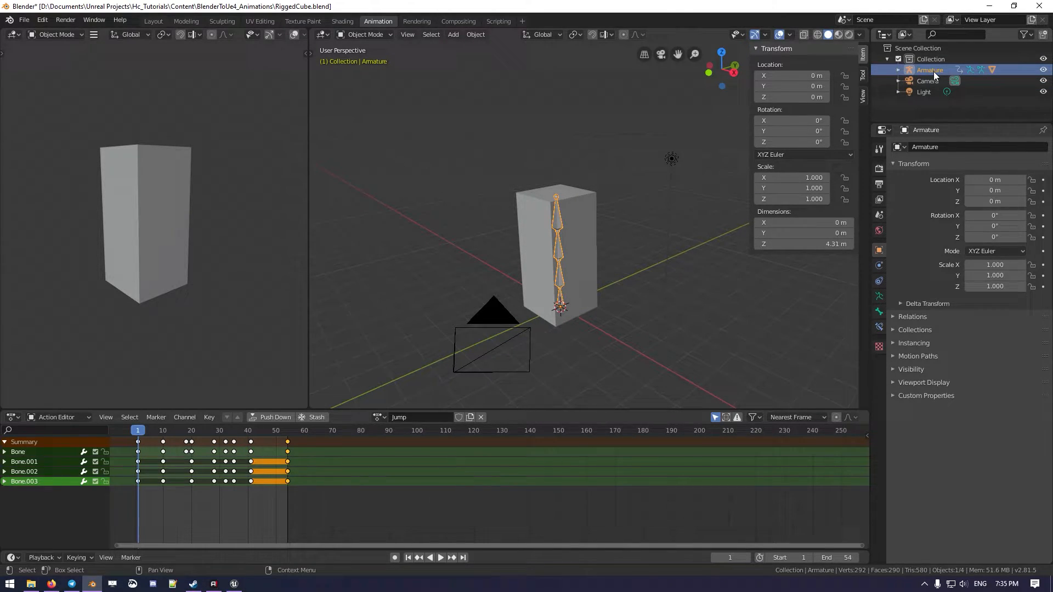
double_click(929, 69)
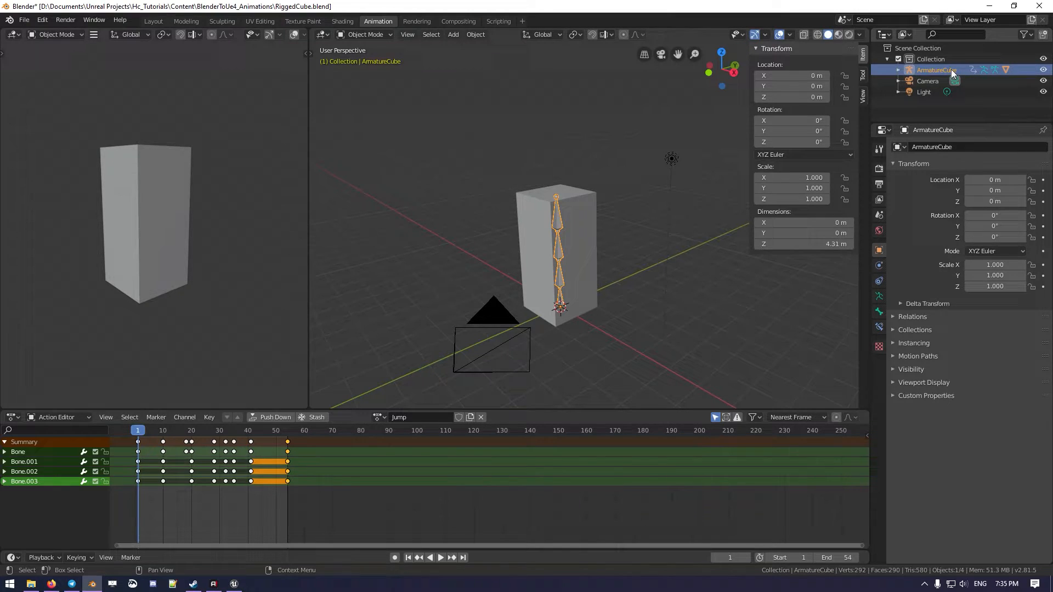
click(23, 20)
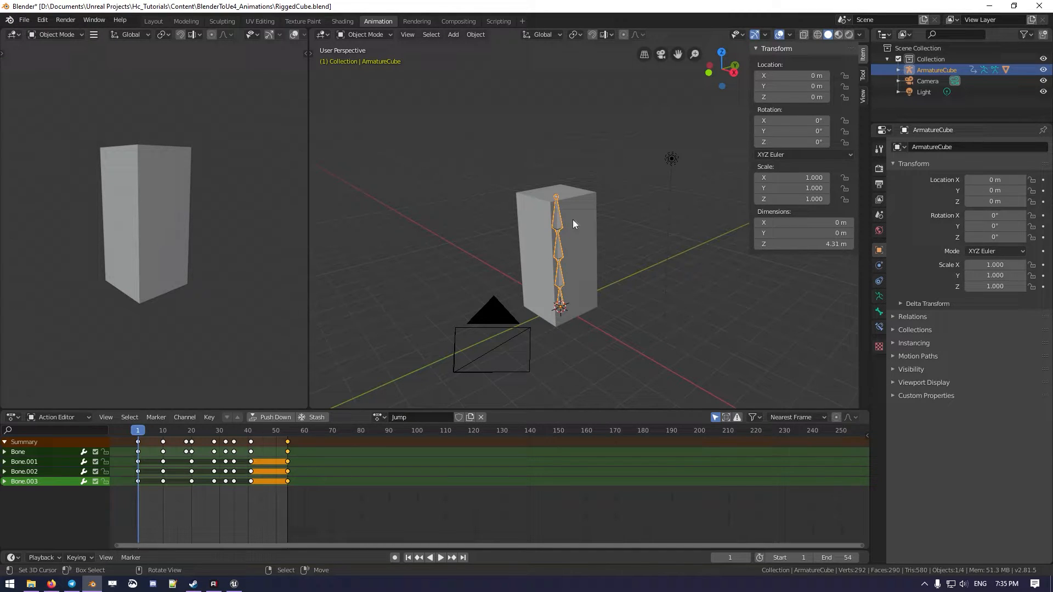
click(23, 20)
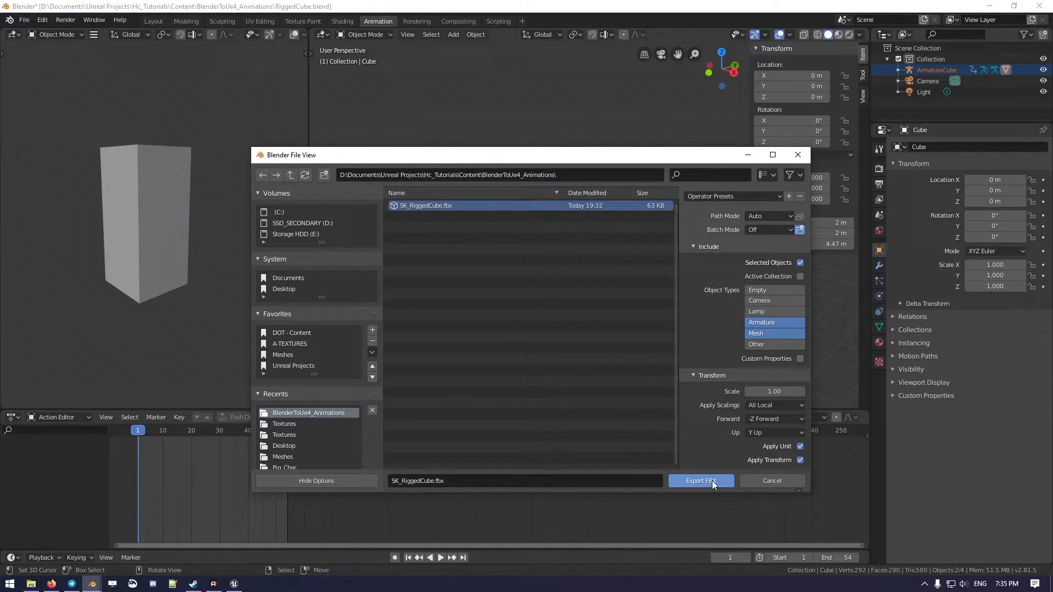
- In Unreal, reimport the changed SK_RiggedCube source and answer Yes All to regenerate the skeleton
click(701, 480)
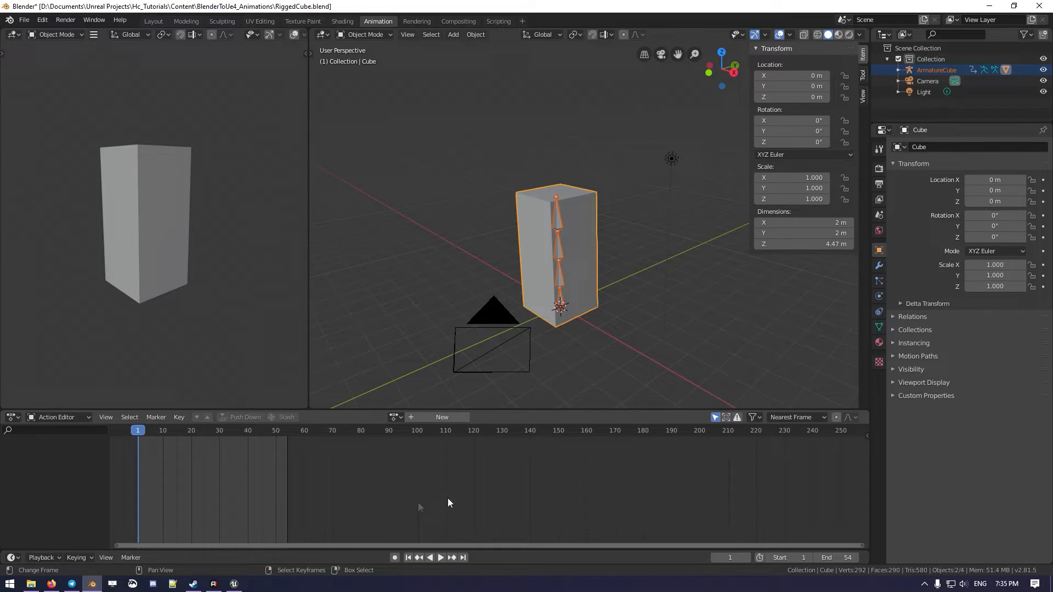
click(234, 583)
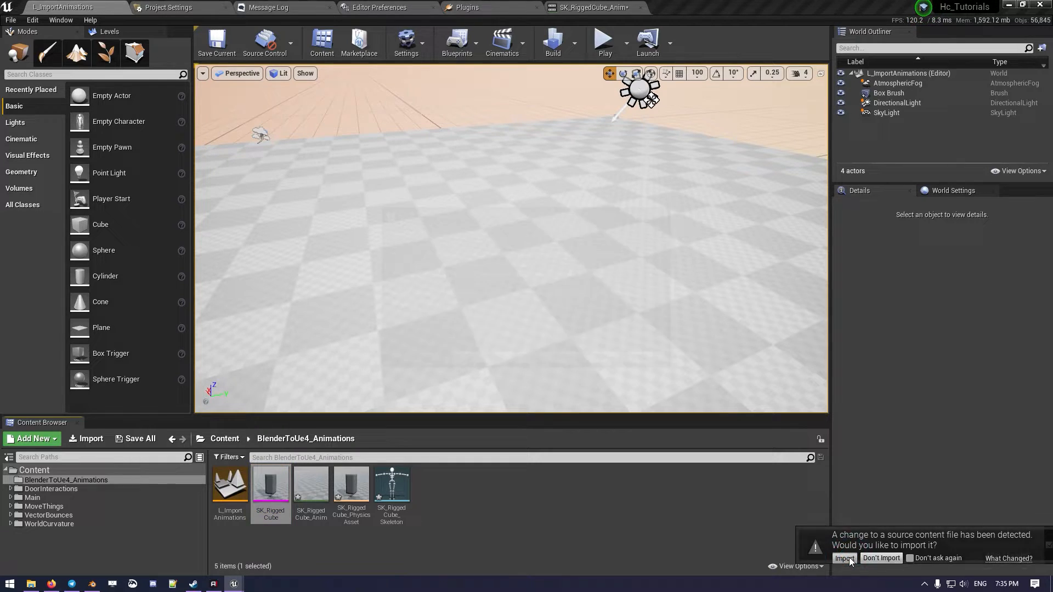
click(844, 558)
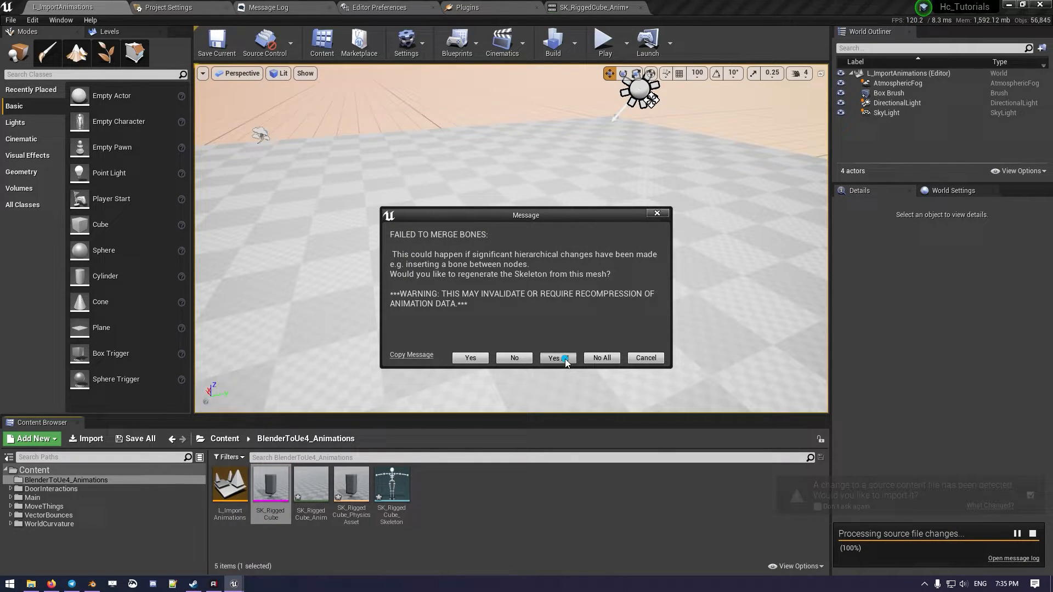
click(553, 358)
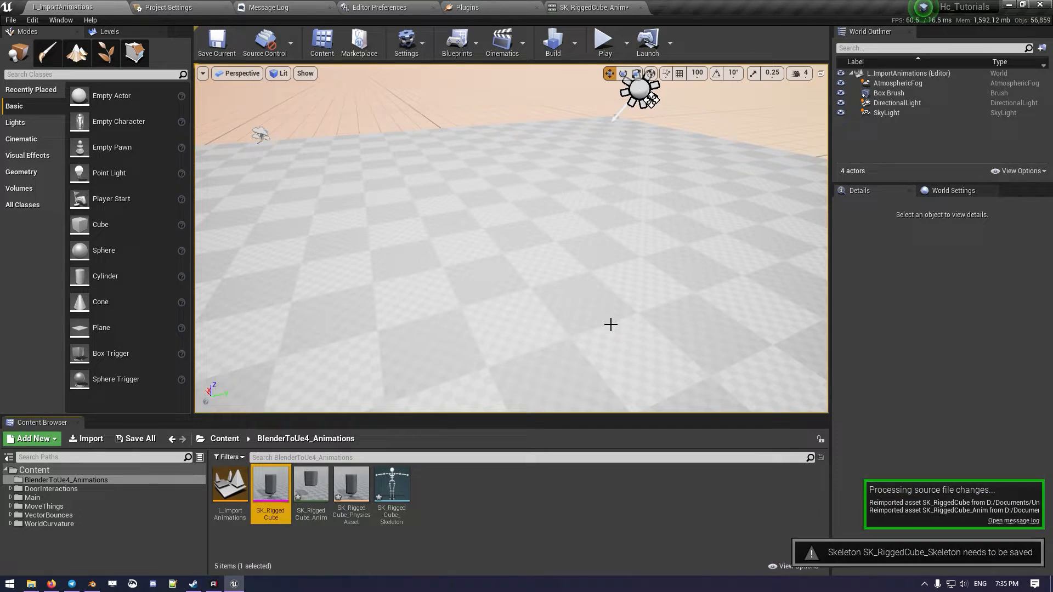
mouse_move(529, 551)
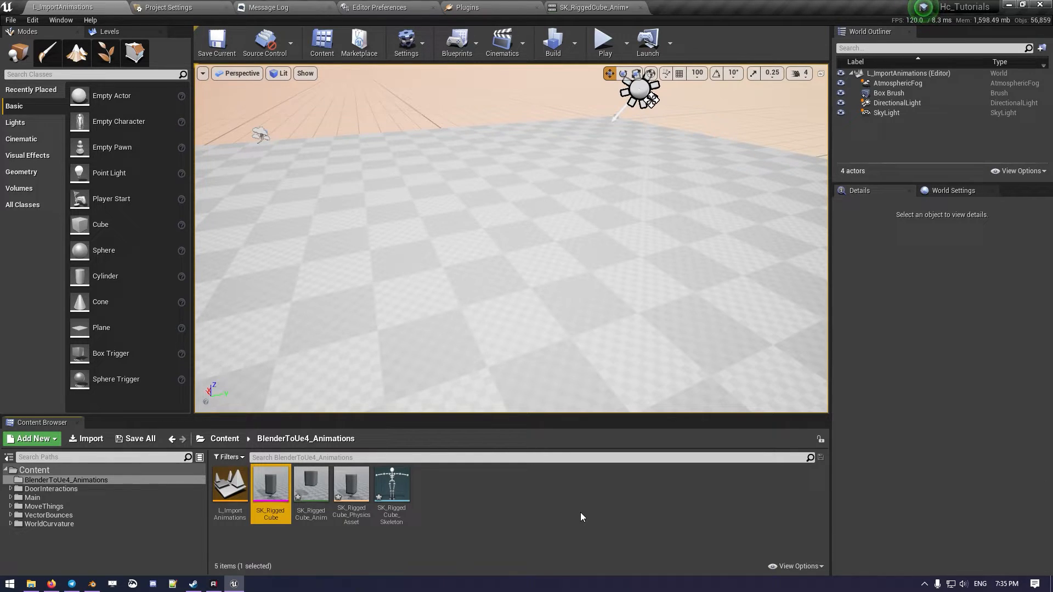
mouse_move(423, 531)
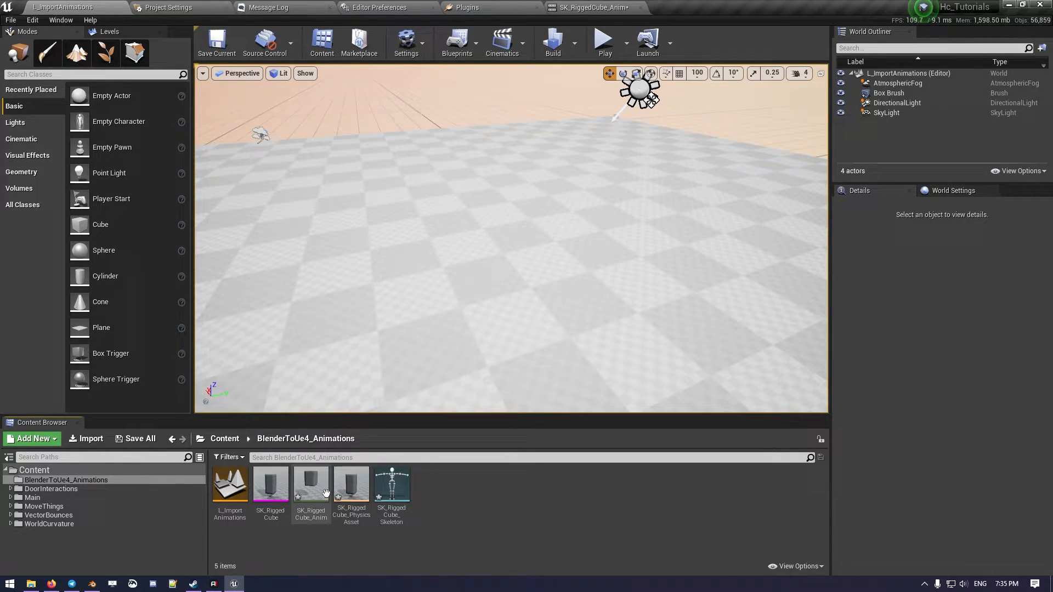
mouse_move(310, 485)
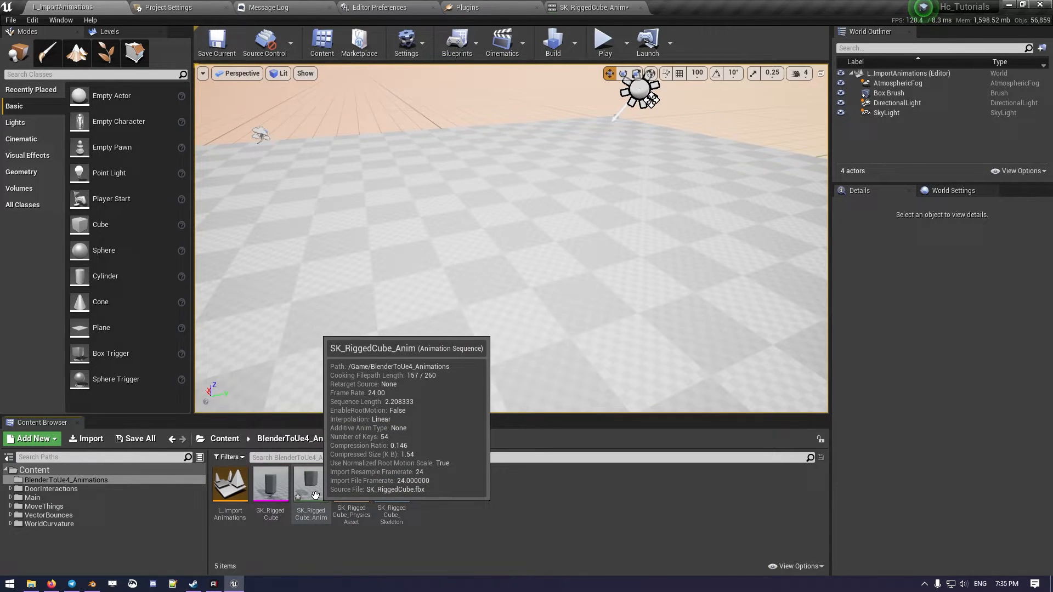
mouse_move(529, 514)
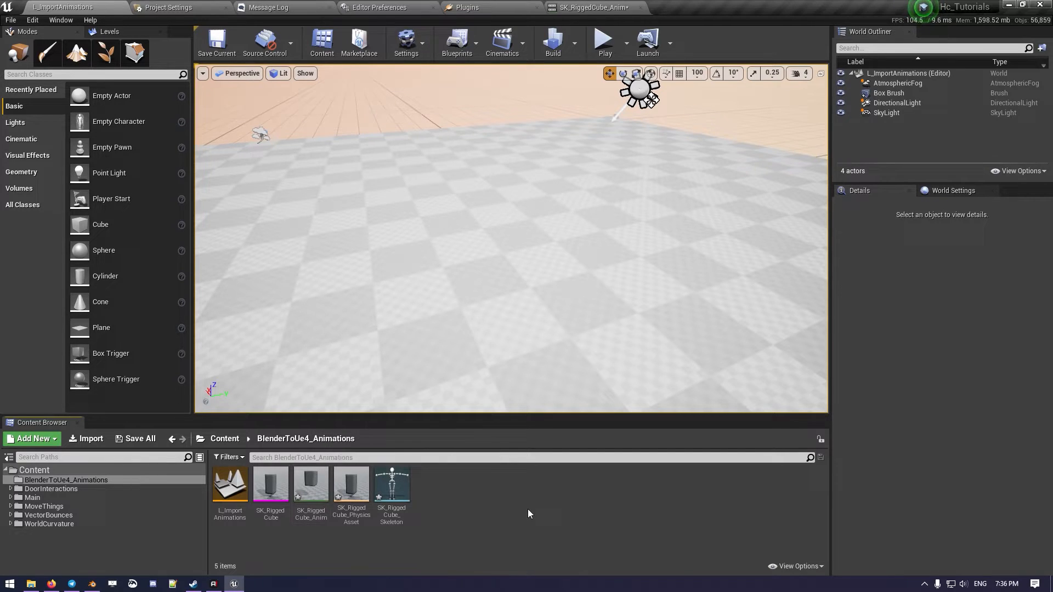
mouse_move(311, 483)
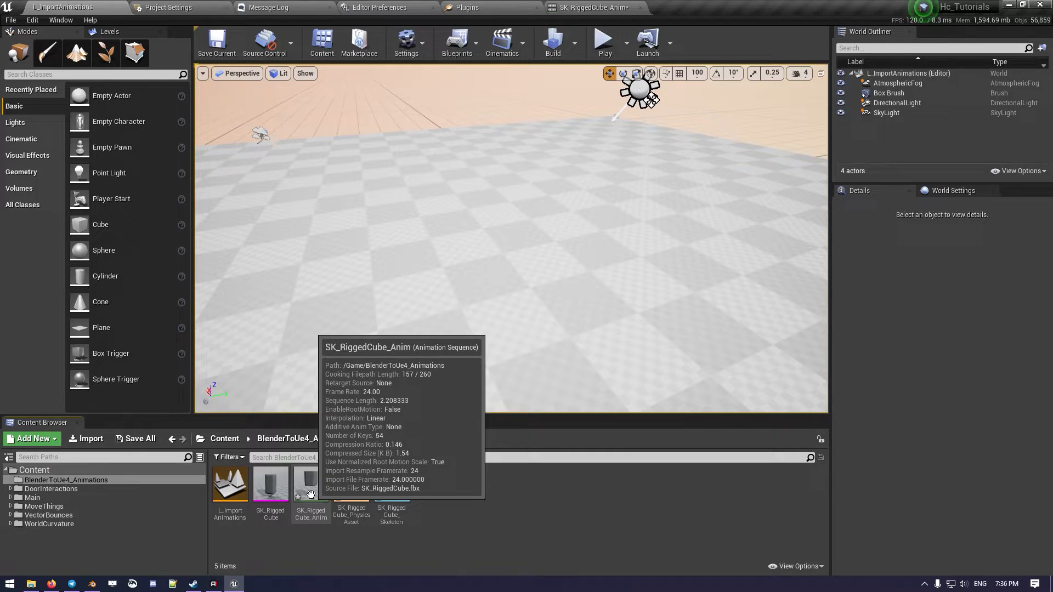
mouse_move(86, 438)
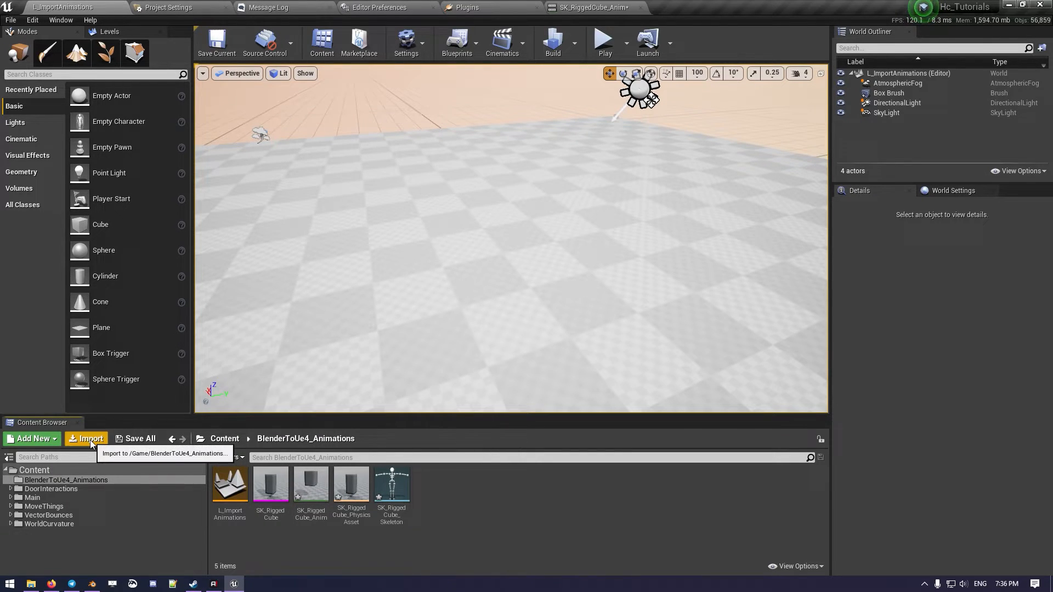
- Re-import the rigged cube FBX over the existing SK_RiggedCube asset, then return to Blender
click(90, 438)
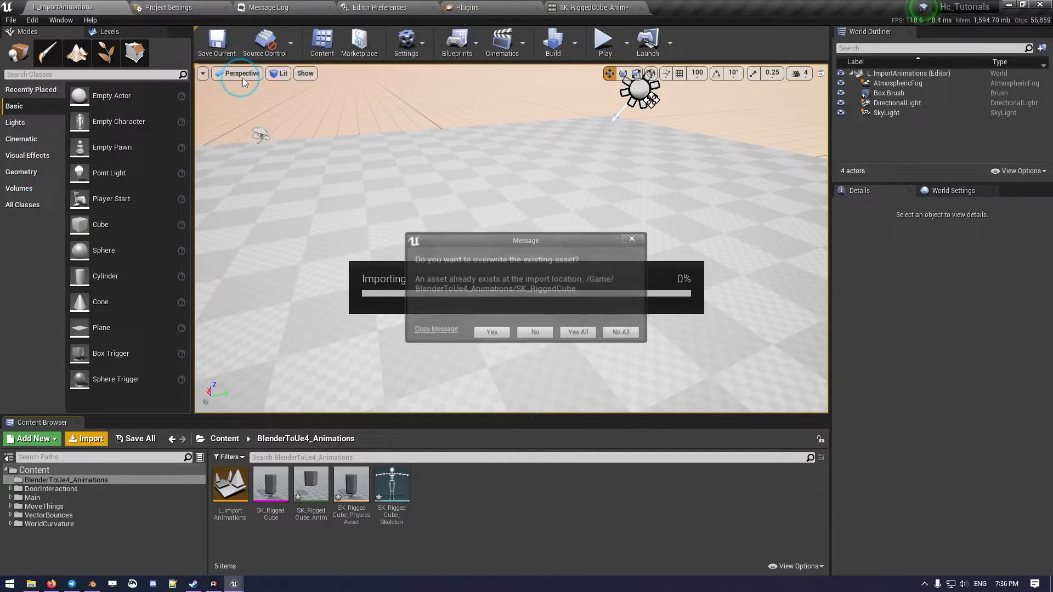
click(492, 332)
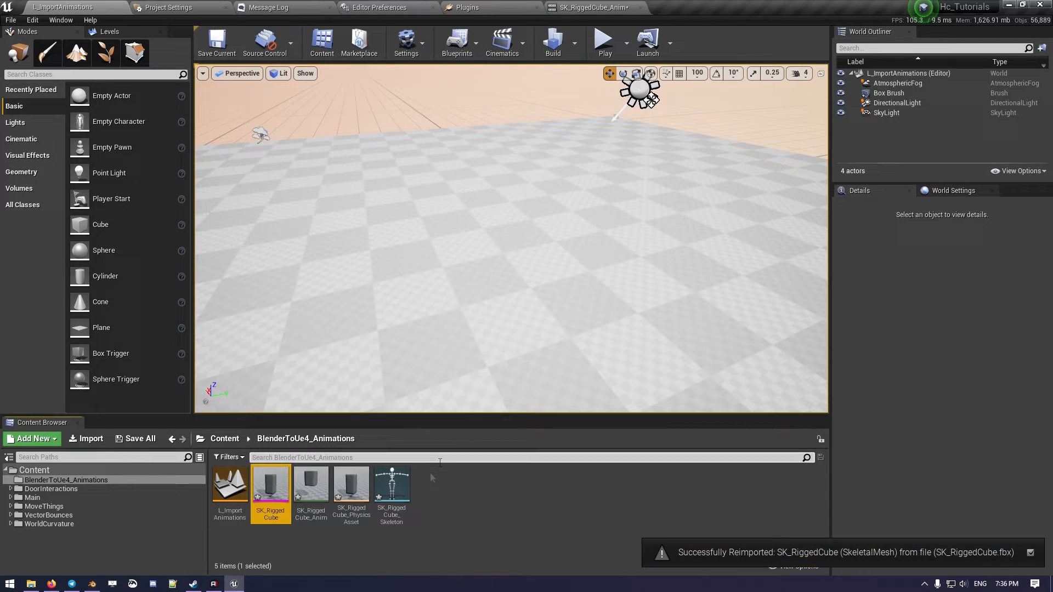
mouse_move(311, 484)
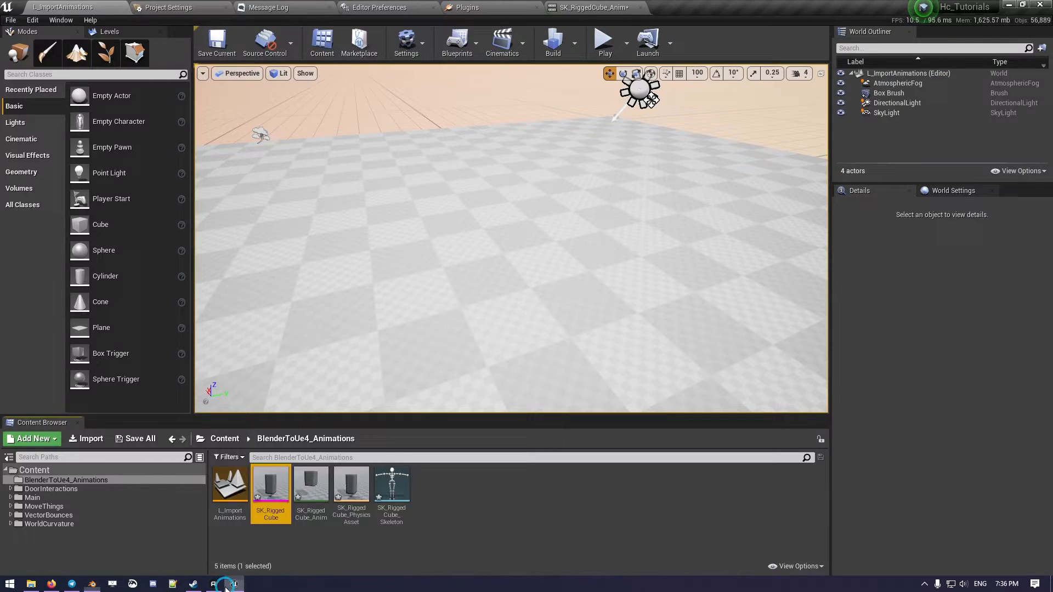
click(471, 512)
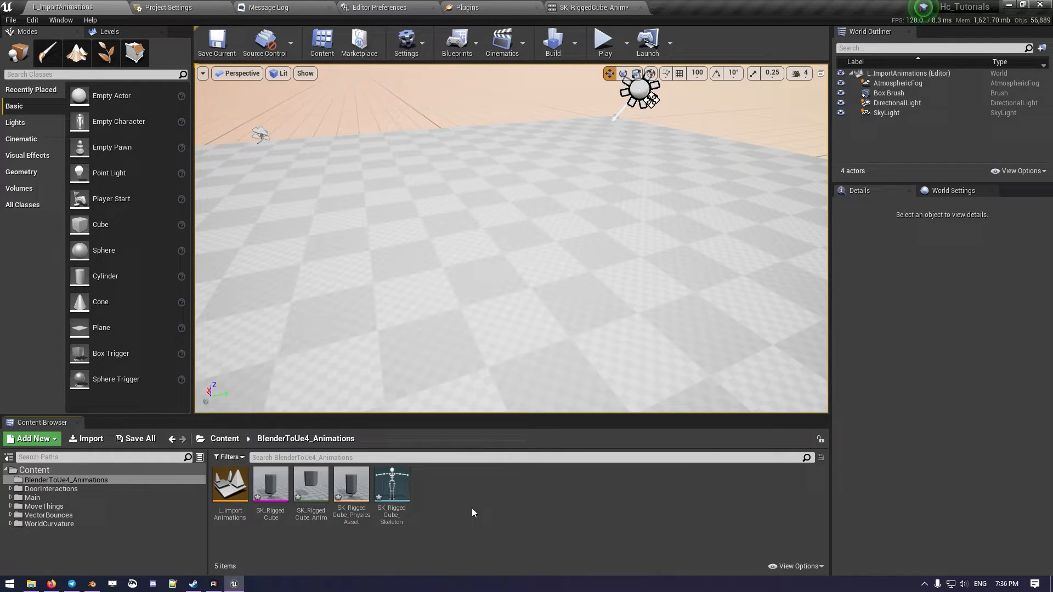
mouse_move(462, 524)
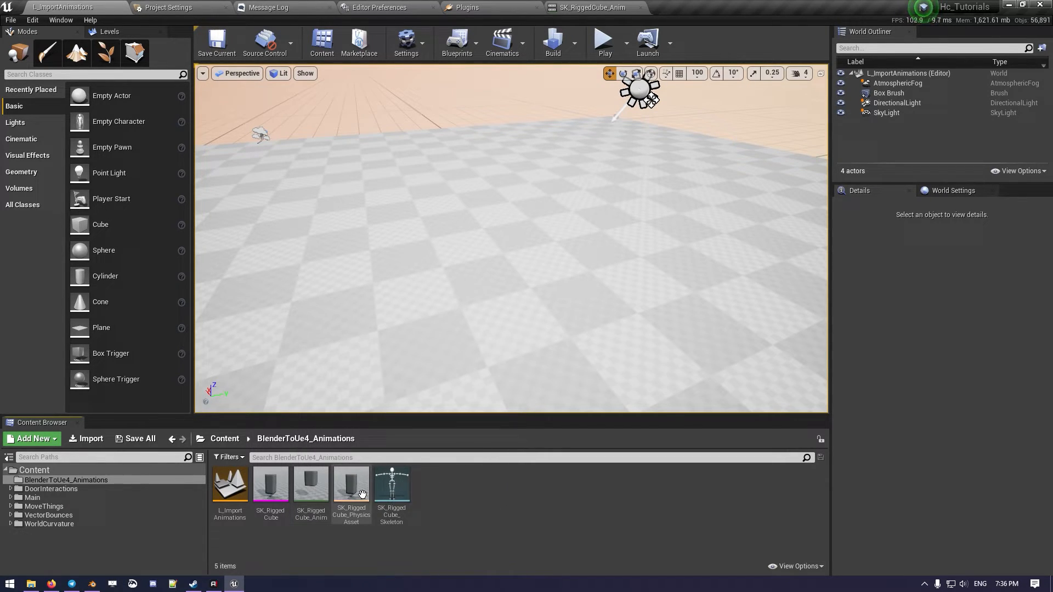
click(91, 584)
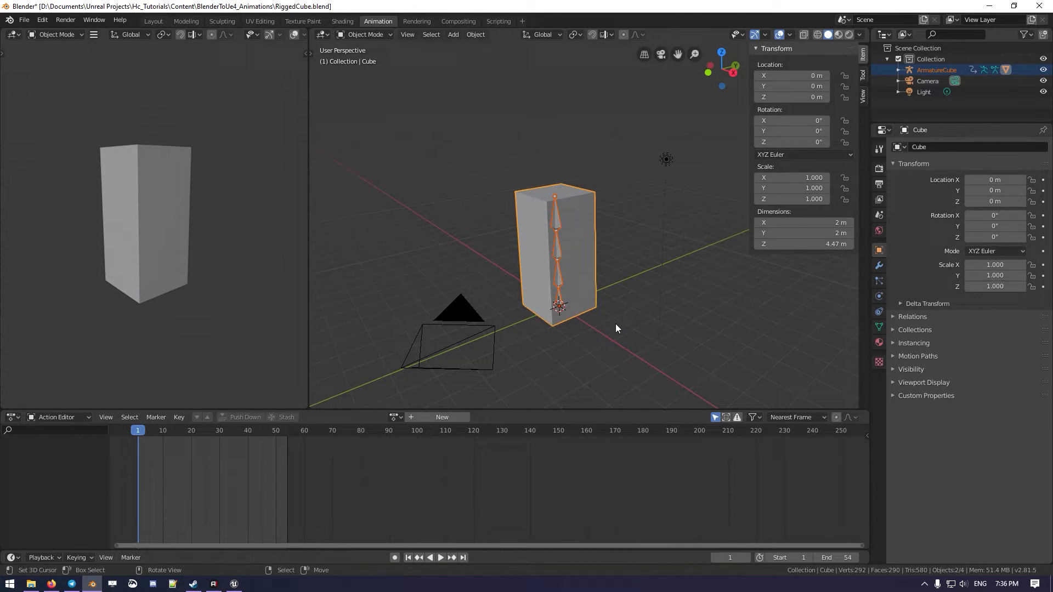
mouse_move(558, 228)
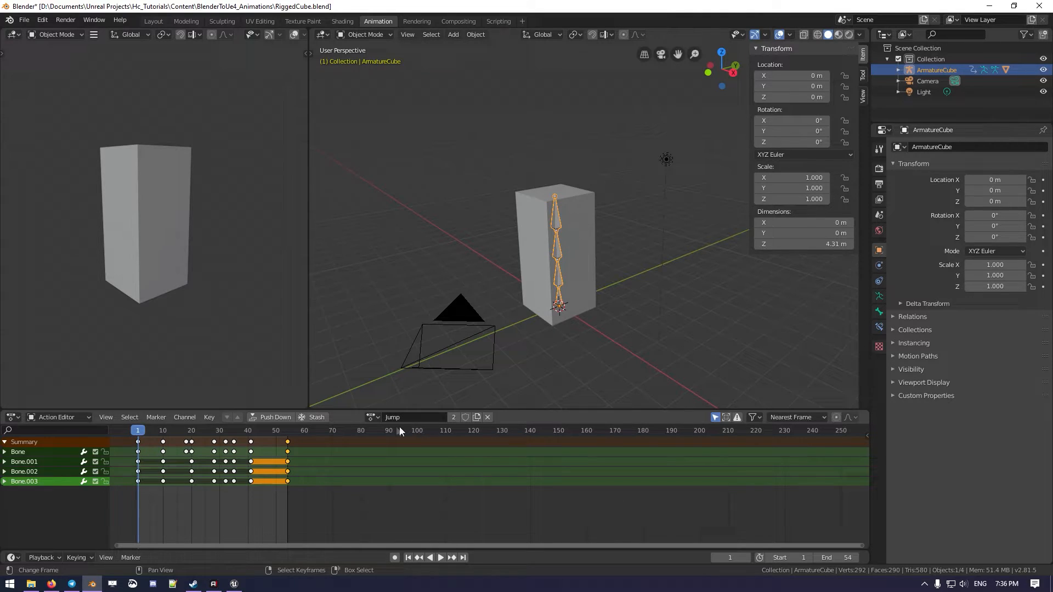
mouse_move(403, 421)
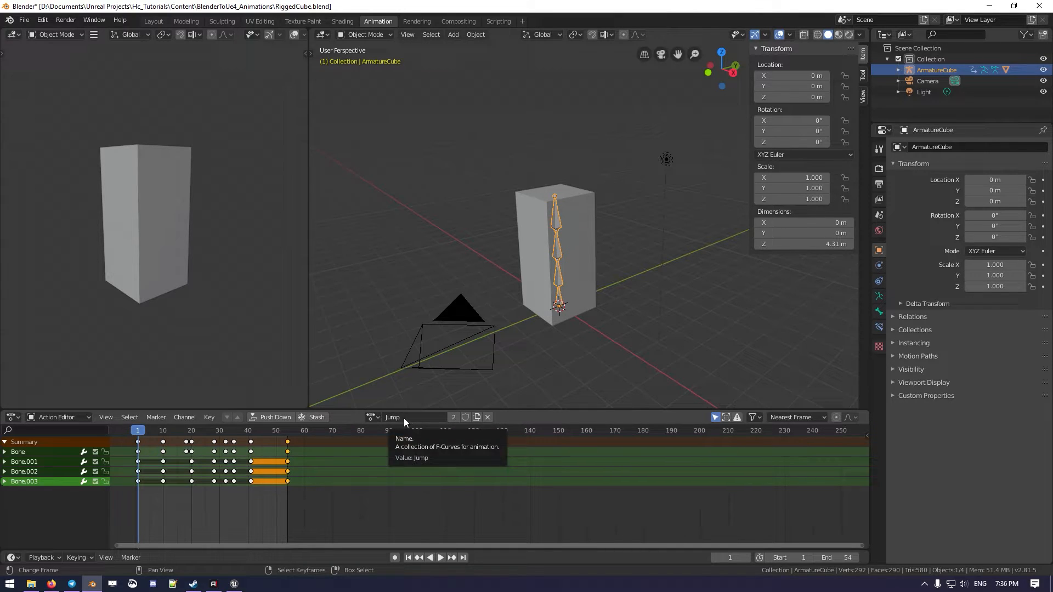
mouse_move(477, 420)
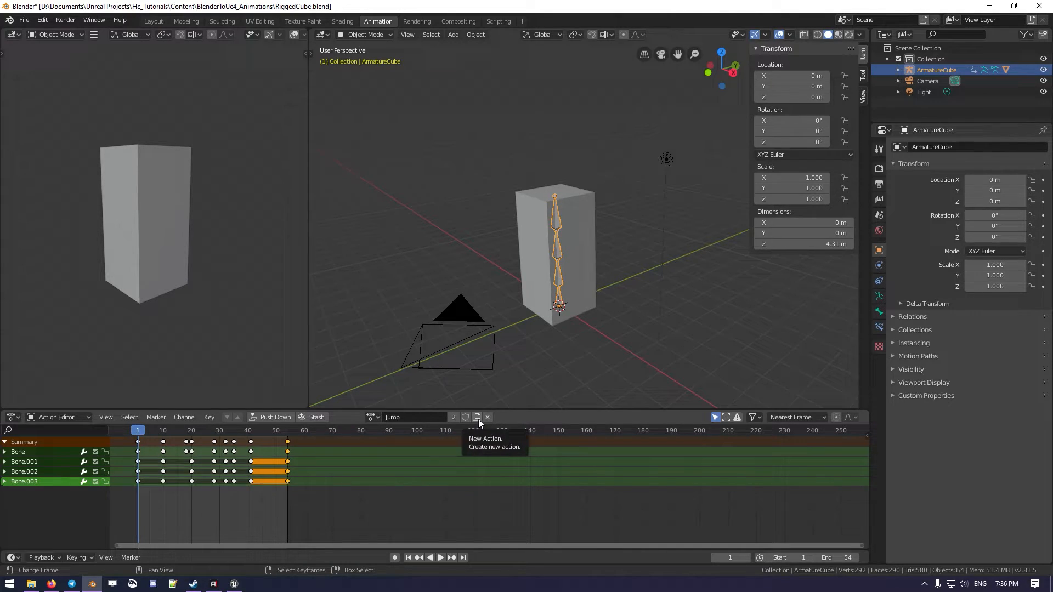
- Create a new action copied from Jump and rename it 'Jump n Wiggle', keeping its keyframes
click(478, 417)
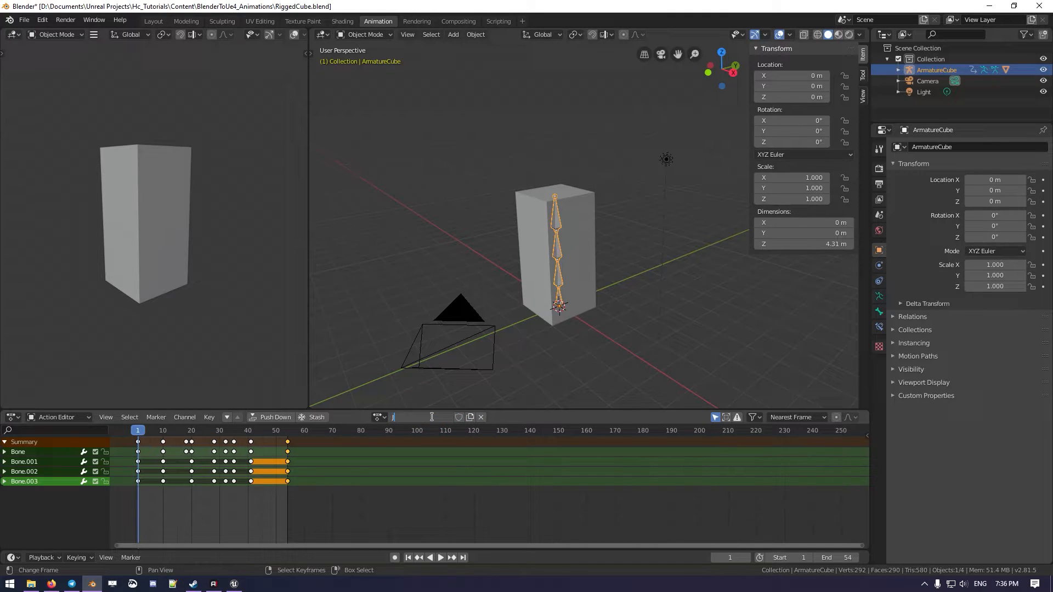
text(Jump n Wiggle)
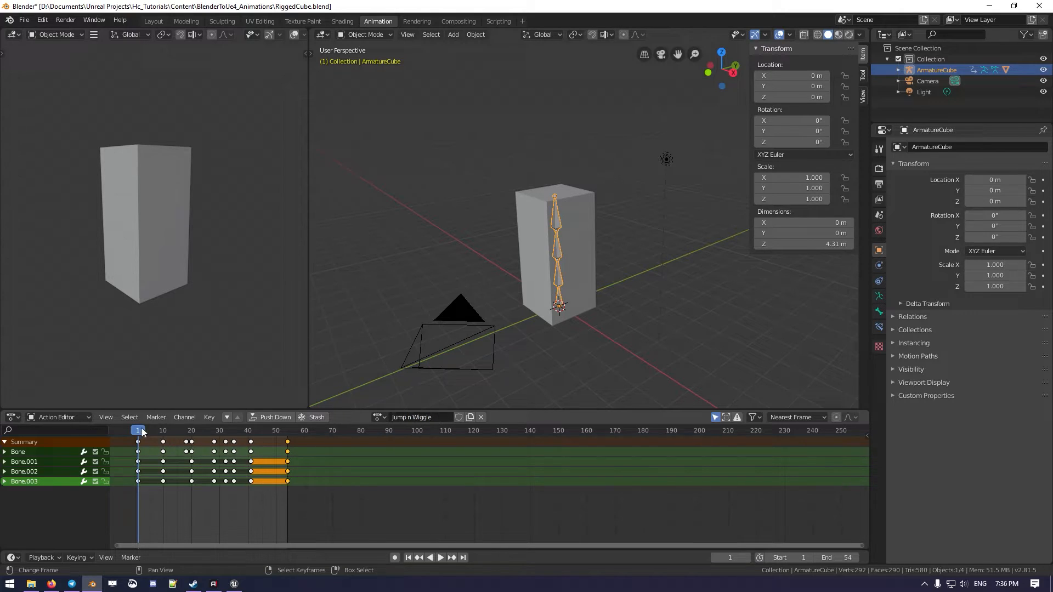
click(440, 557)
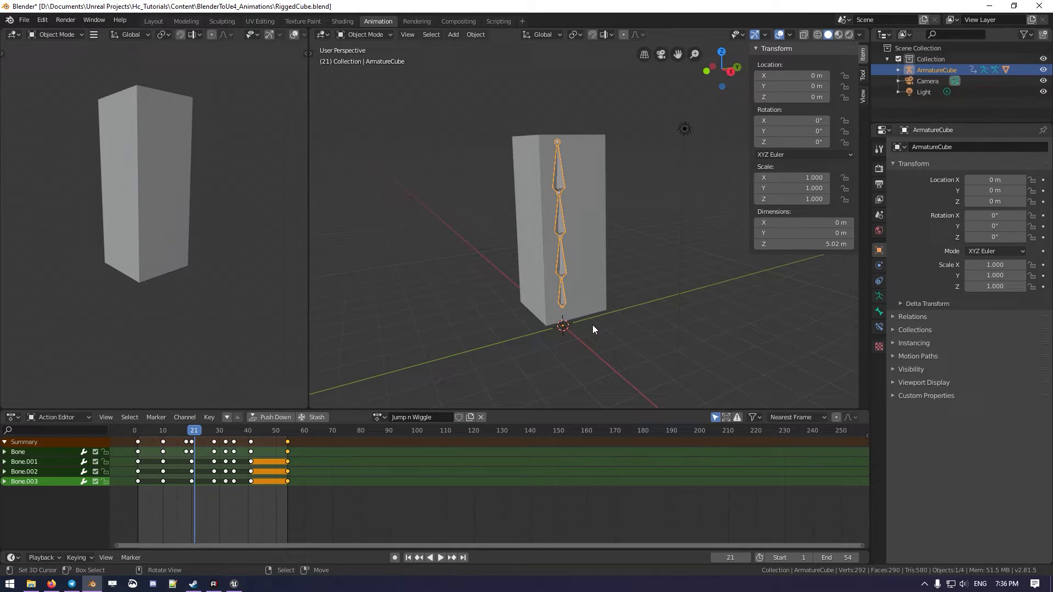
mouse_move(560, 250)
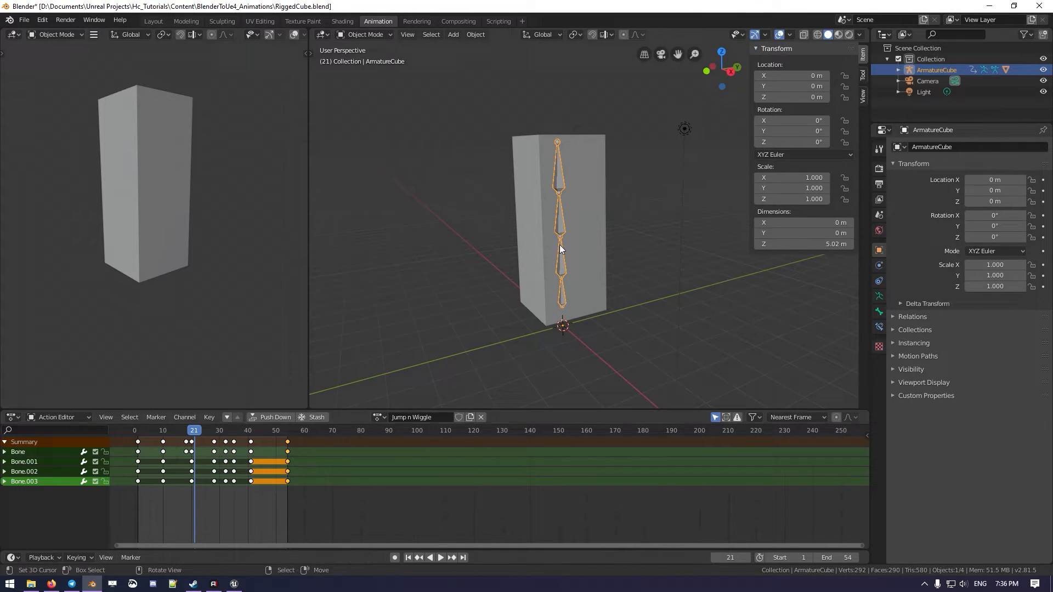
click(367, 34)
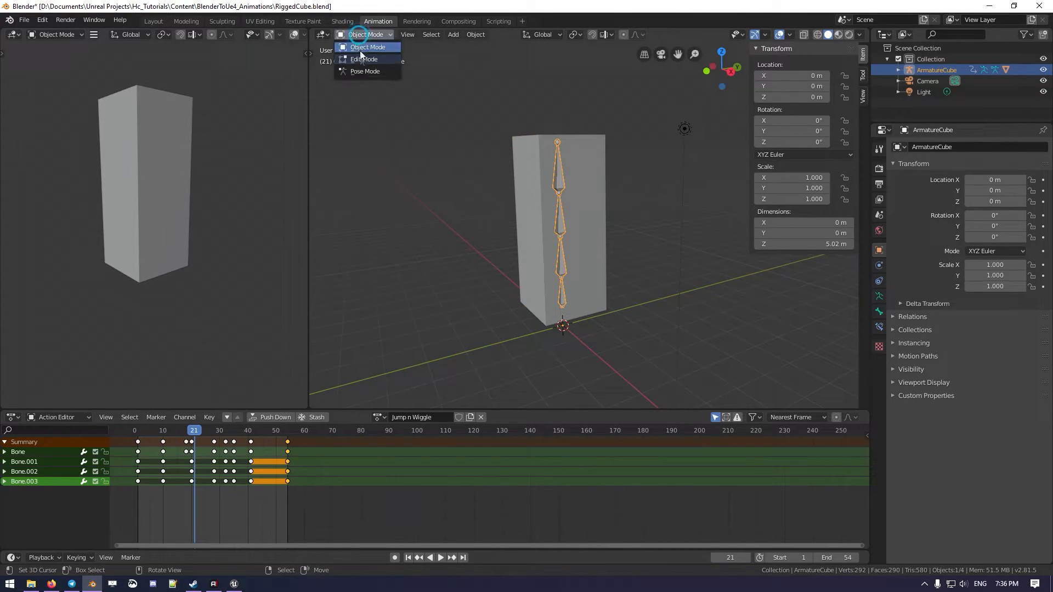
- In pose mode, scrub the Jump n Wiggle action to add wiggle rotation keyframes on Bone.002
click(364, 71)
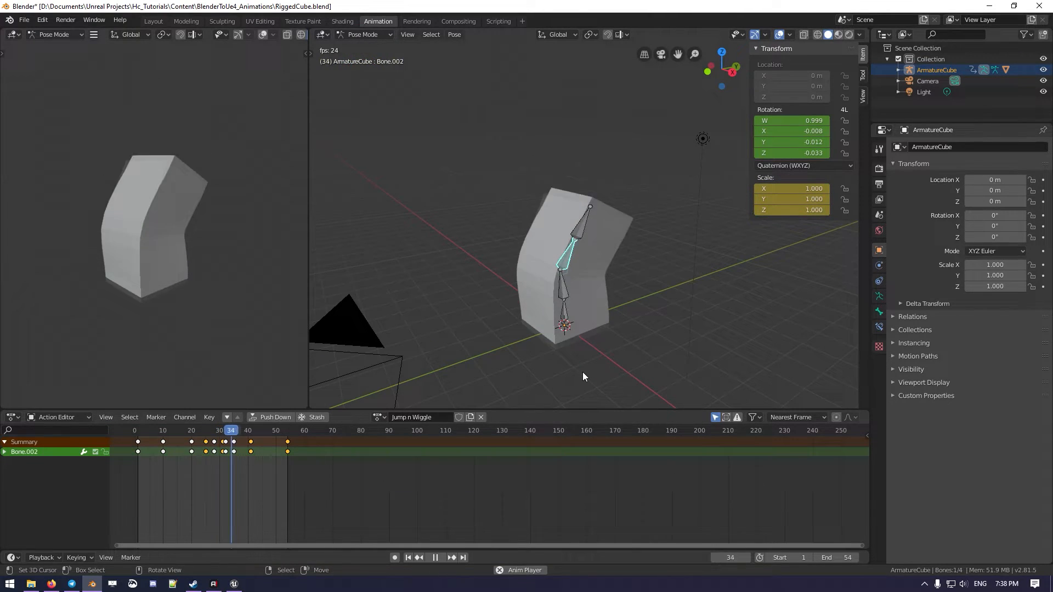
click(214, 430)
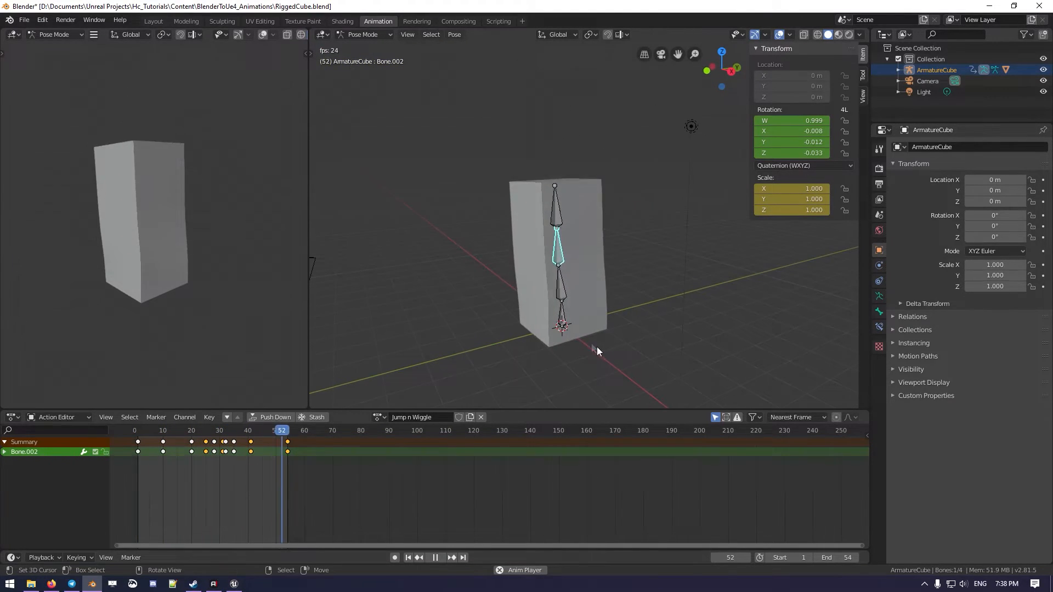
click(222, 430)
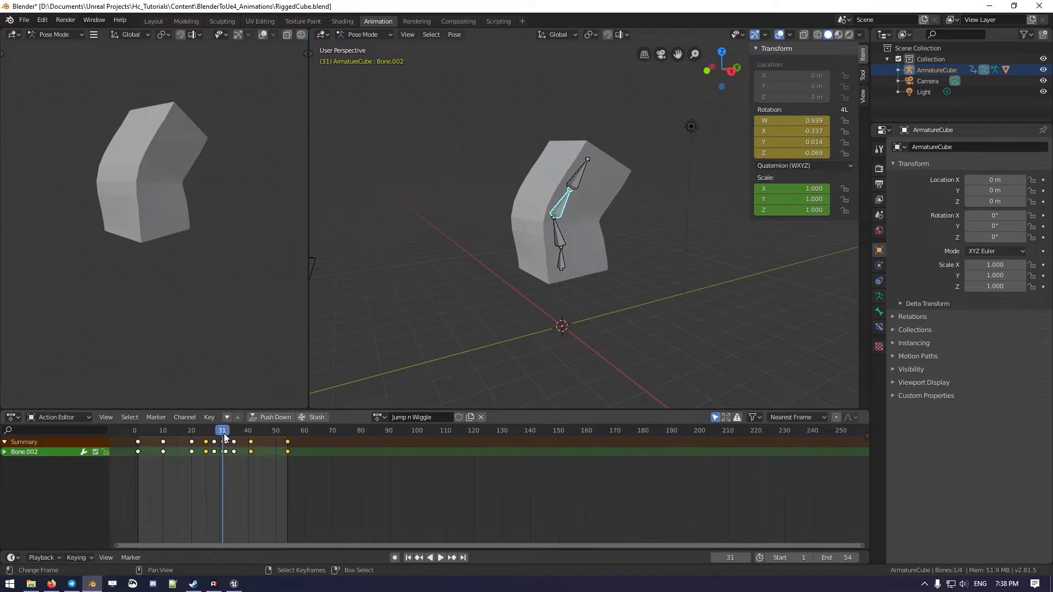
click(248, 430)
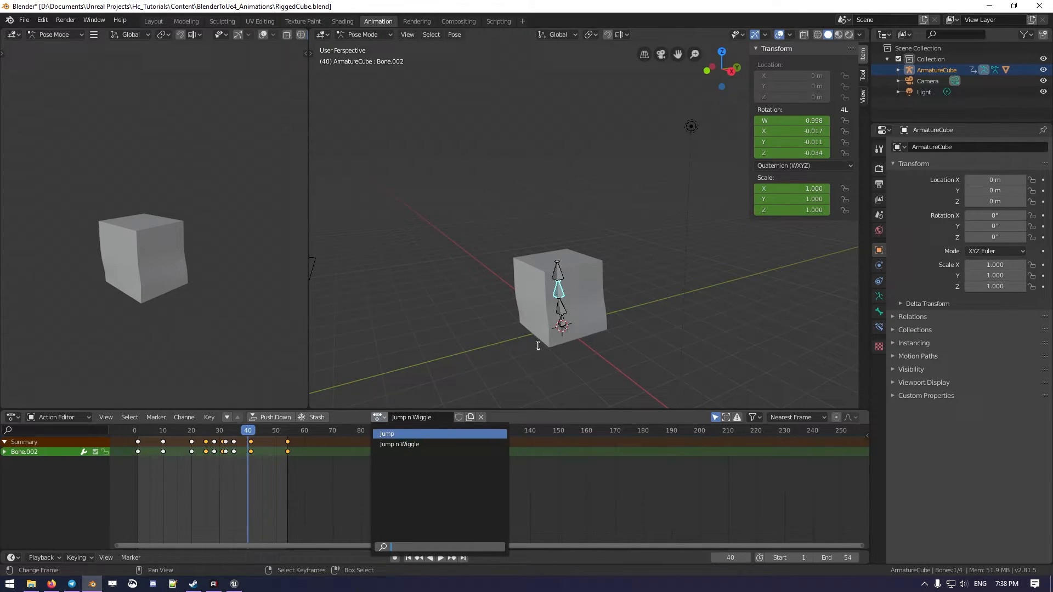
- Return the armature from pose mode to object mode
click(364, 34)
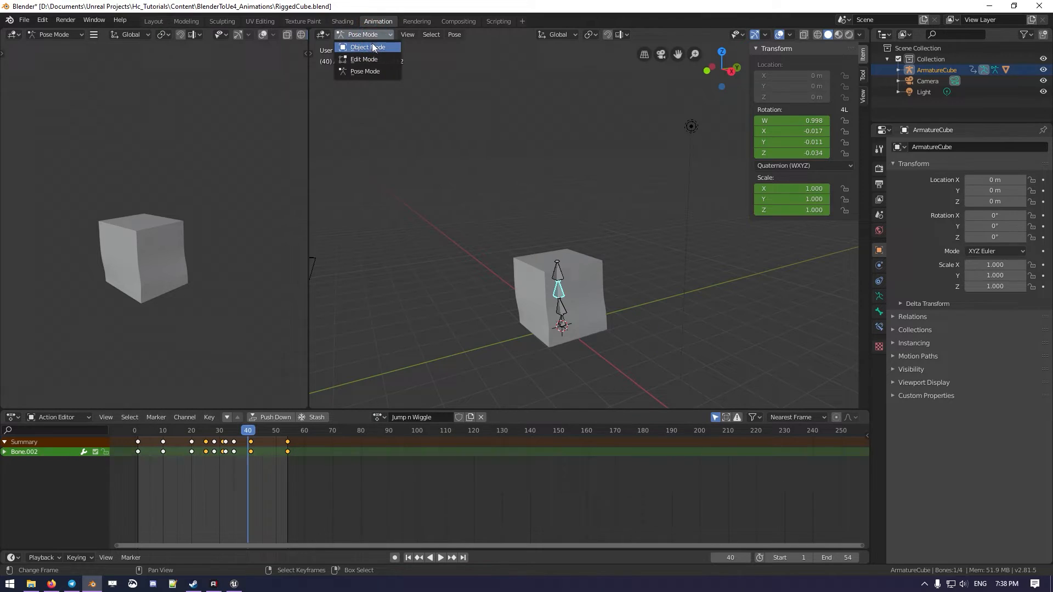
click(366, 47)
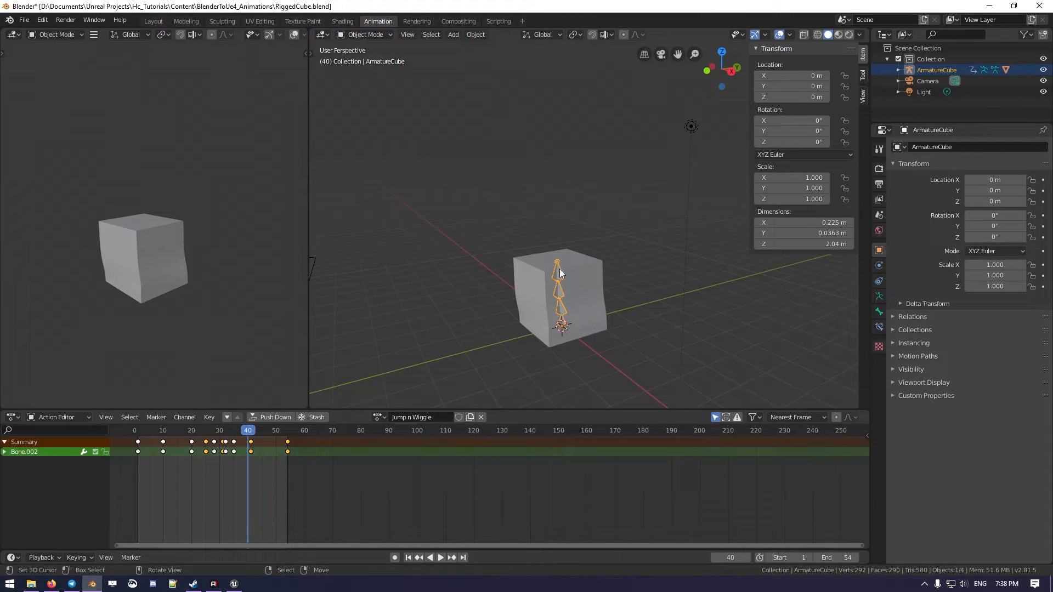
- Export the cube and armature as SK_RiggedCube_Animated.fbx into BlenderToUe4_Animations, then switch to Unreal
click(556, 295)
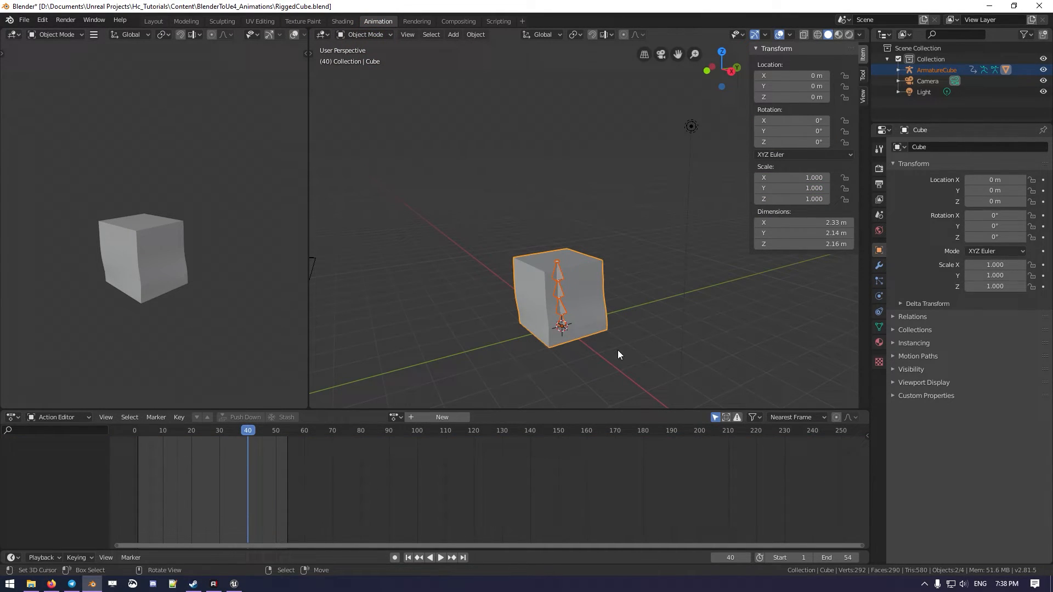
click(23, 20)
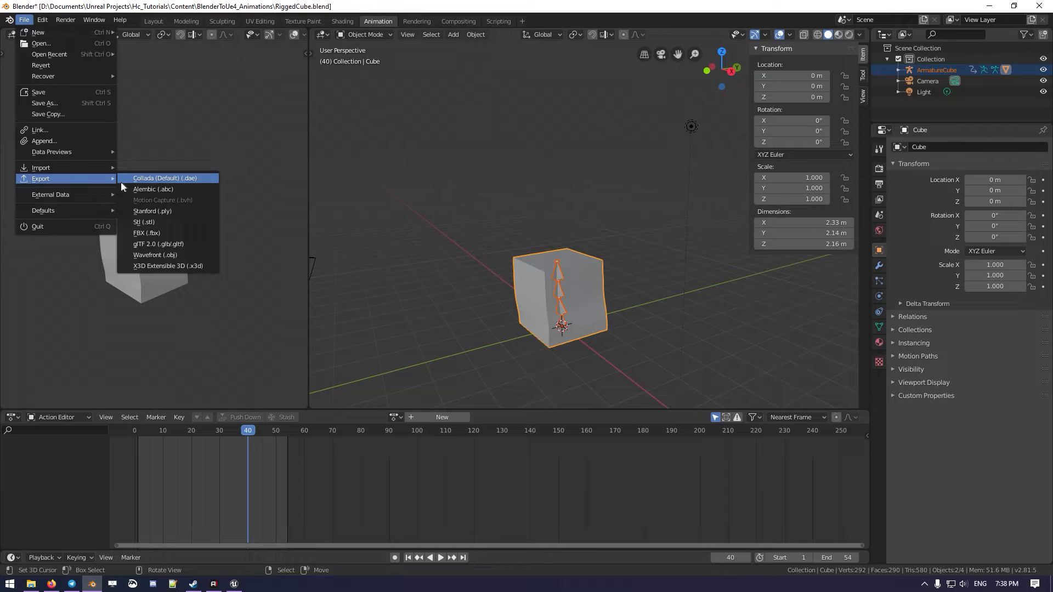
click(146, 232)
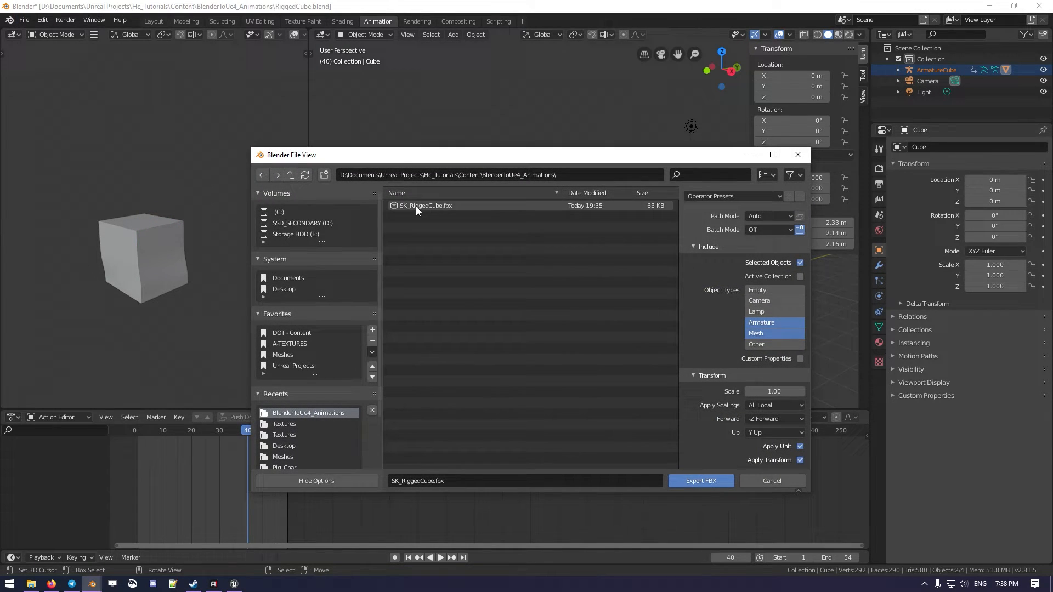
click(425, 205)
text(_Animated)
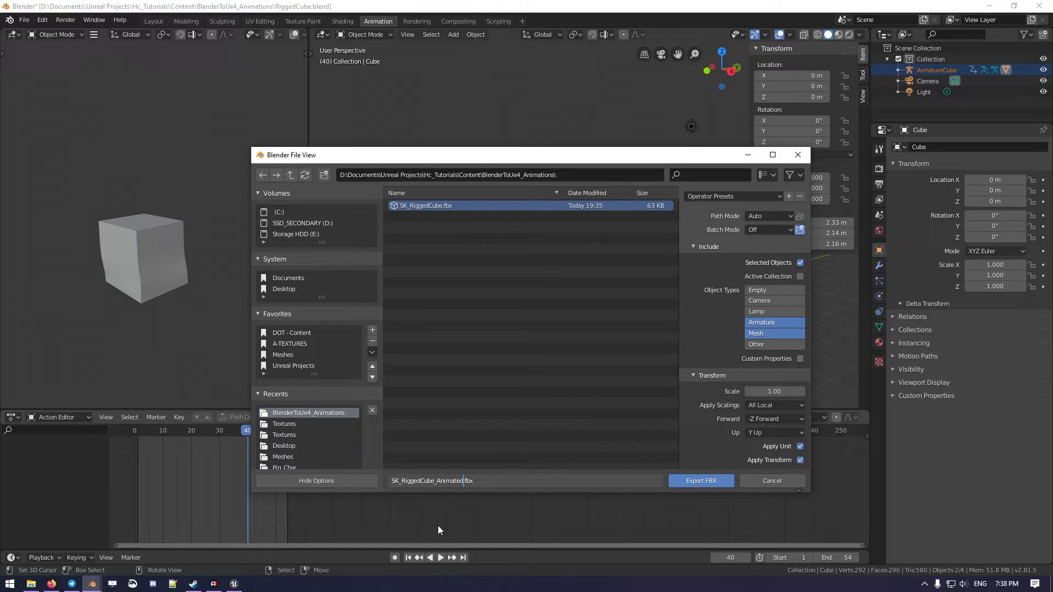
mouse_move(585, 162)
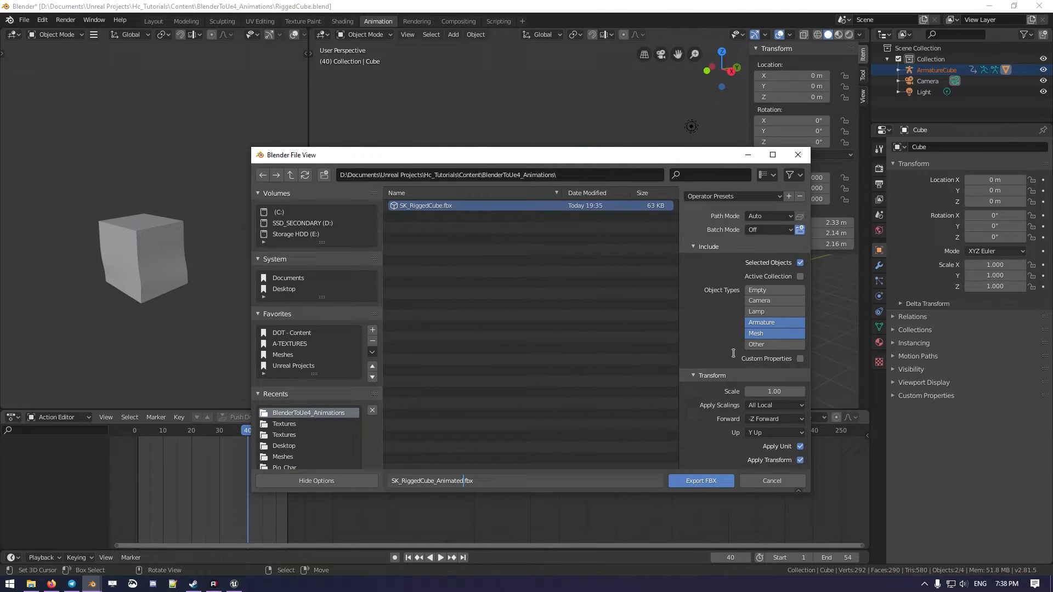
click(700, 481)
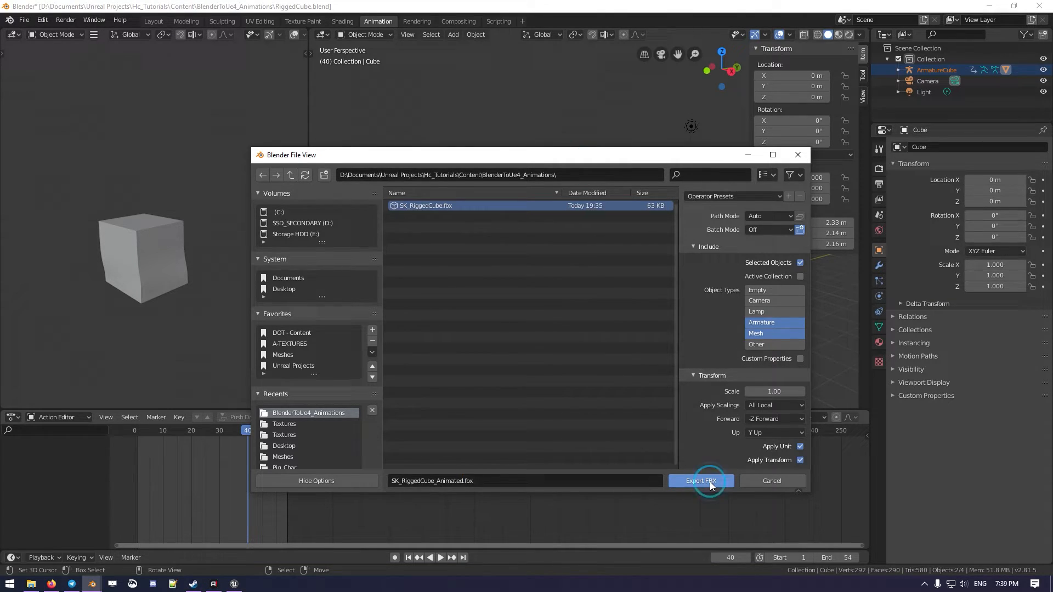
click(701, 480)
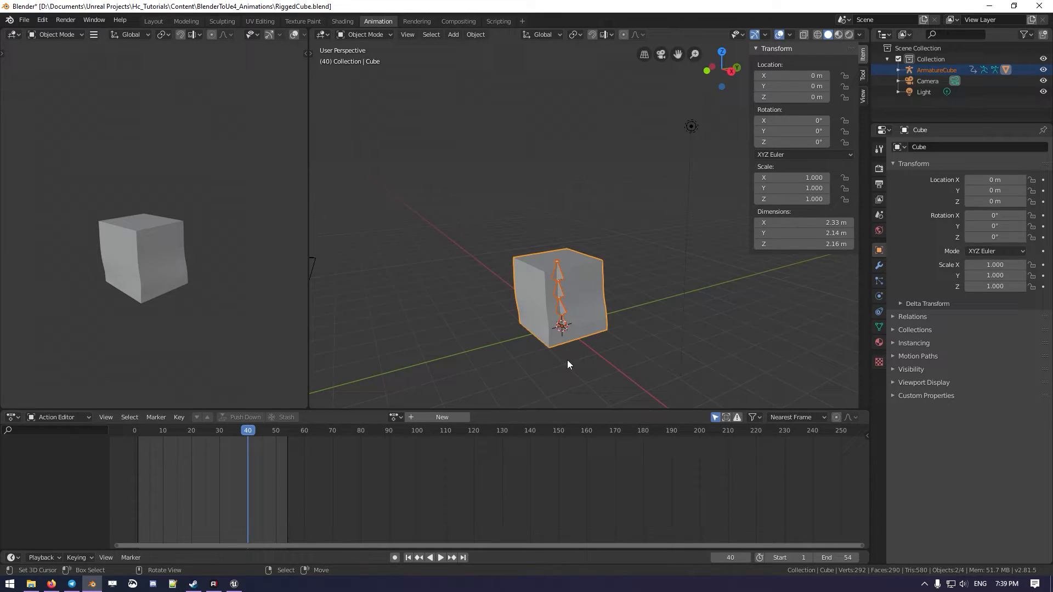
click(233, 582)
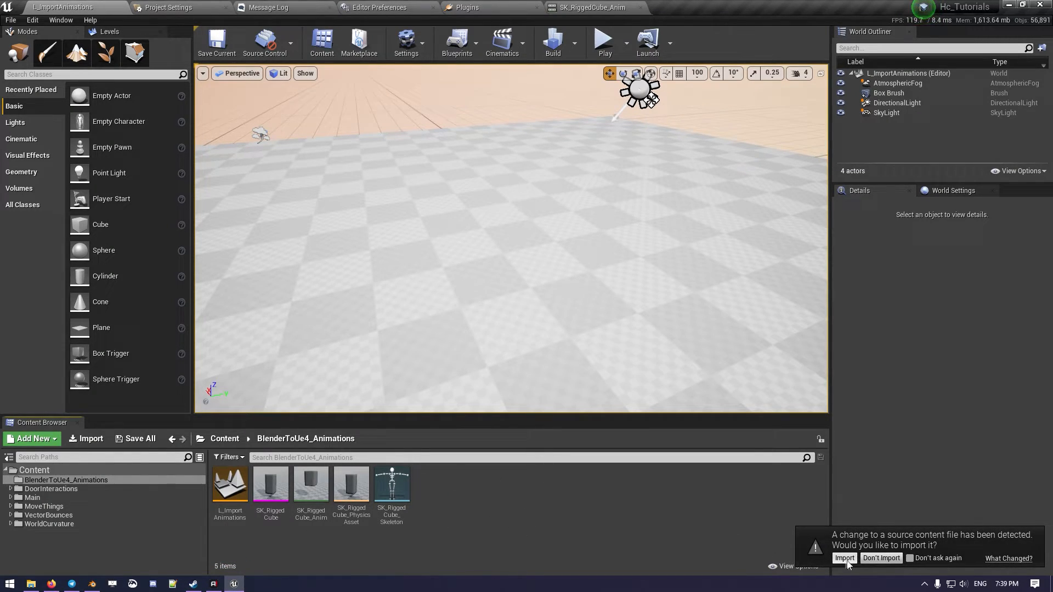
- Import the changed SK_RiggedCube_Animated.fbx with Import Mesh unchecked, animations only
click(845, 559)
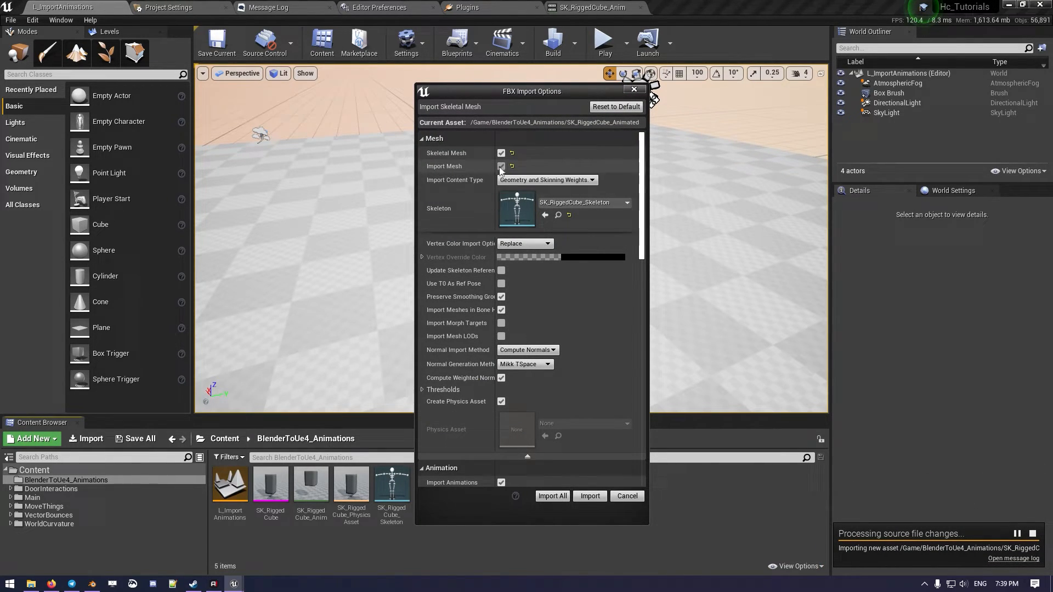
click(501, 152)
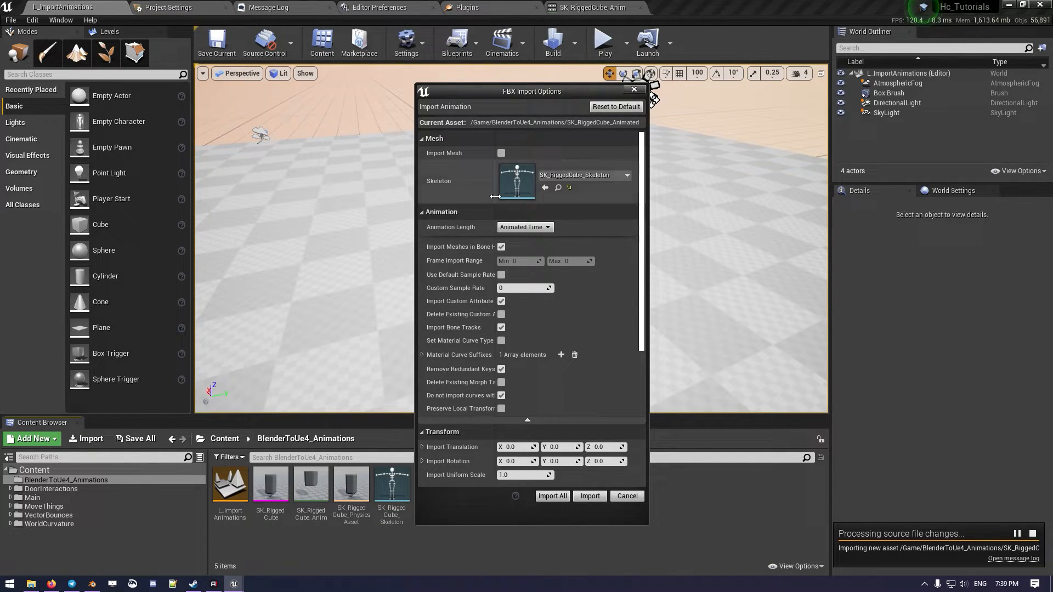
mouse_move(570, 195)
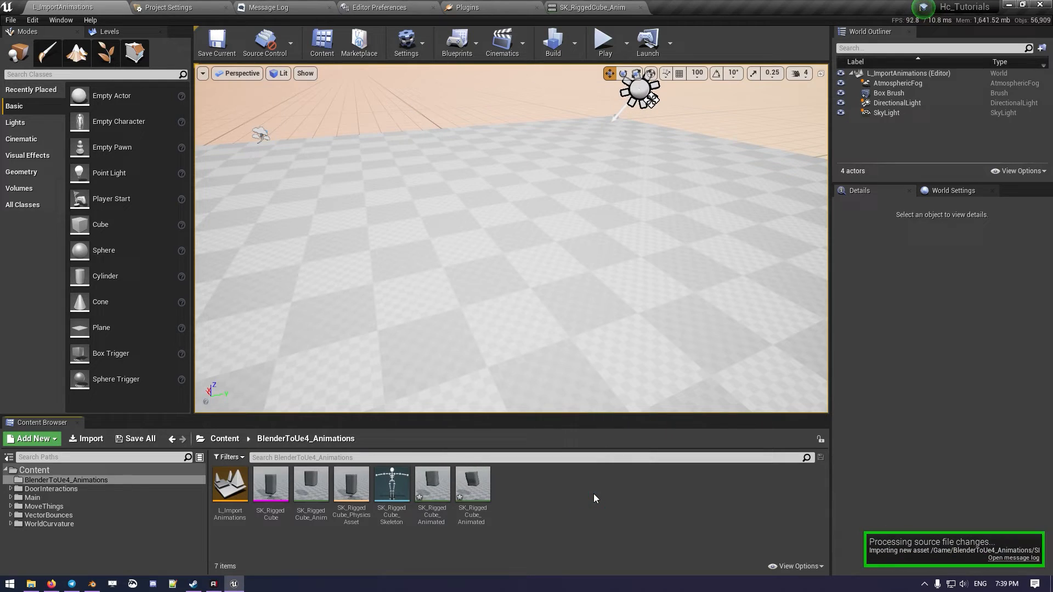
click(432, 484)
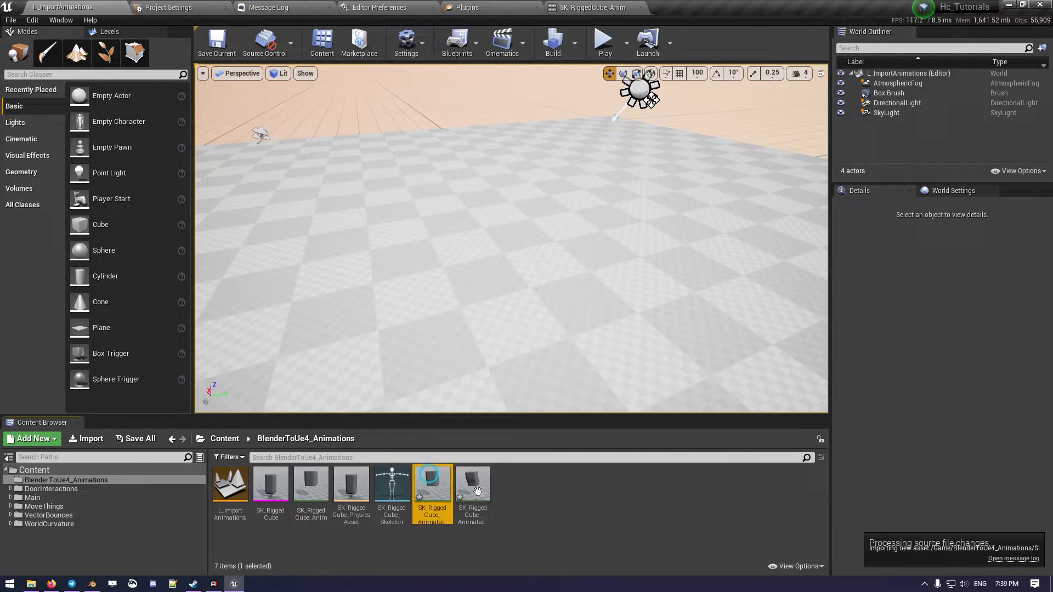
double_click(432, 482)
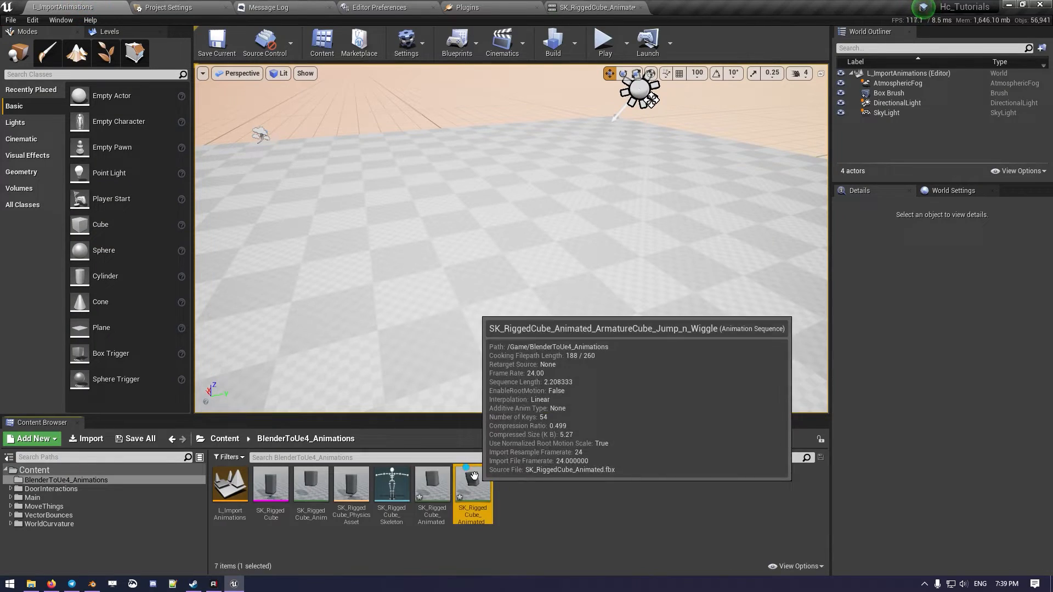
double_click(472, 484)
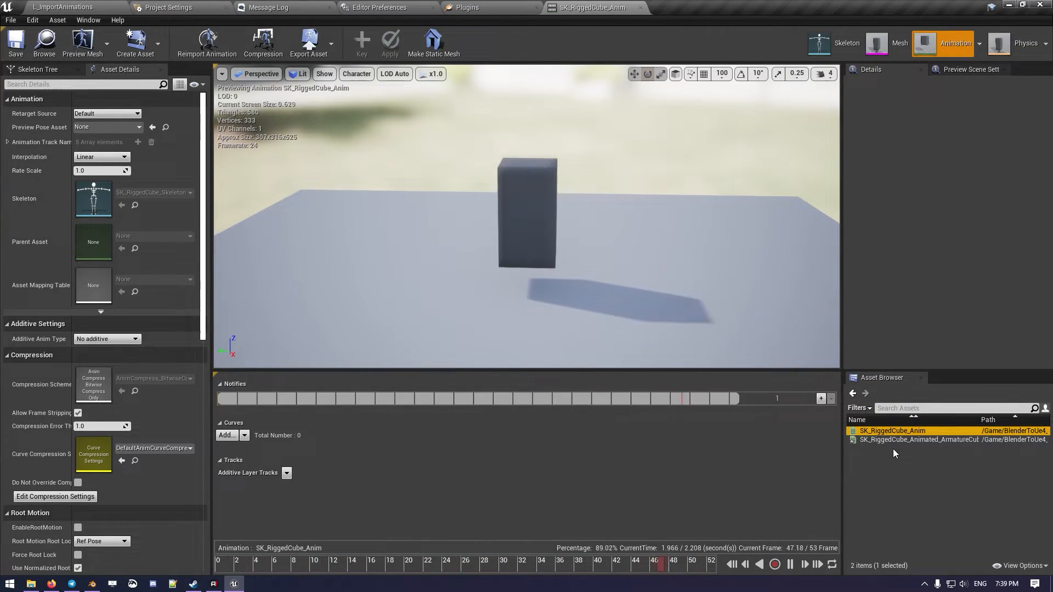
mouse_move(914, 439)
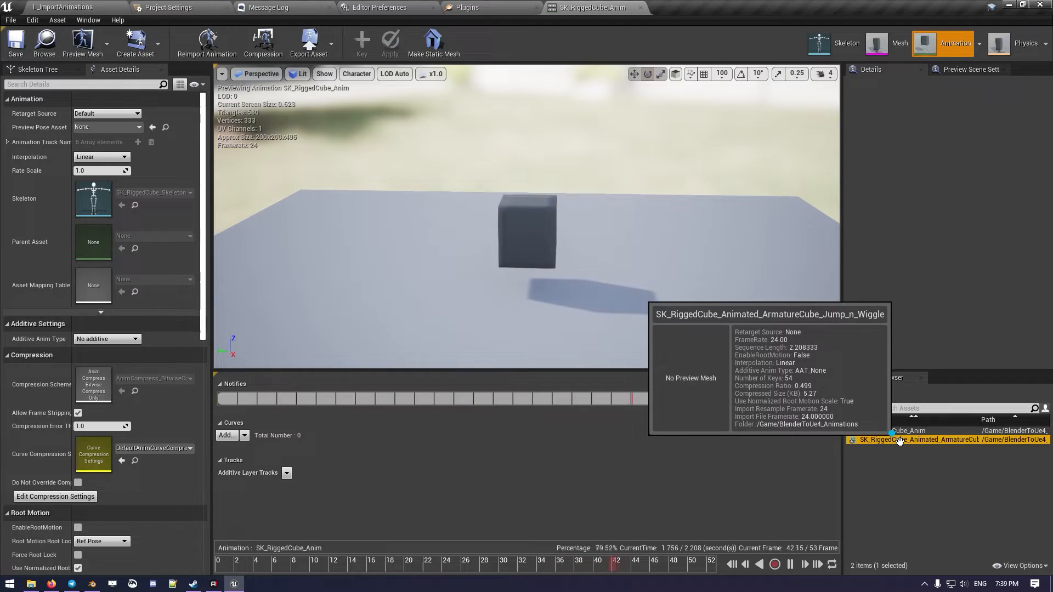
double_click(933, 440)
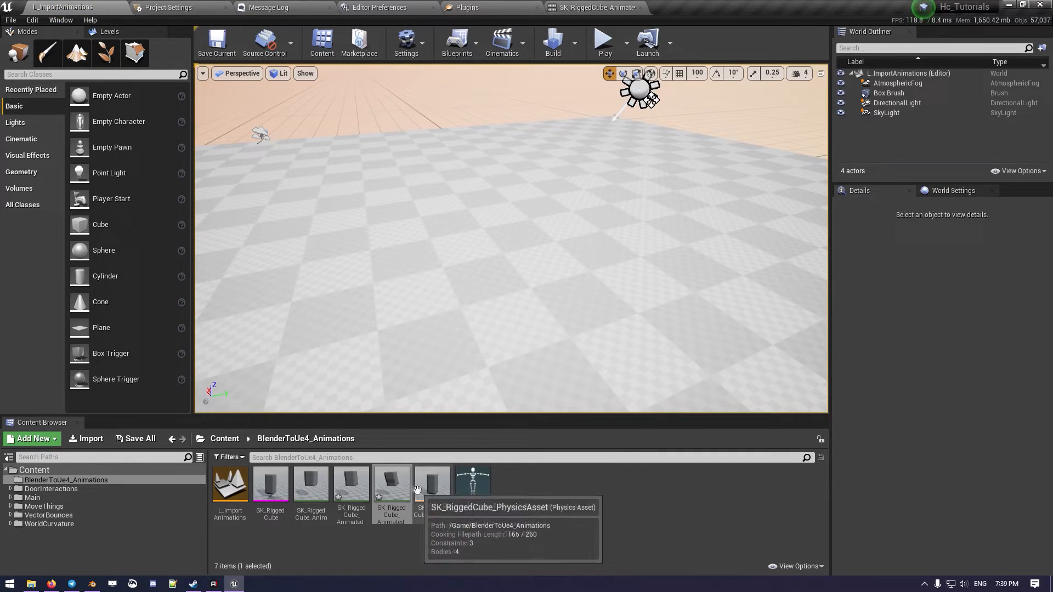
mouse_move(350, 483)
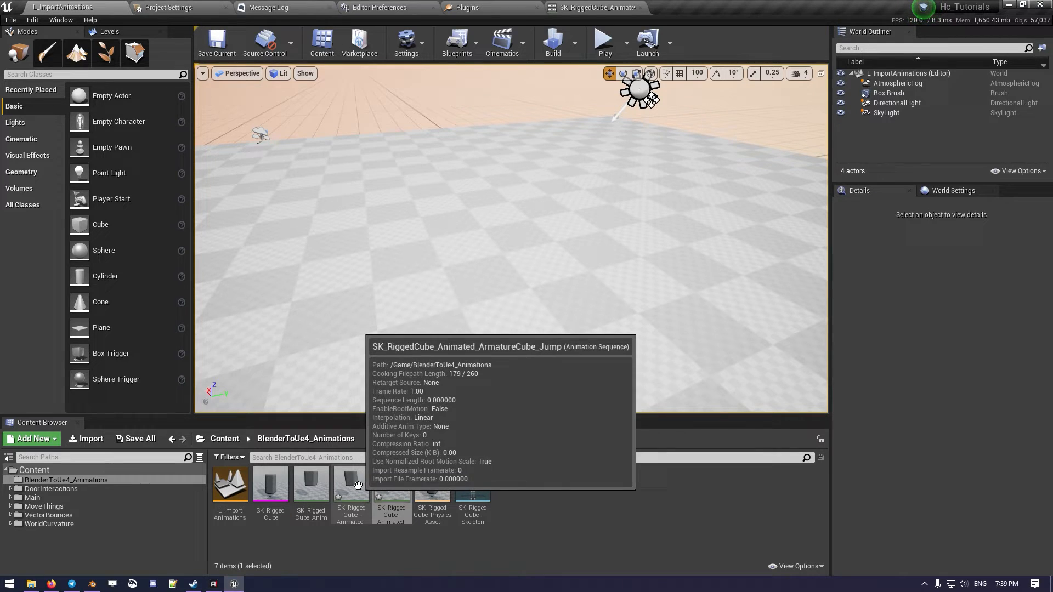
mouse_move(391, 500)
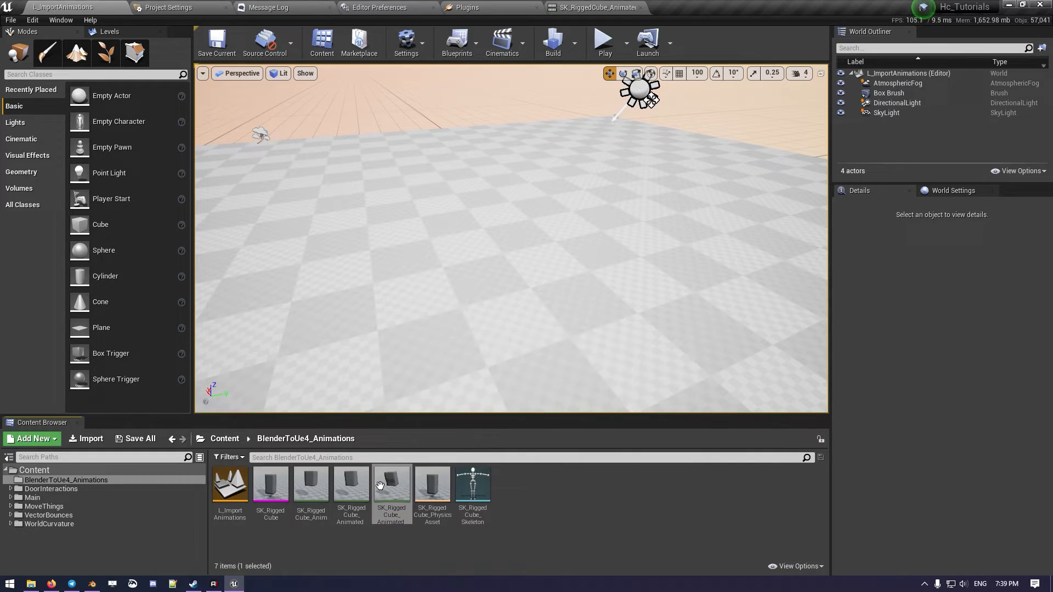
mouse_move(392, 483)
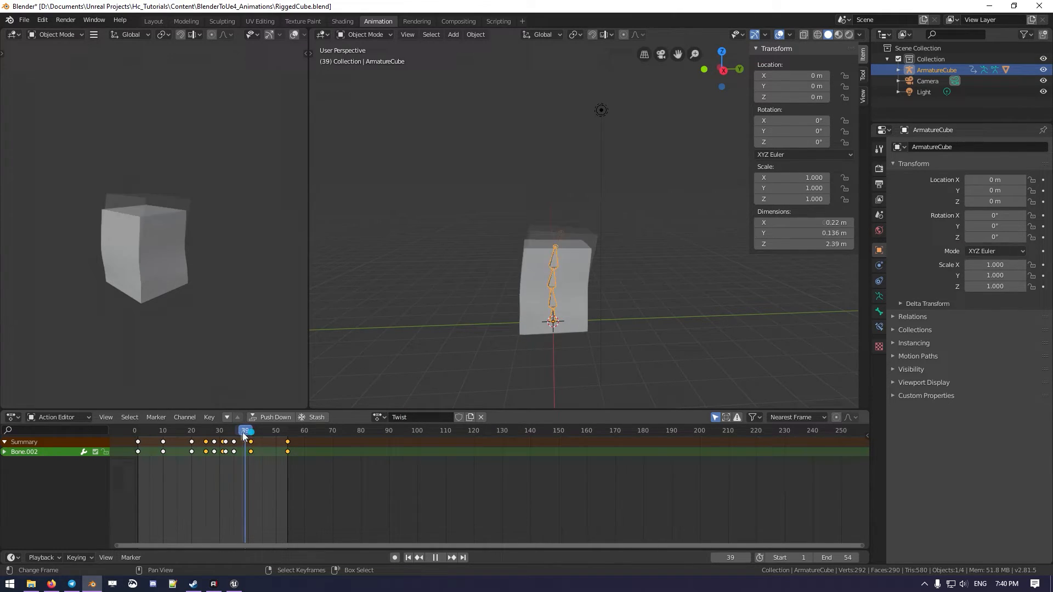
- Enter pose mode on the armature and key a twist rotation in the Twist action around frame 20
click(138, 429)
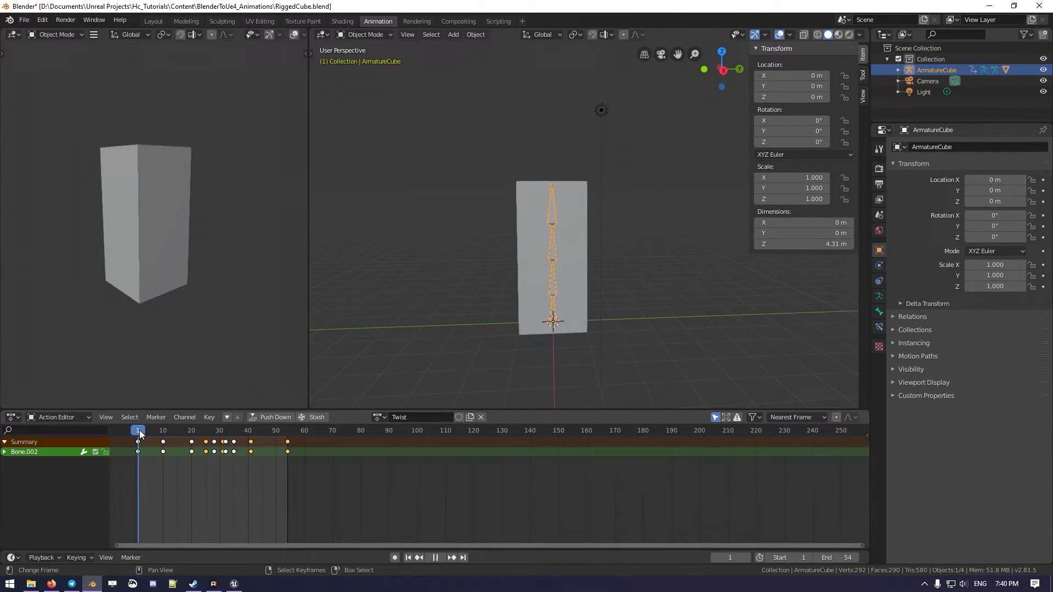
click(552, 312)
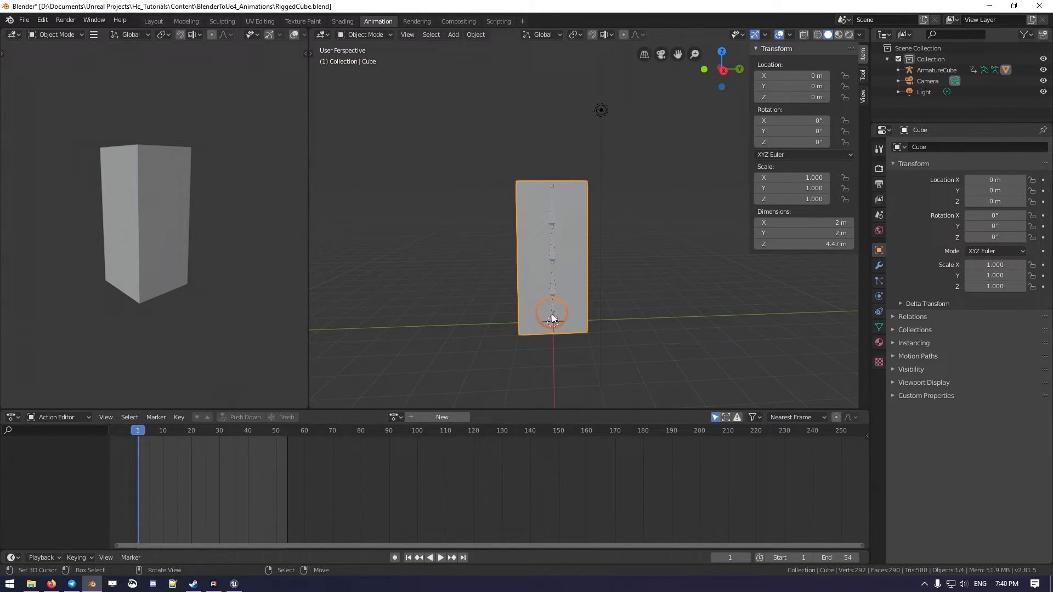
click(366, 34)
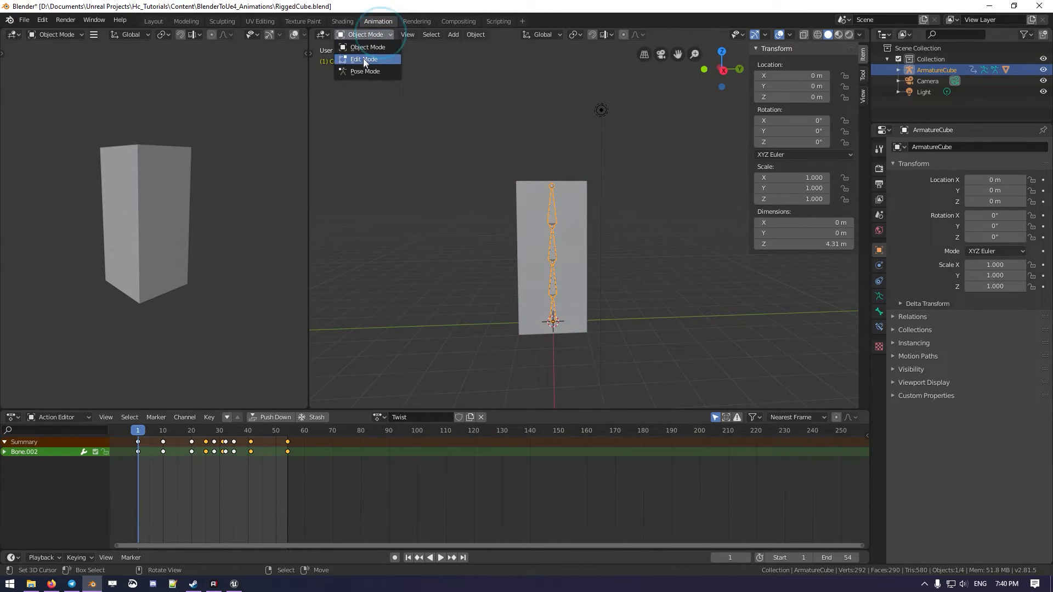
click(364, 71)
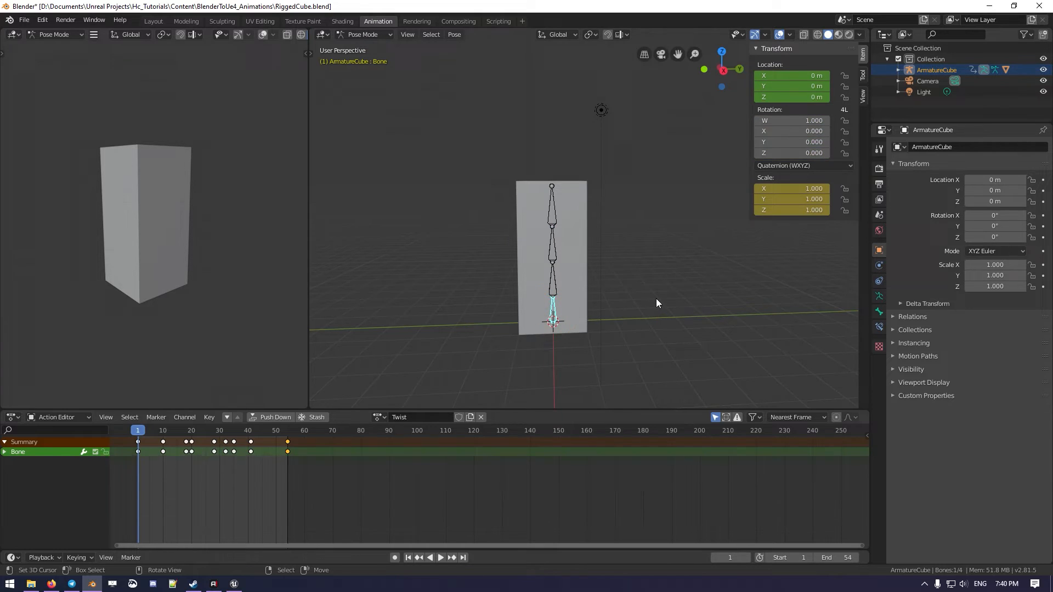
click(191, 430)
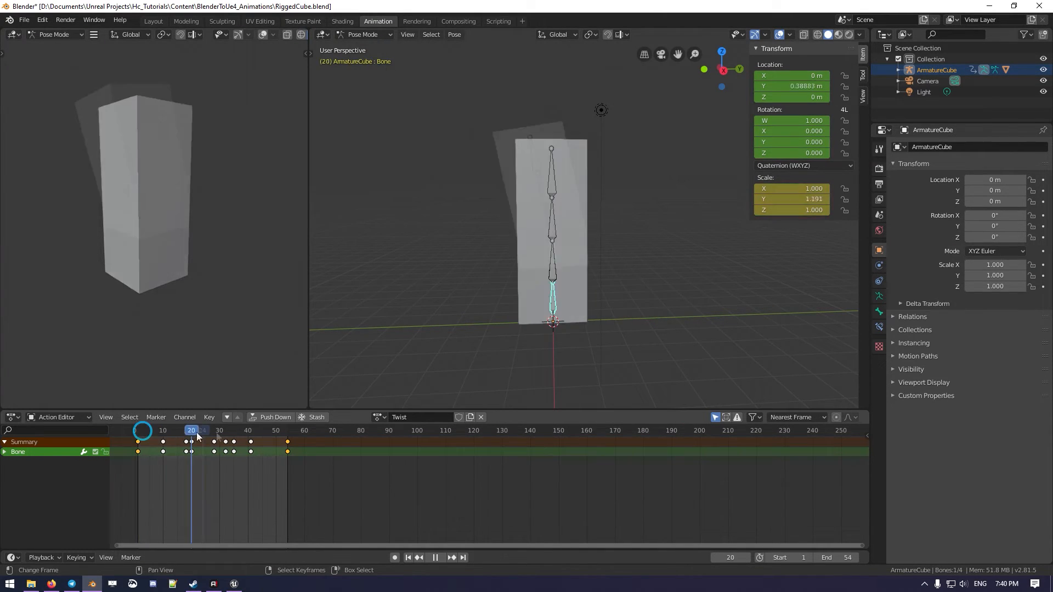
click(287, 430)
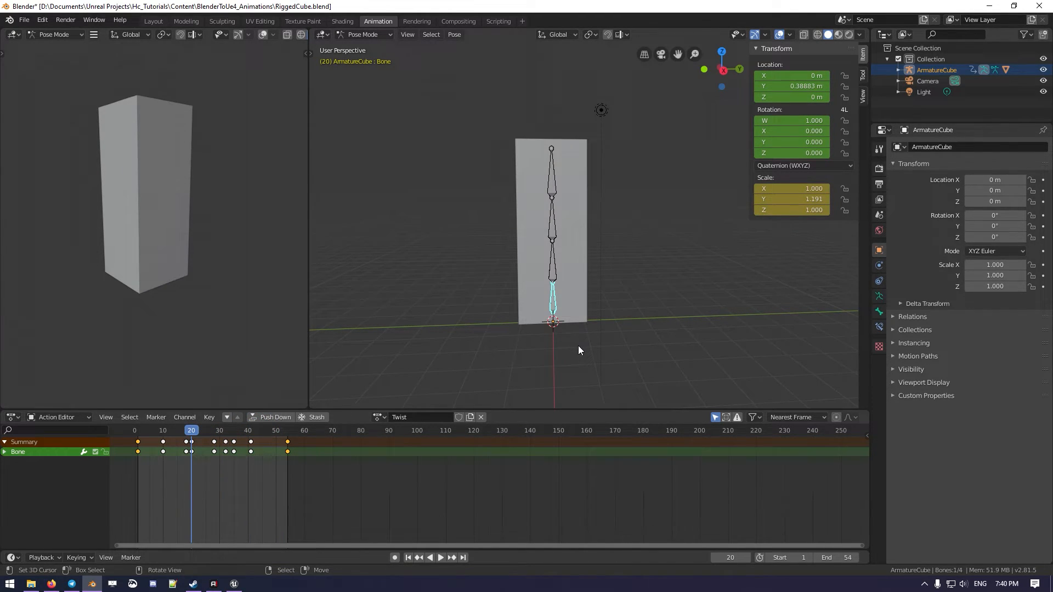
key(r)
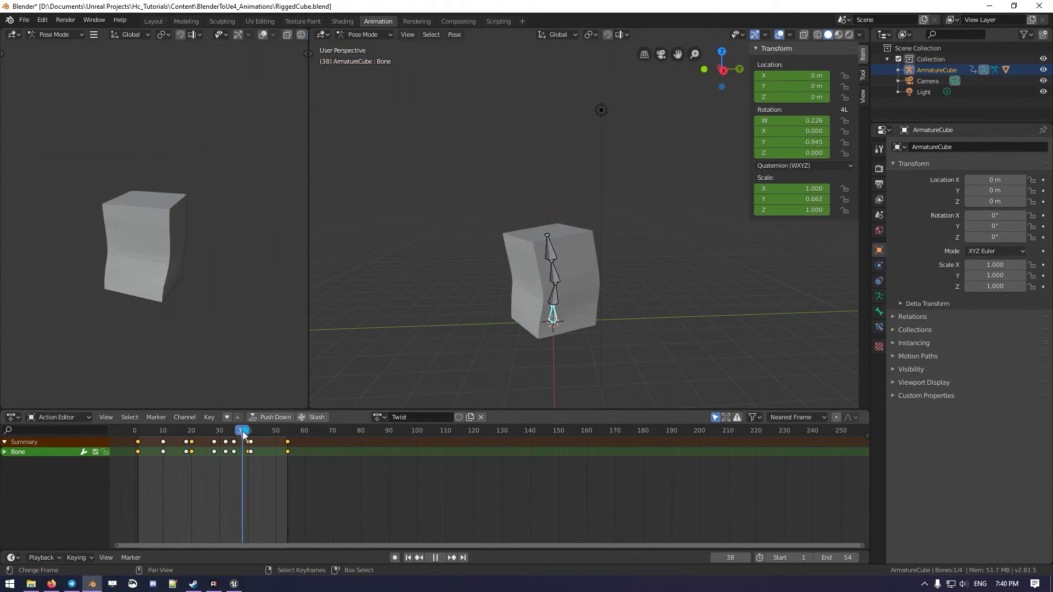
- Scrub the Twist action through frames 57, 33 and 39 to check it, then return to object mode
click(295, 430)
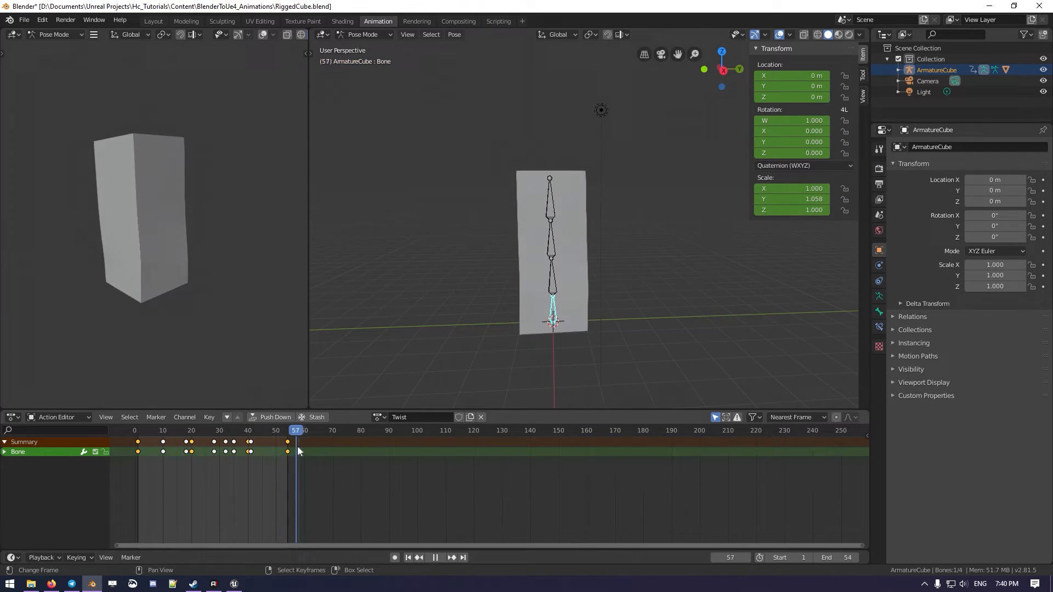
click(228, 430)
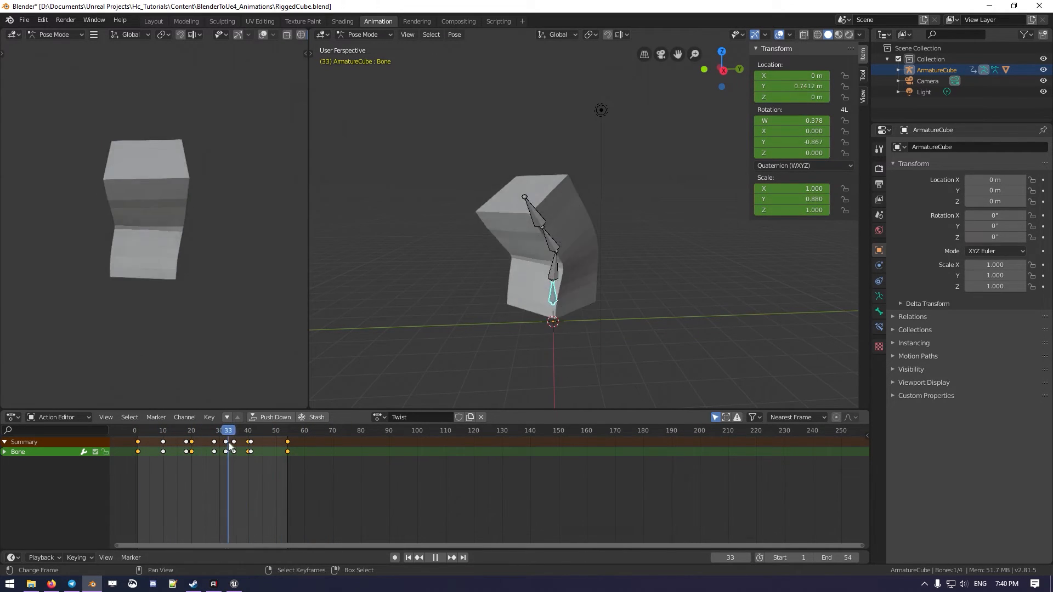
click(245, 430)
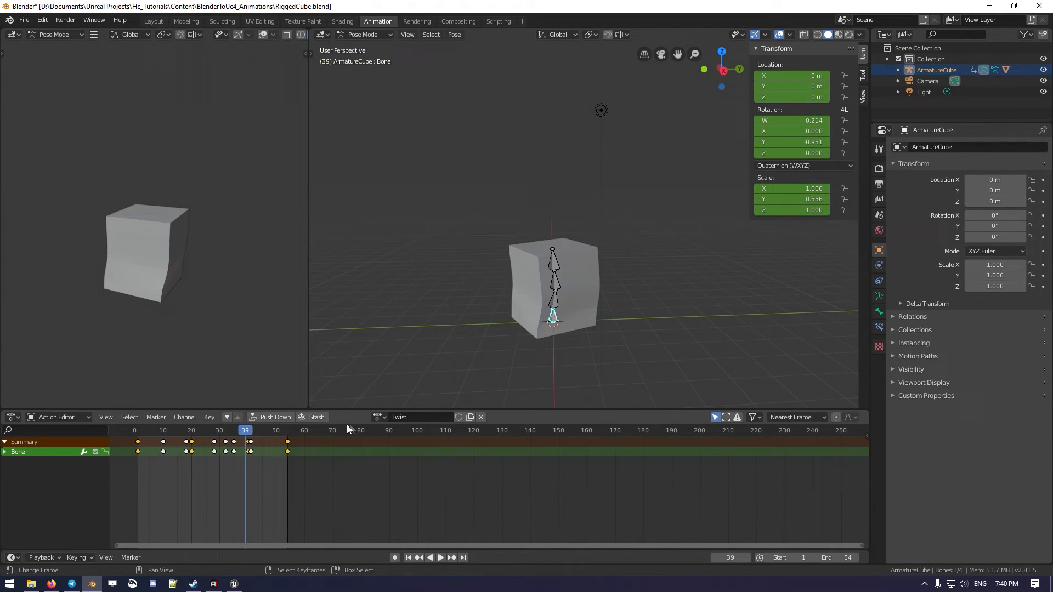
mouse_move(531, 341)
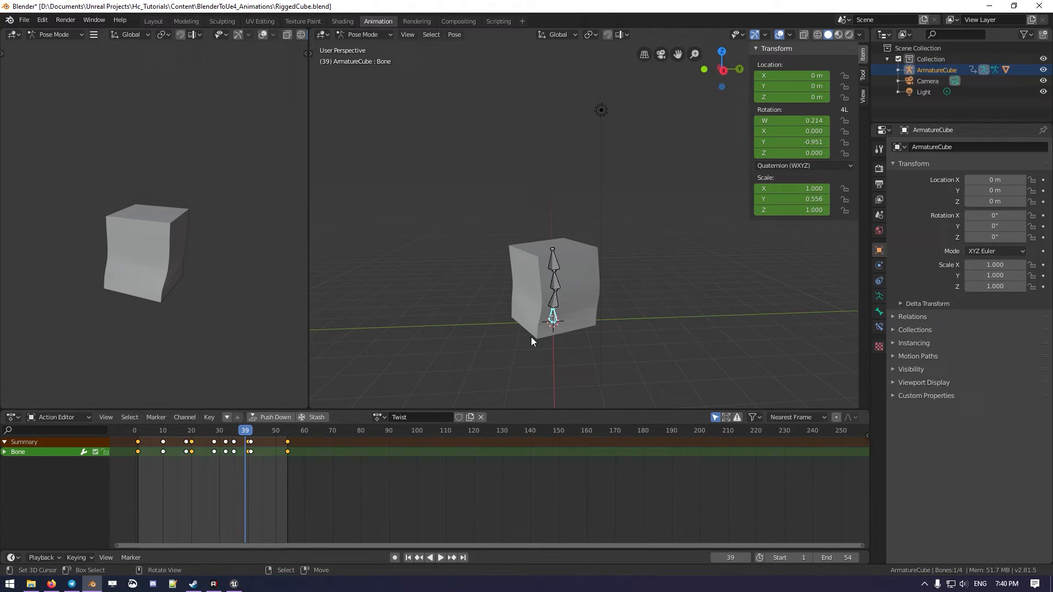
click(552, 259)
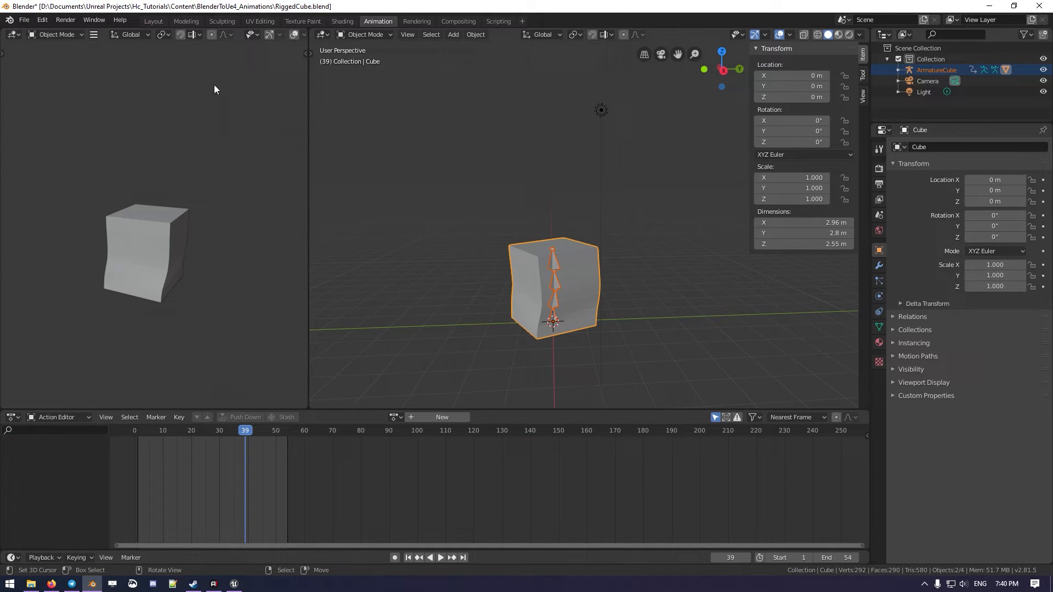
- Export the cube and armature as FBX over SK_RiggedCube_Animated.fbx, then switch to Unreal
click(23, 20)
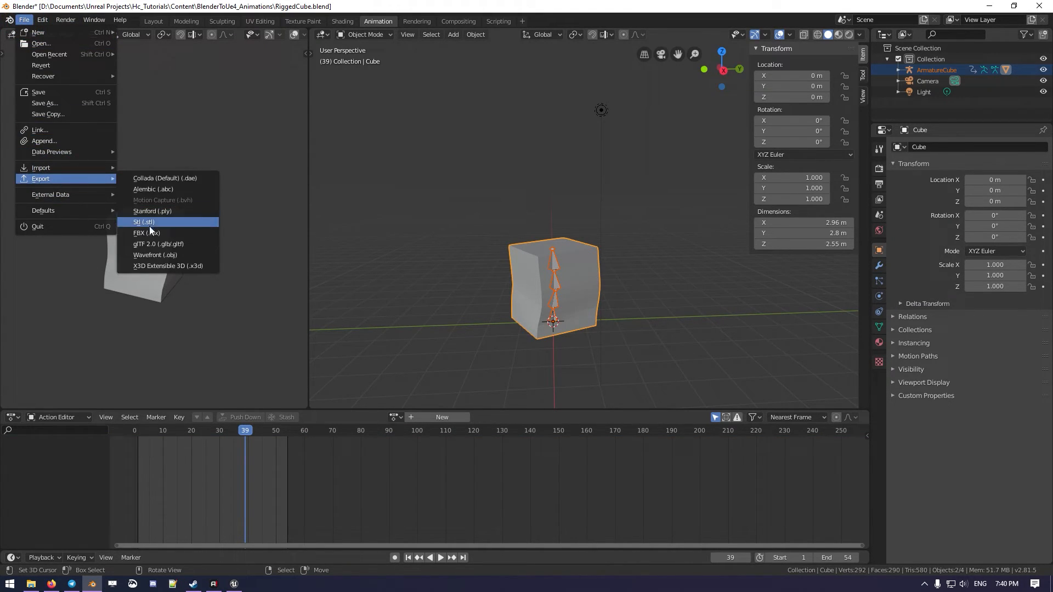
click(142, 232)
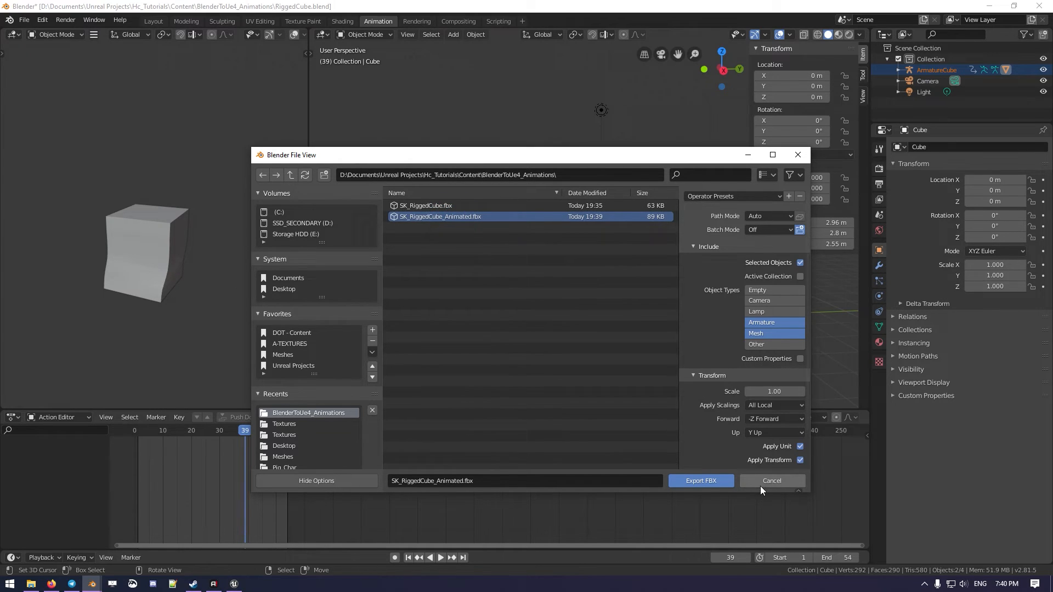
click(701, 480)
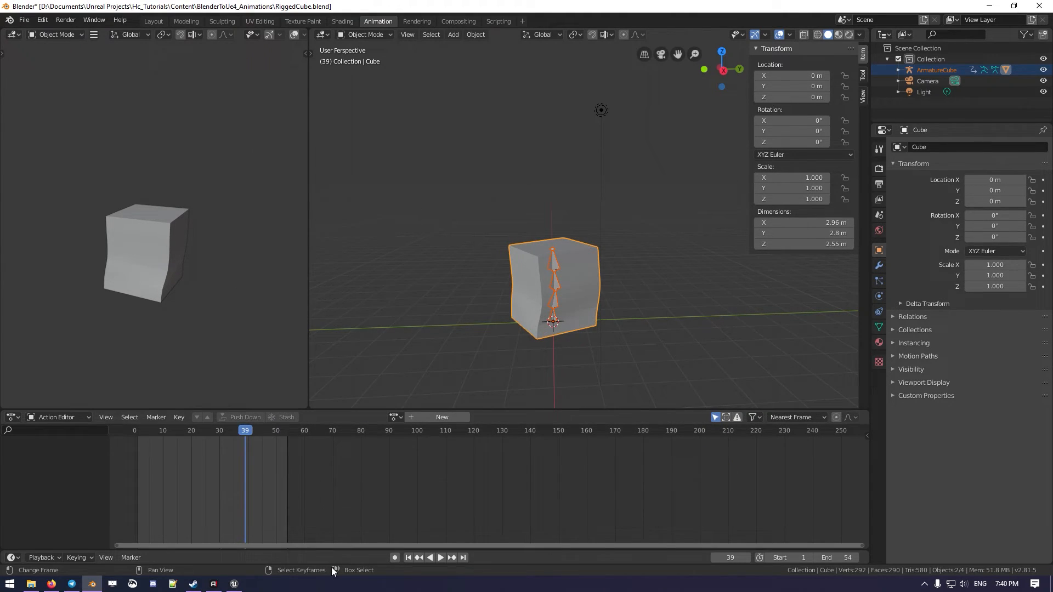
click(234, 582)
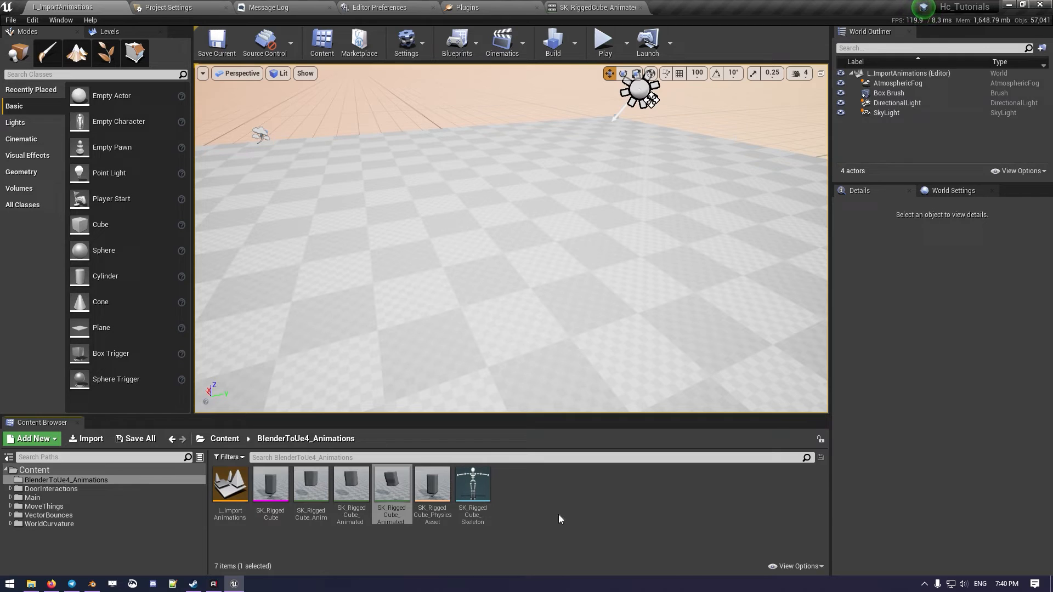
- Force-delete the old SK_RiggedCube_Anim asset from the BlenderToUe4_Animations folder
click(139, 439)
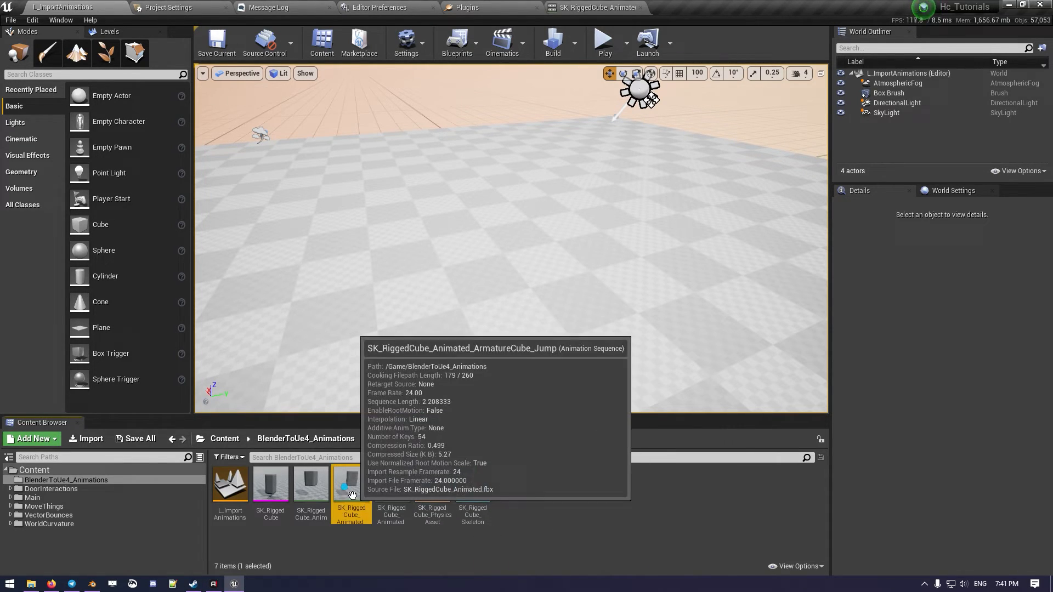
click(311, 484)
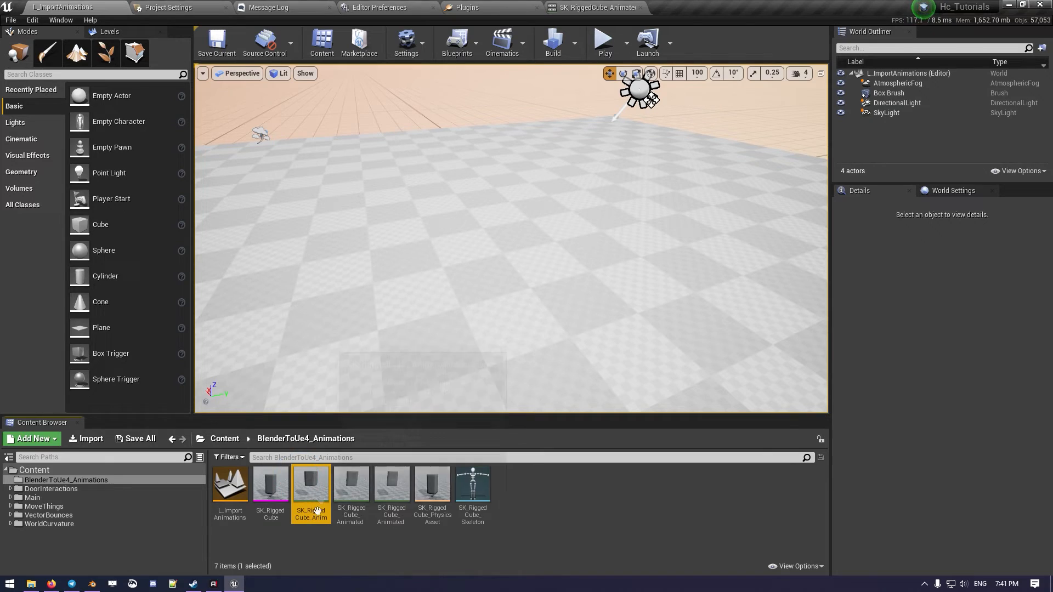
click(270, 482)
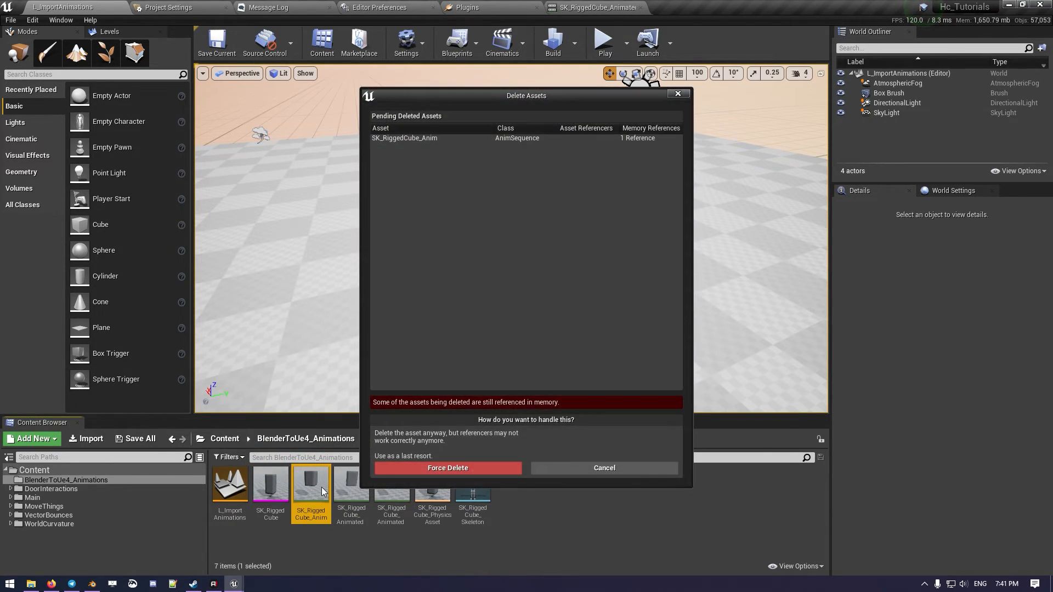
click(447, 468)
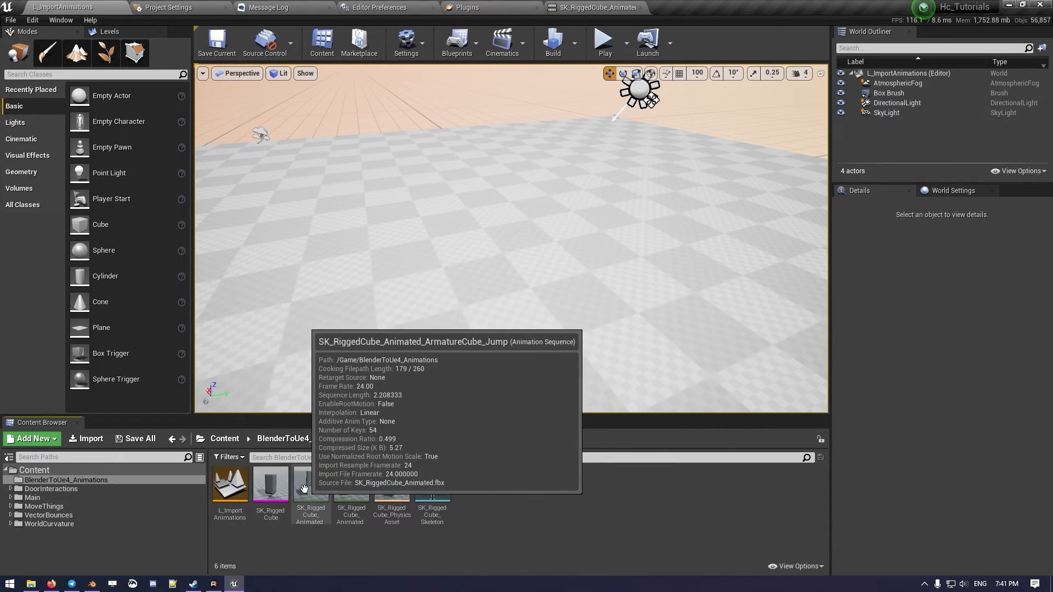
click(309, 484)
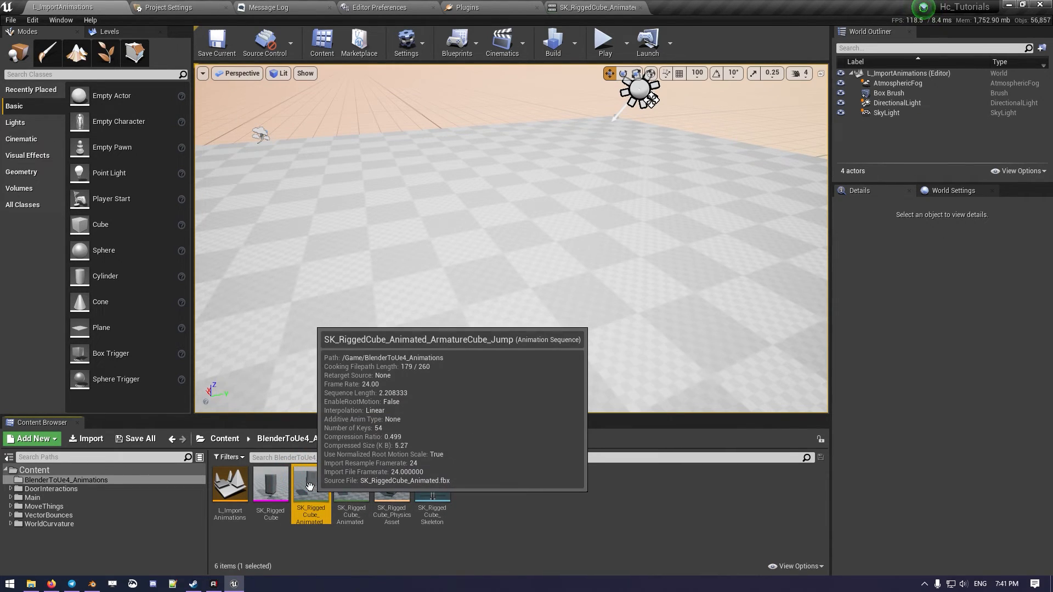
mouse_move(350, 490)
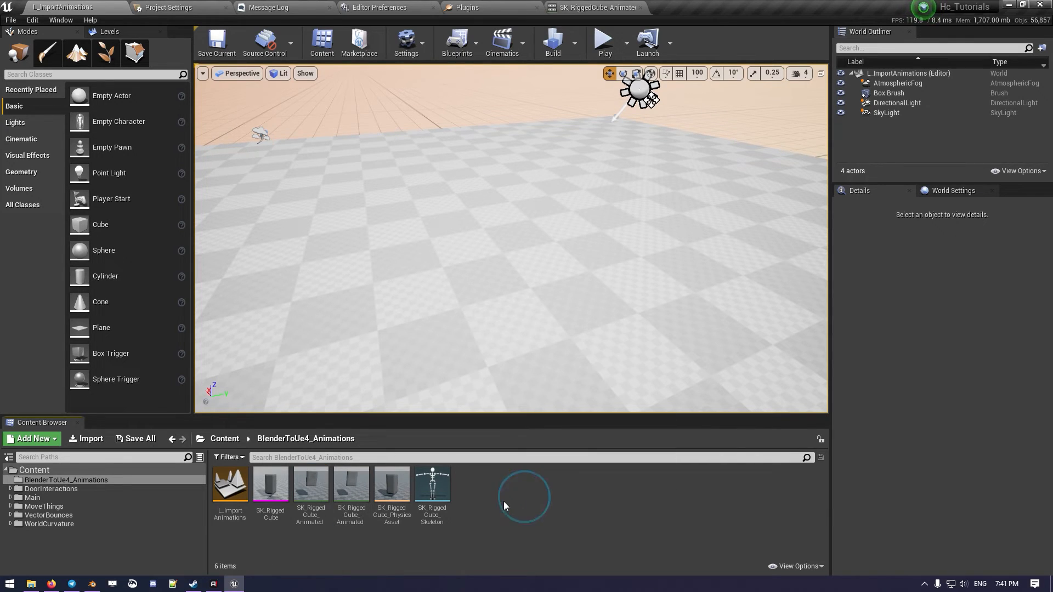
- Import the FBX as animations only for SK_RiggedCube_Skeleton, adding Jump, Jump_n_Wiggle and Twist
click(89, 439)
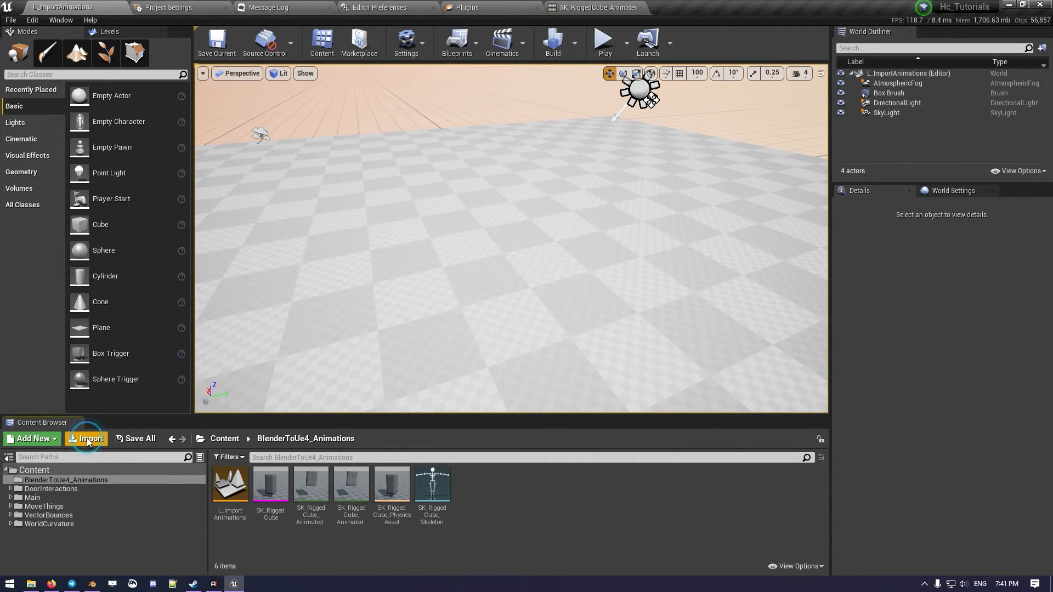
click(86, 439)
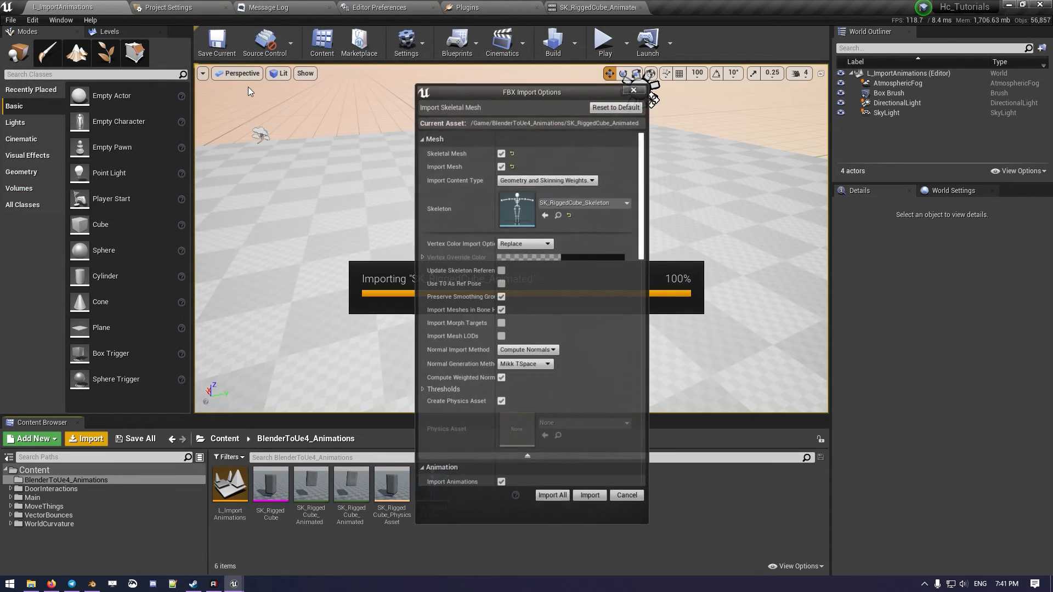
mouse_move(501, 167)
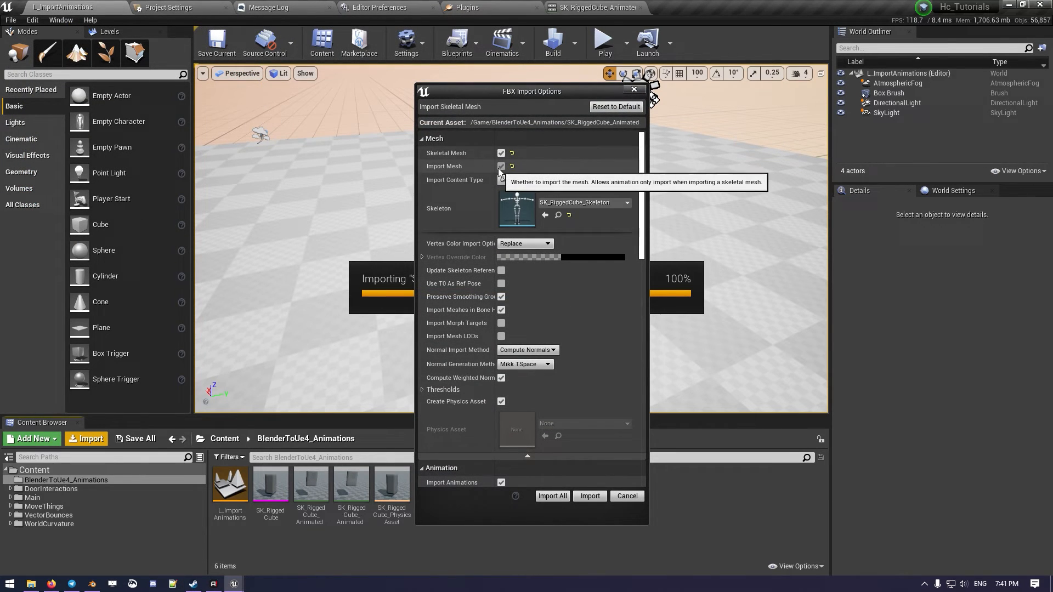
click(501, 154)
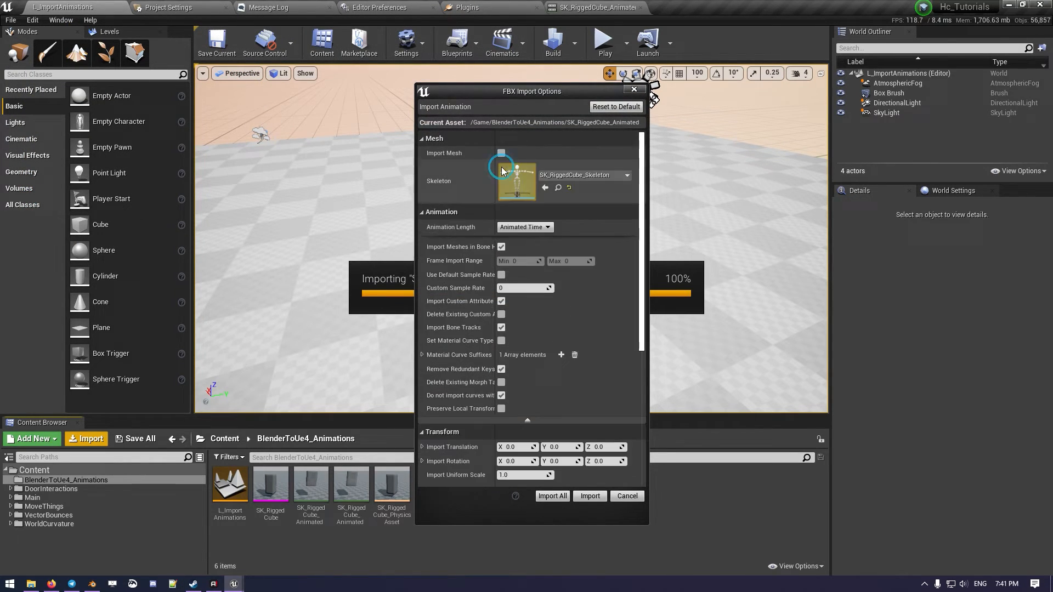
click(589, 496)
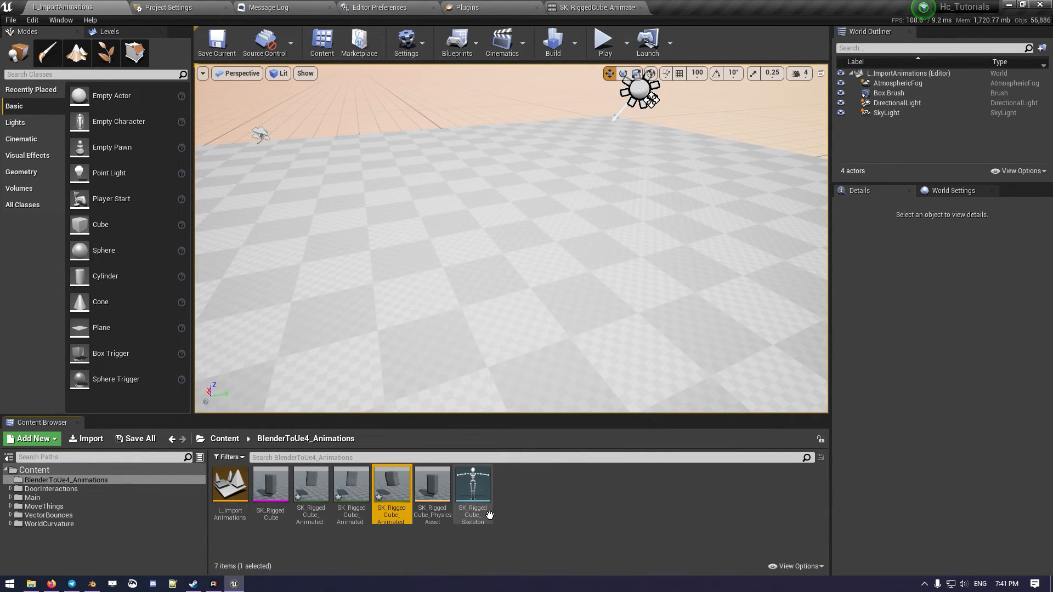
- Preview the imported Twist and Jump animations, then return to the level with the cube
double_click(391, 484)
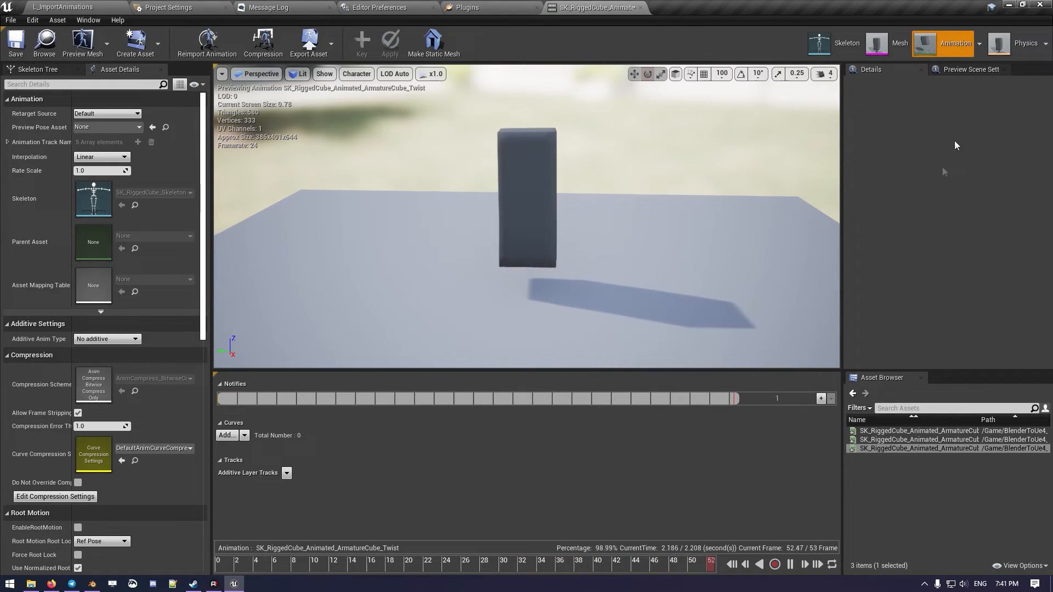
mouse_move(910, 440)
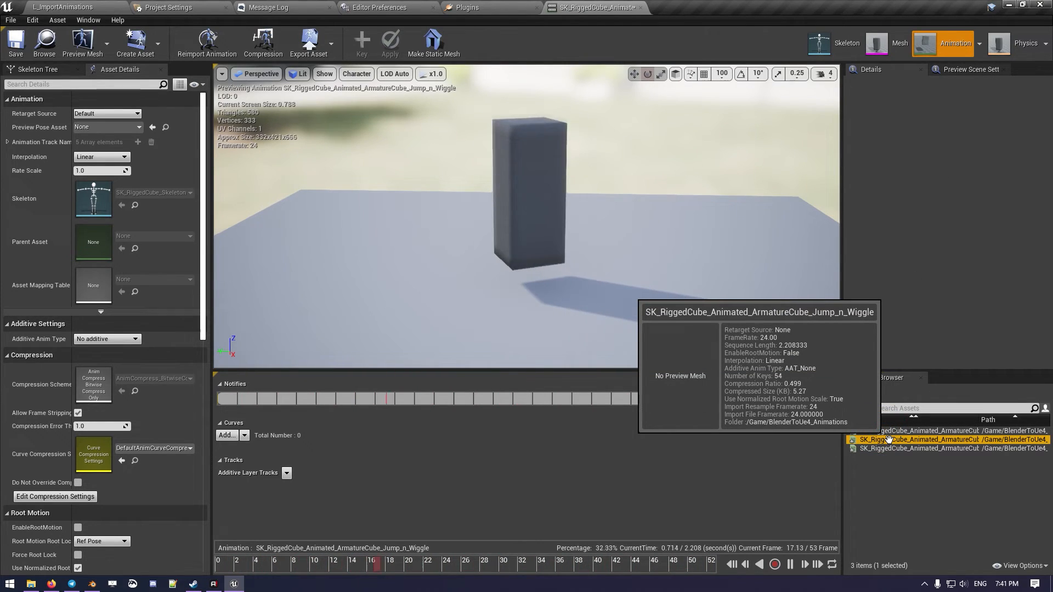
click(940, 430)
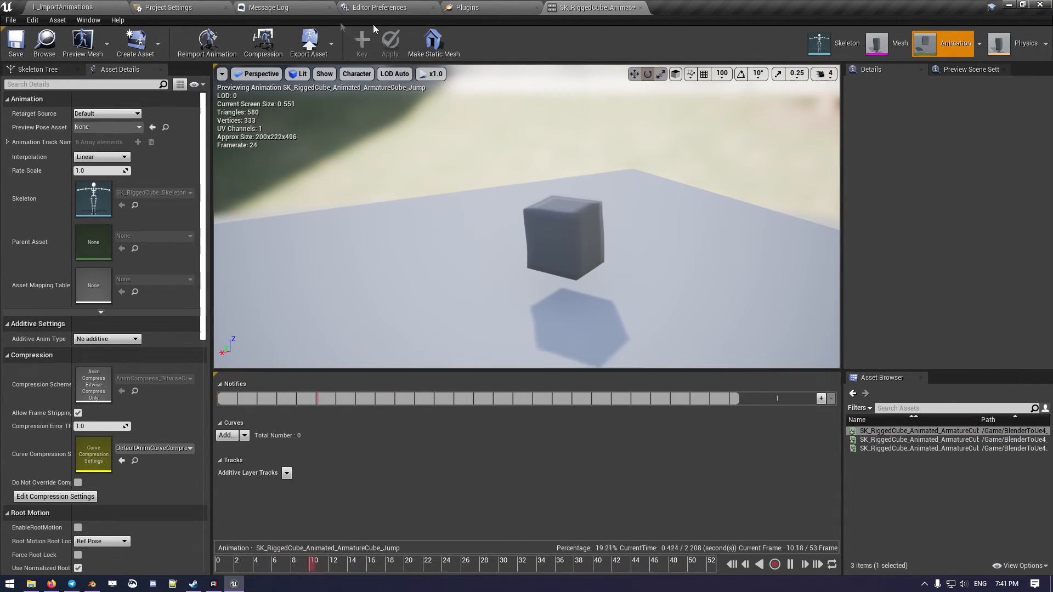
click(63, 7)
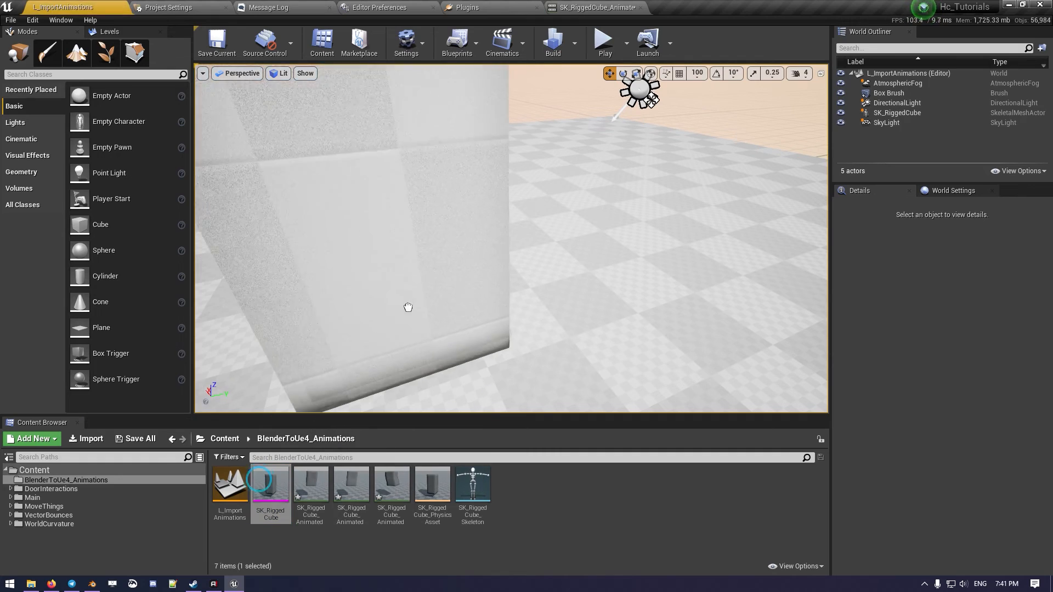